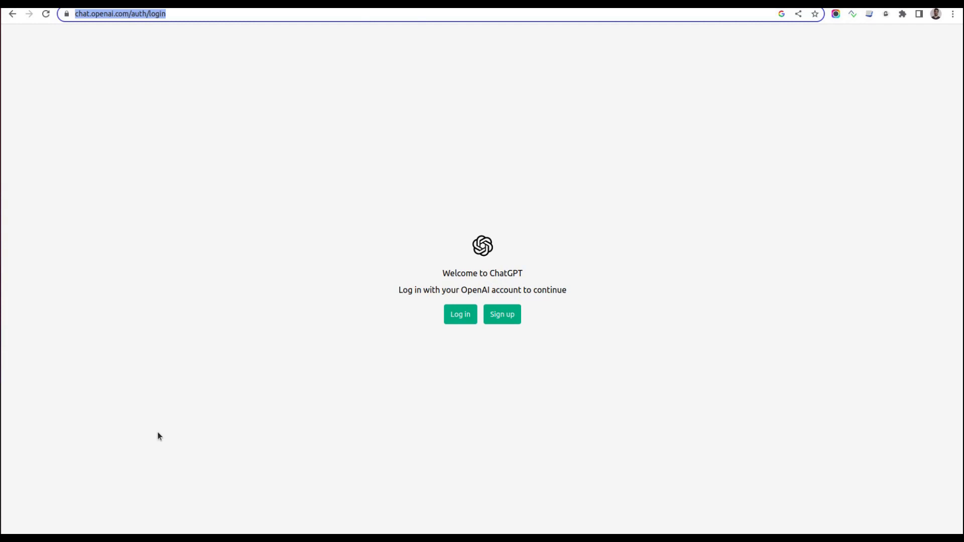
mouse_move(496, 272)
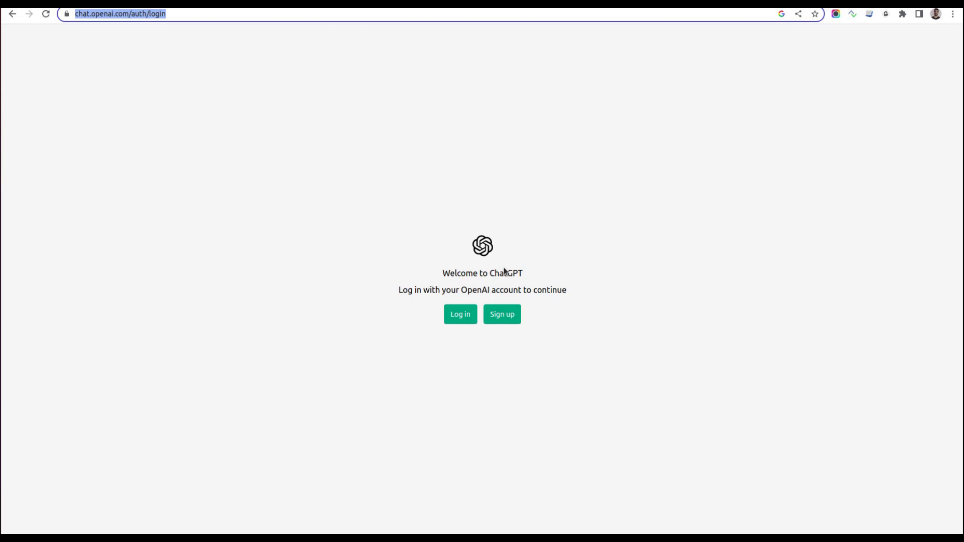
mouse_move(282, 274)
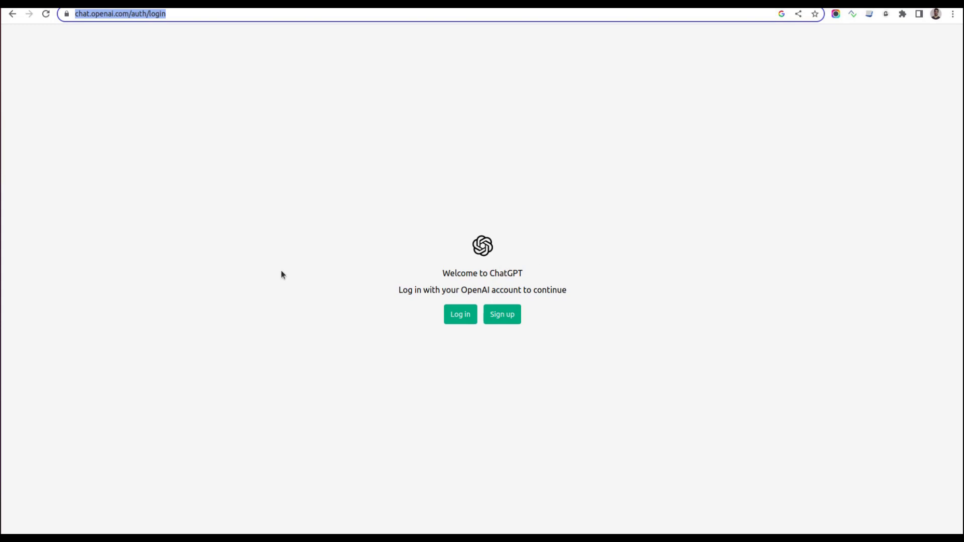
mouse_move(344, 231)
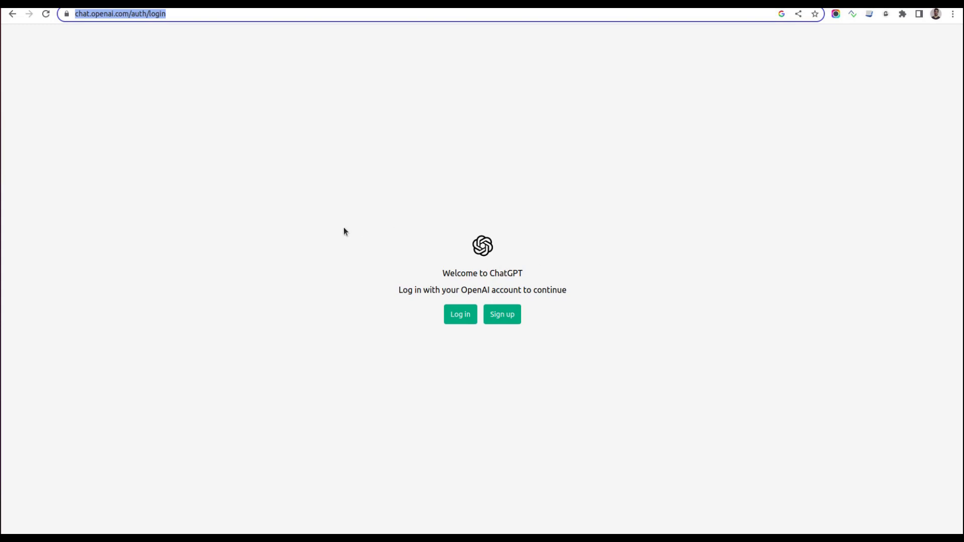
mouse_move(283, 148)
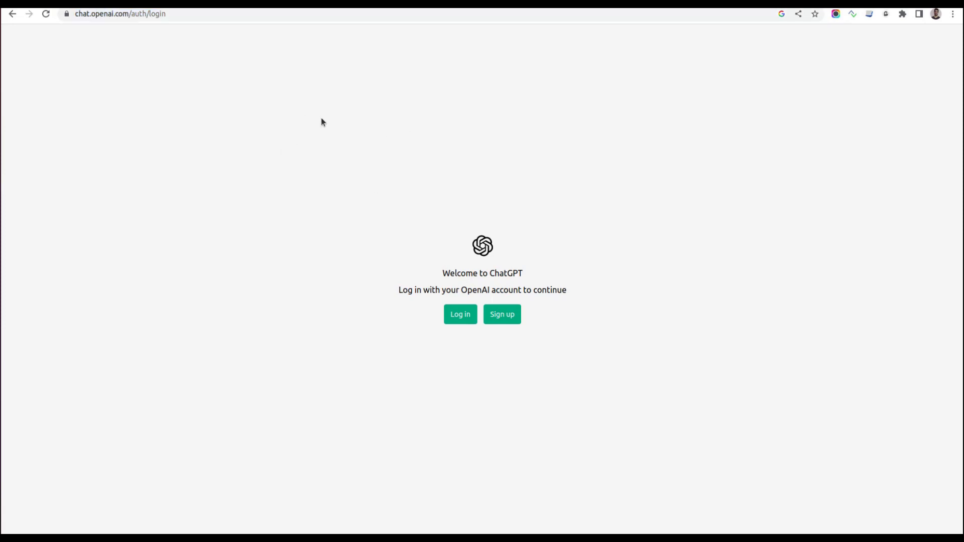
mouse_move(457, 283)
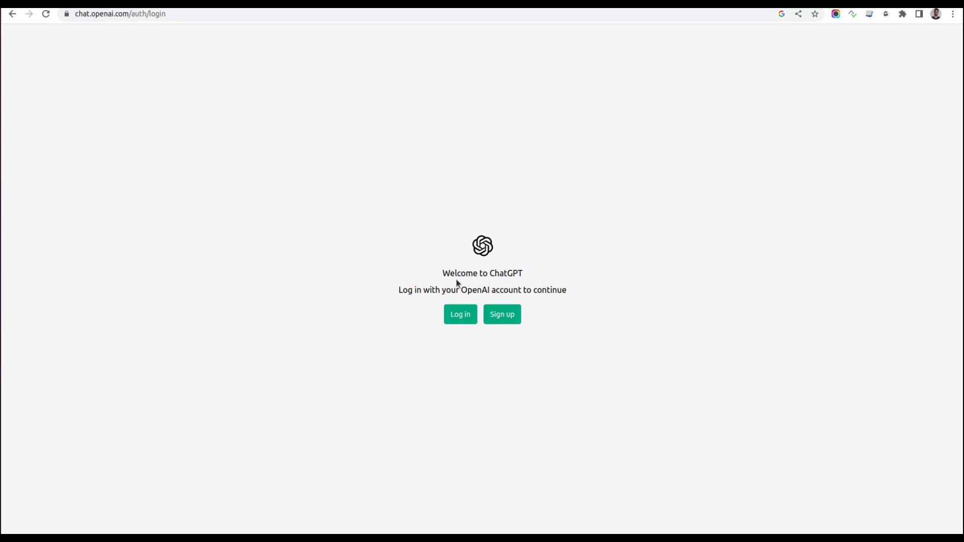
mouse_move(189, 37)
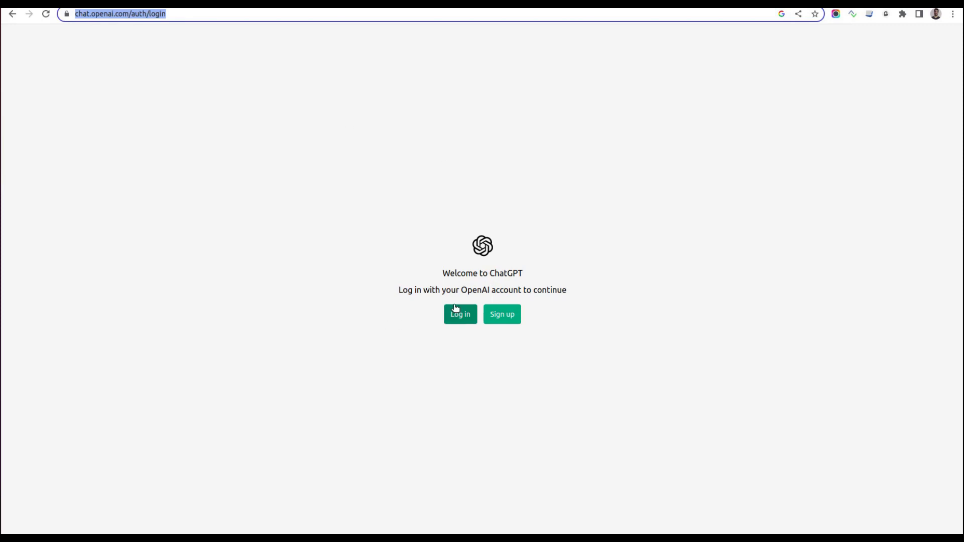
mouse_move(555, 304)
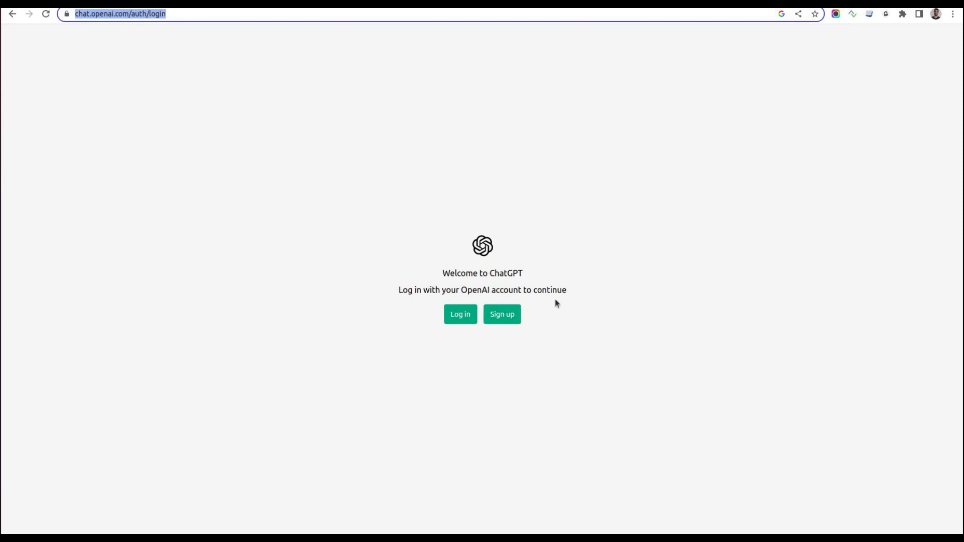
mouse_move(460, 314)
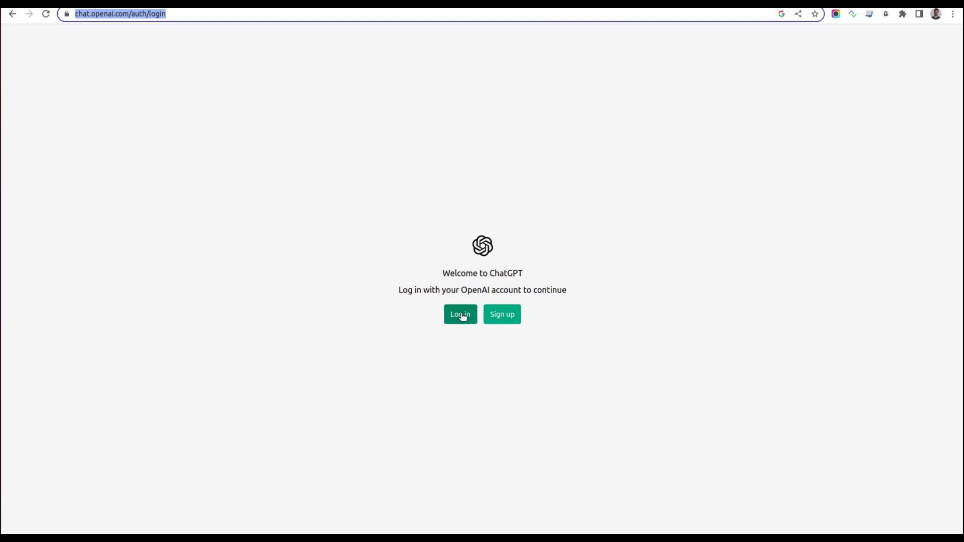
Log in to ChatGPT and continue with the Google account
click(460, 315)
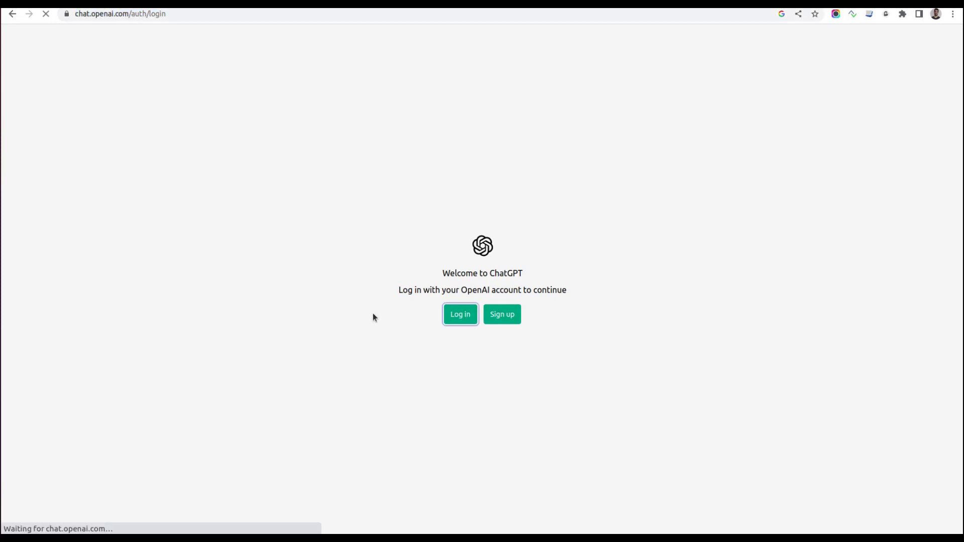
click(460, 314)
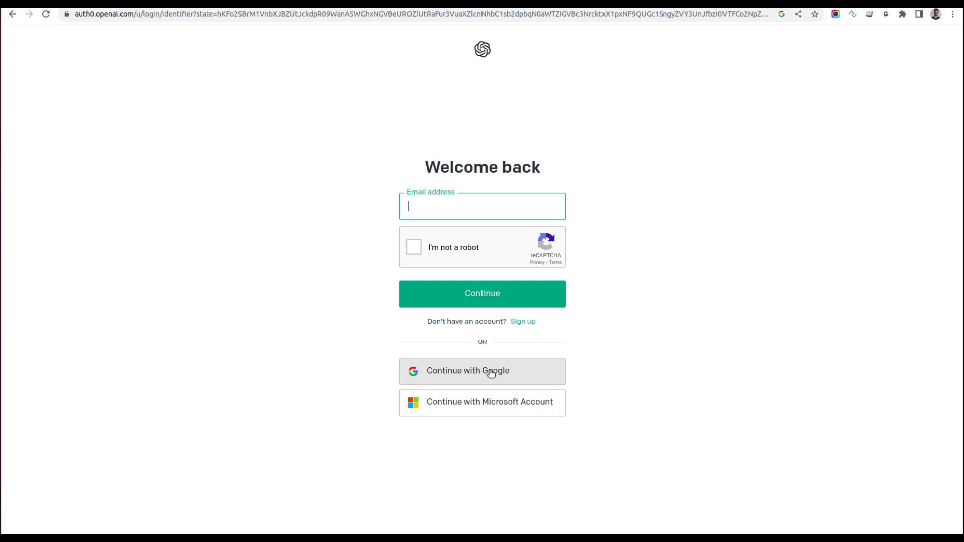
click(482, 370)
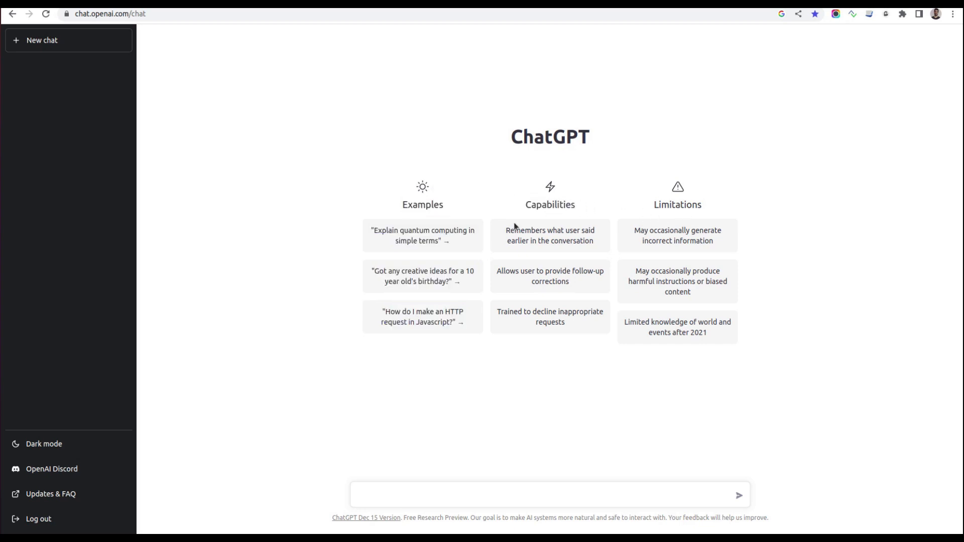
mouse_move(315, 255)
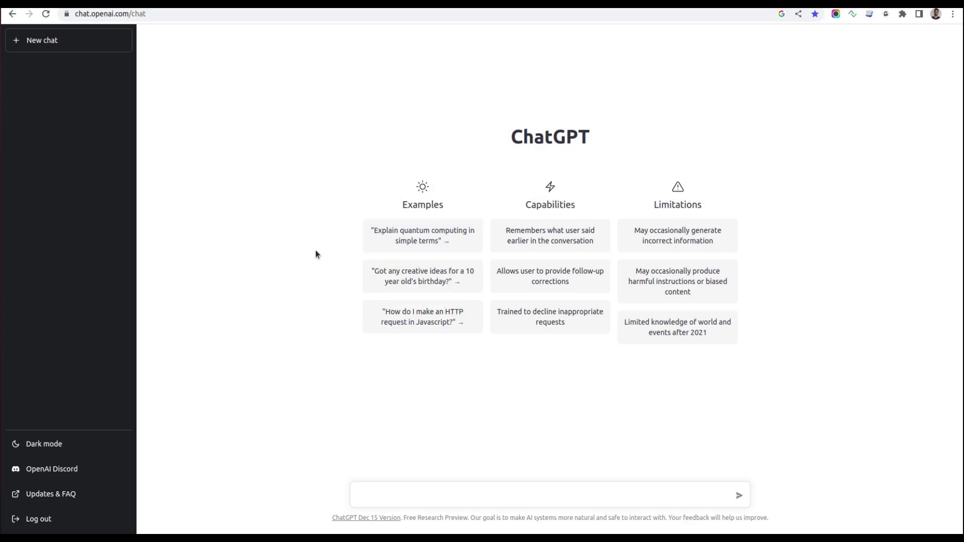
mouse_move(403, 206)
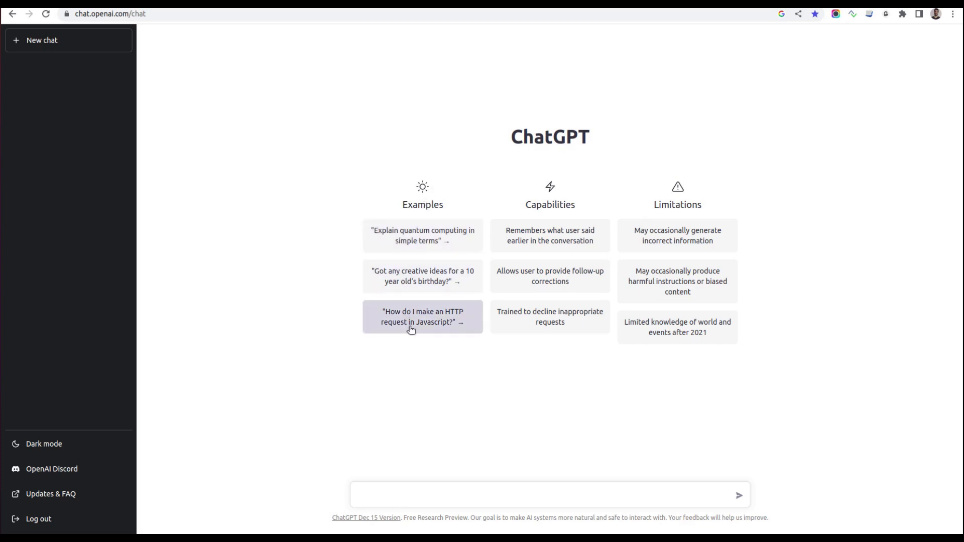
mouse_move(352, 246)
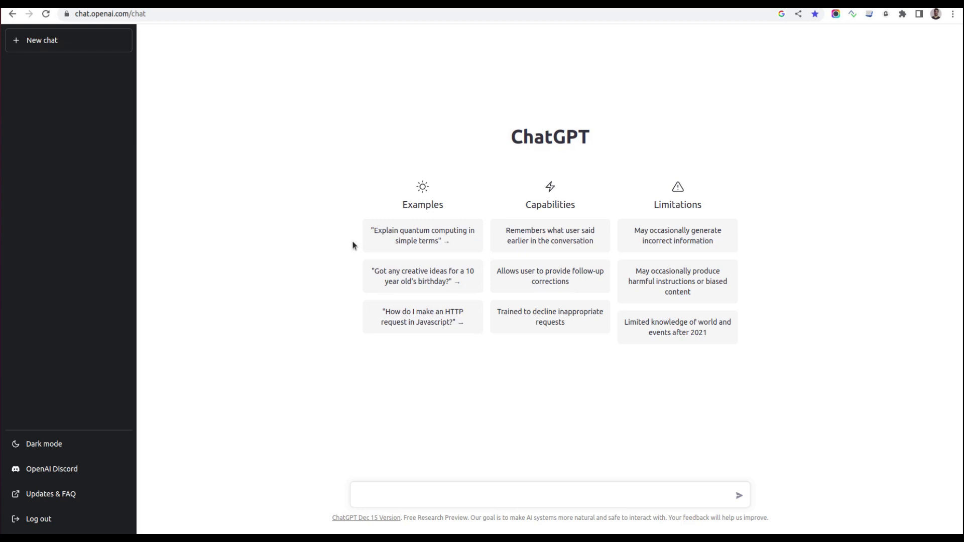
mouse_move(511, 234)
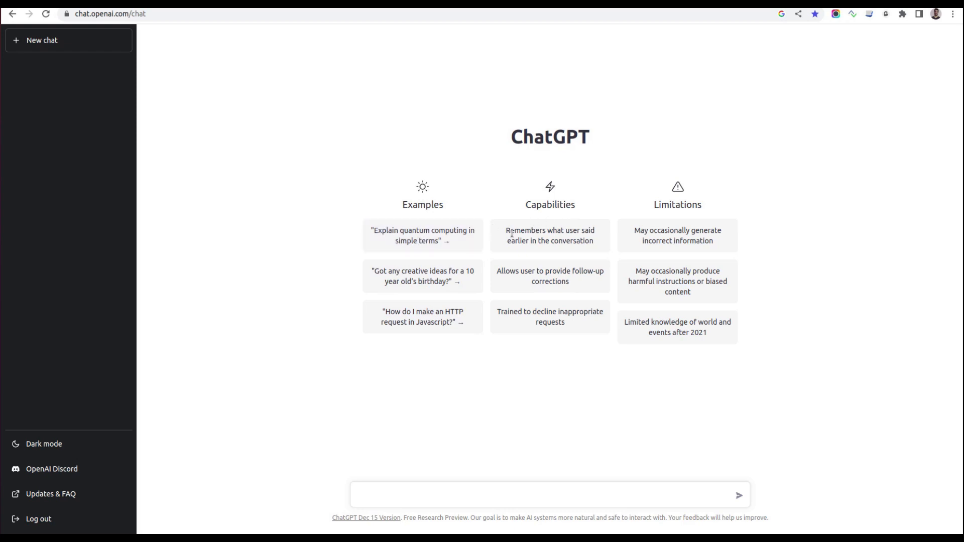
Review the example prompts, capabilities and limitations on the New chat start page
double_click(525, 230)
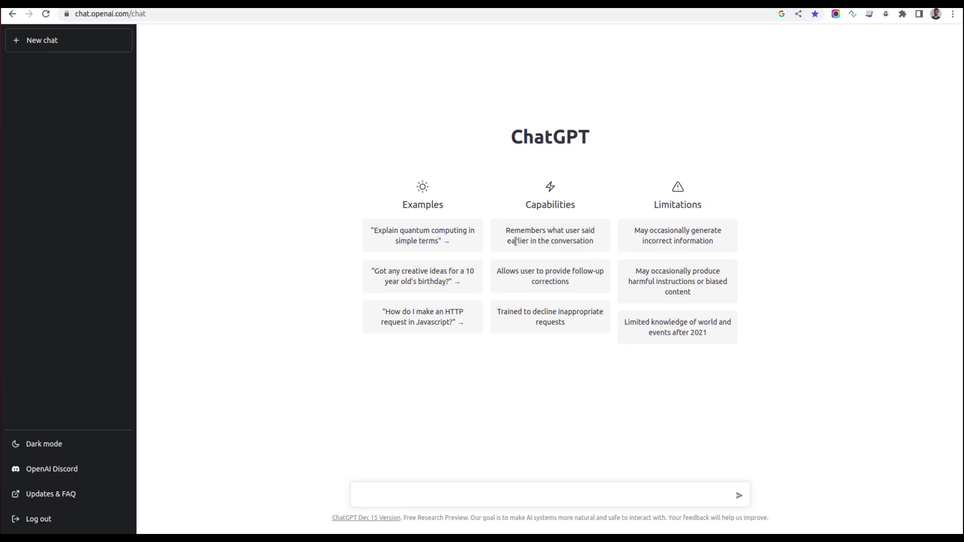
double_click(513, 230)
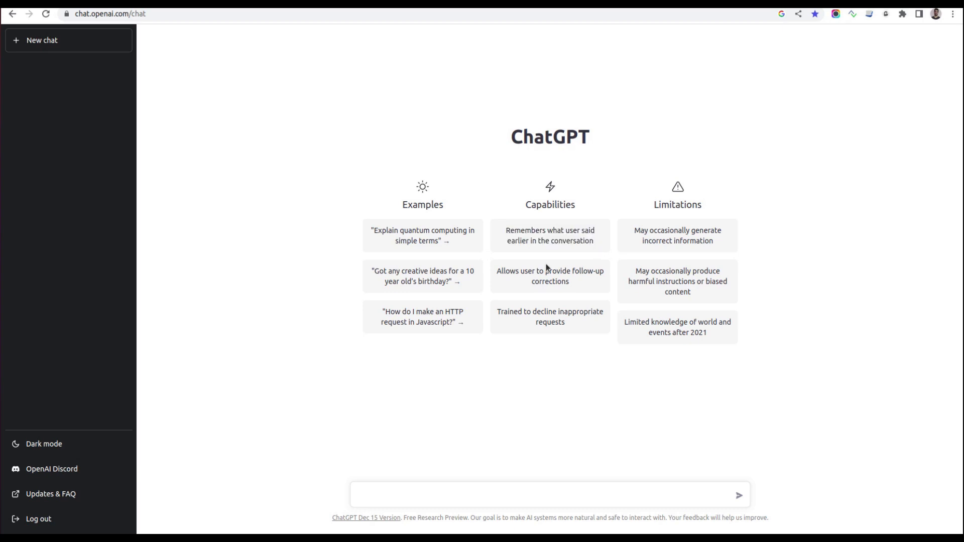
double_click(533, 271)
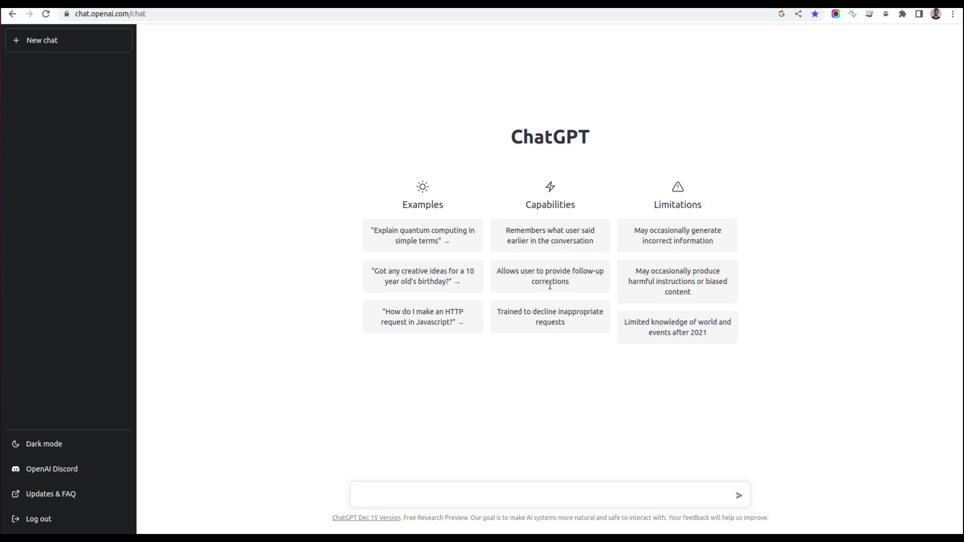
mouse_move(534, 312)
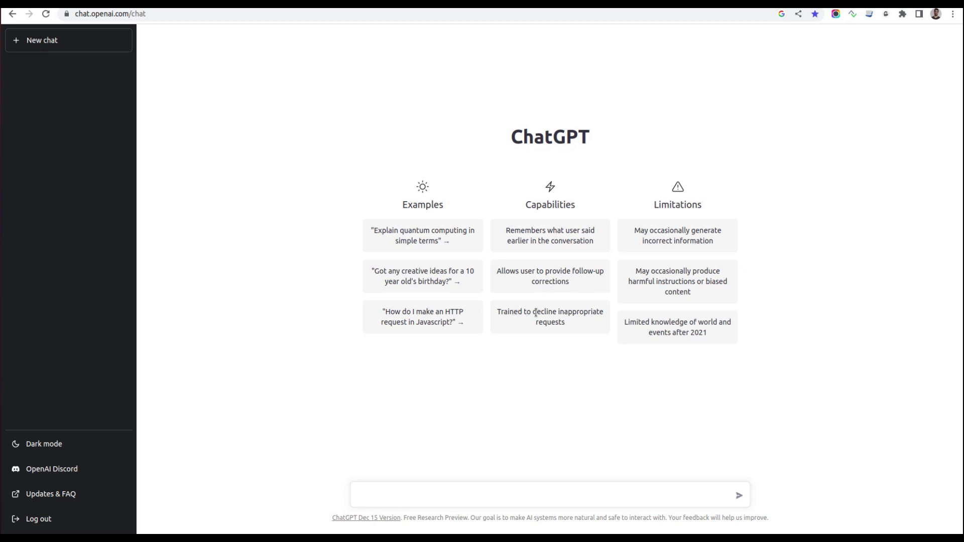
mouse_move(585, 328)
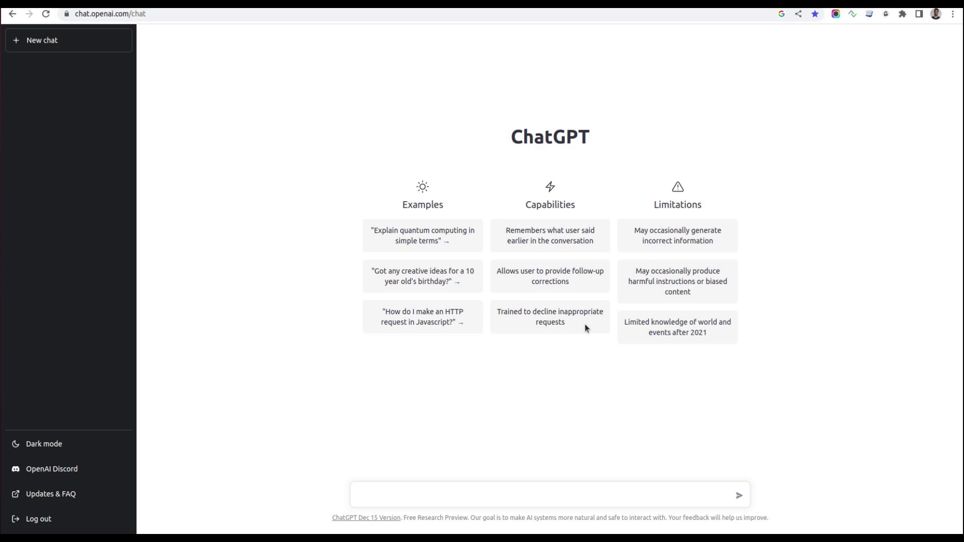
mouse_move(554, 320)
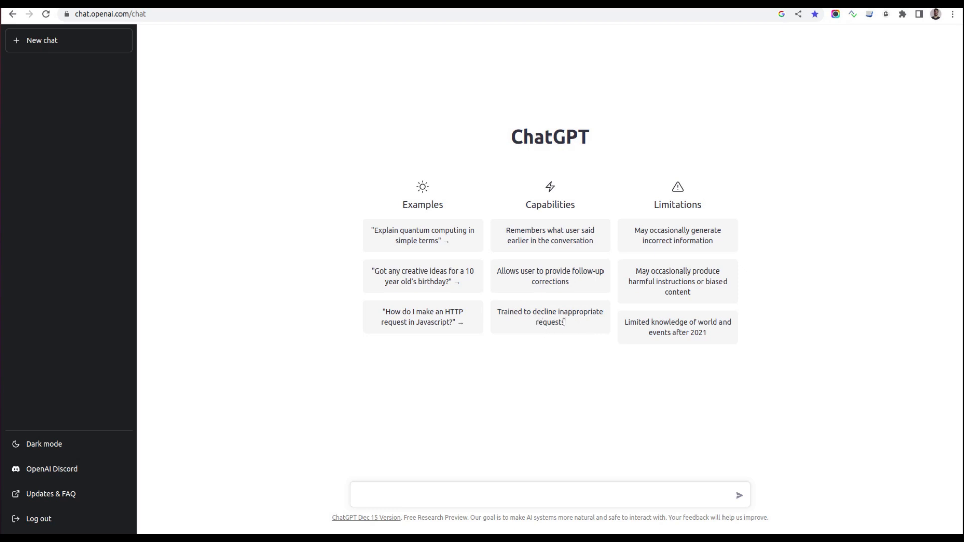
mouse_move(626, 289)
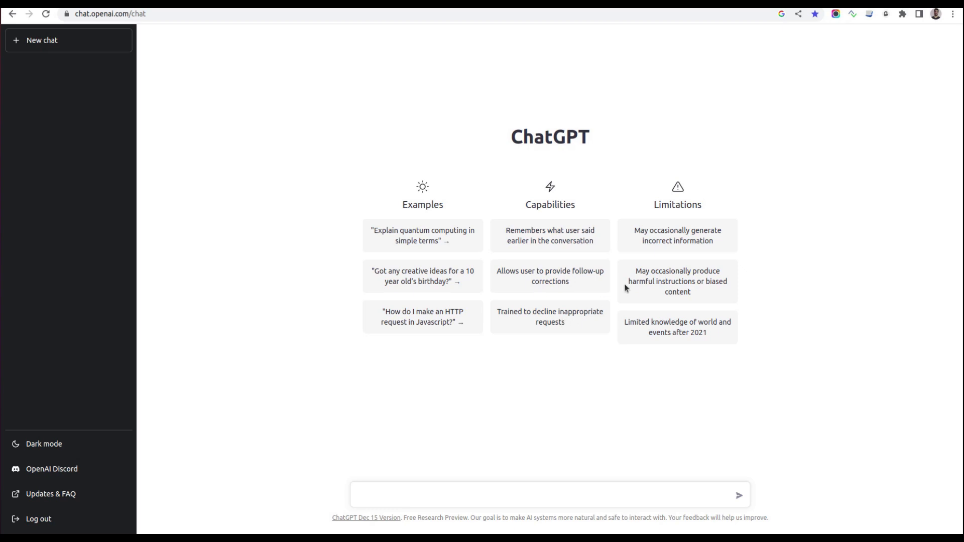
mouse_move(637, 247)
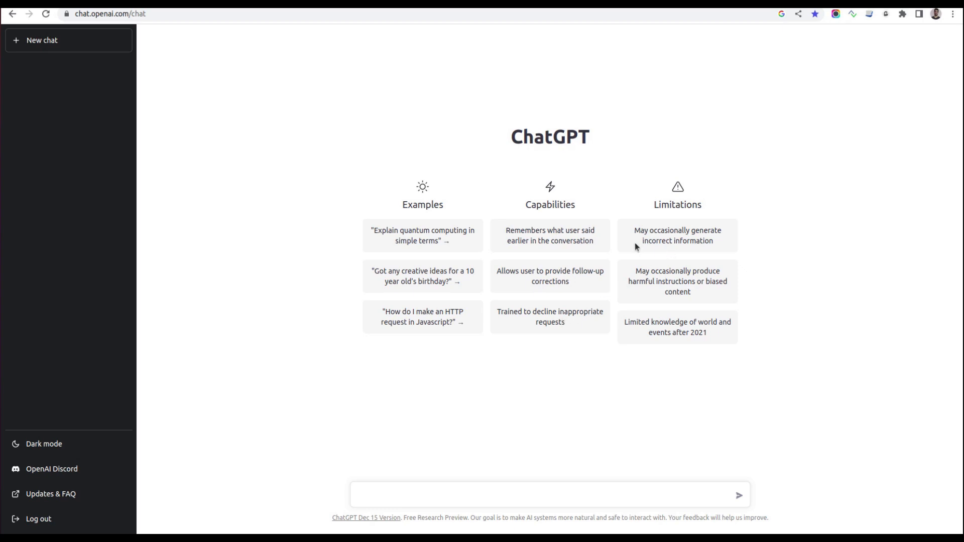
mouse_move(637, 230)
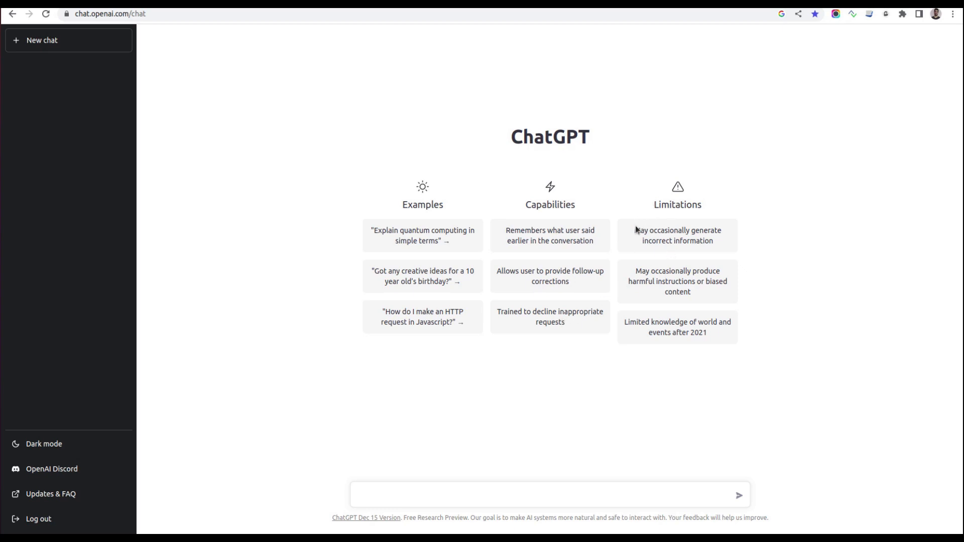
mouse_move(703, 249)
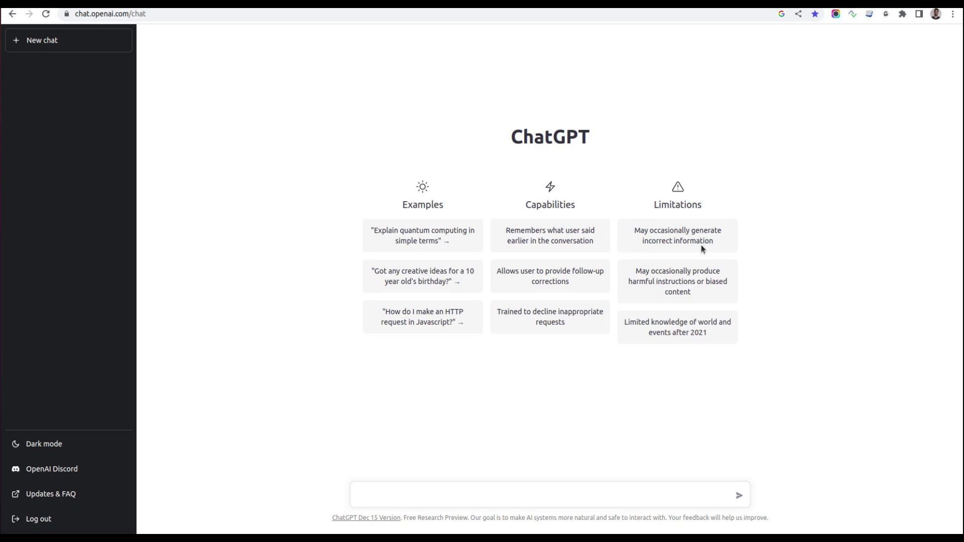
mouse_move(689, 274)
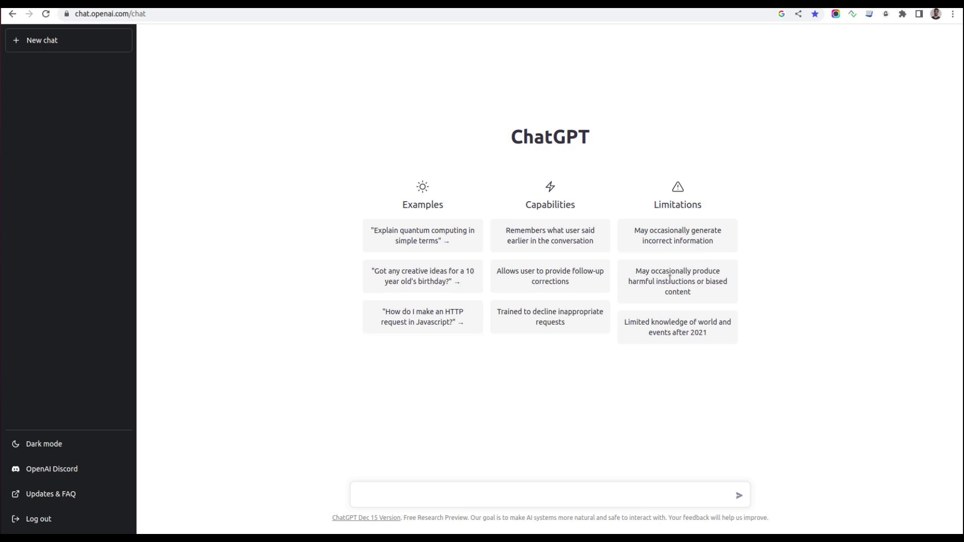
mouse_move(644, 281)
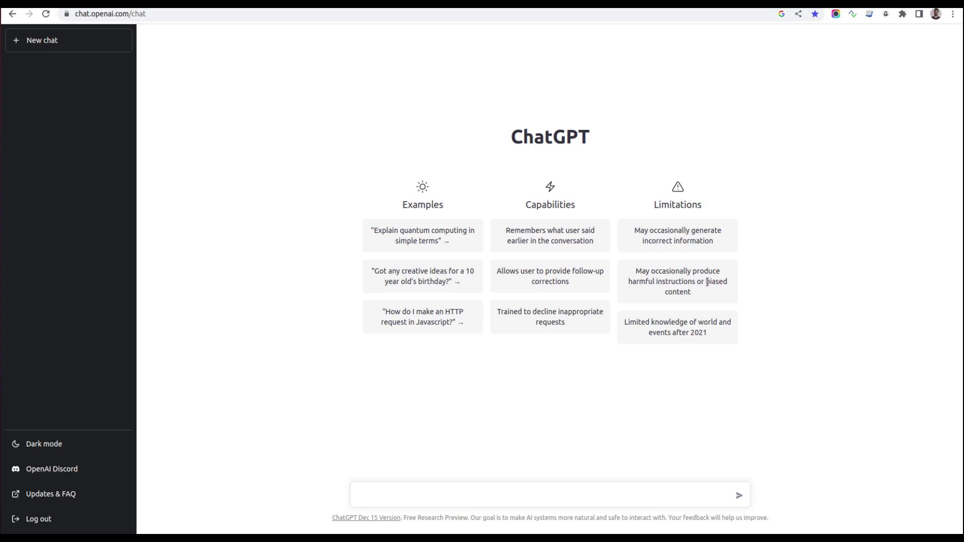
mouse_move(724, 311)
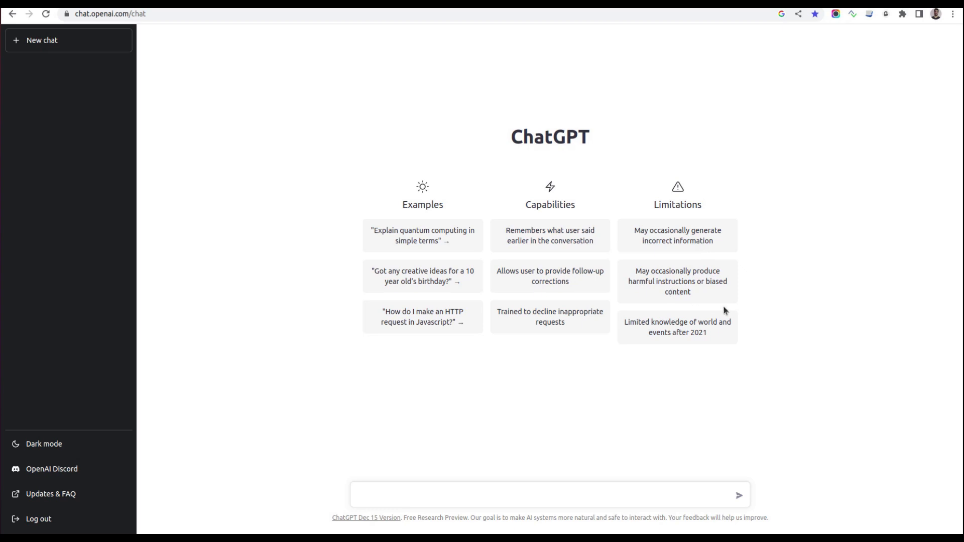
mouse_move(710, 335)
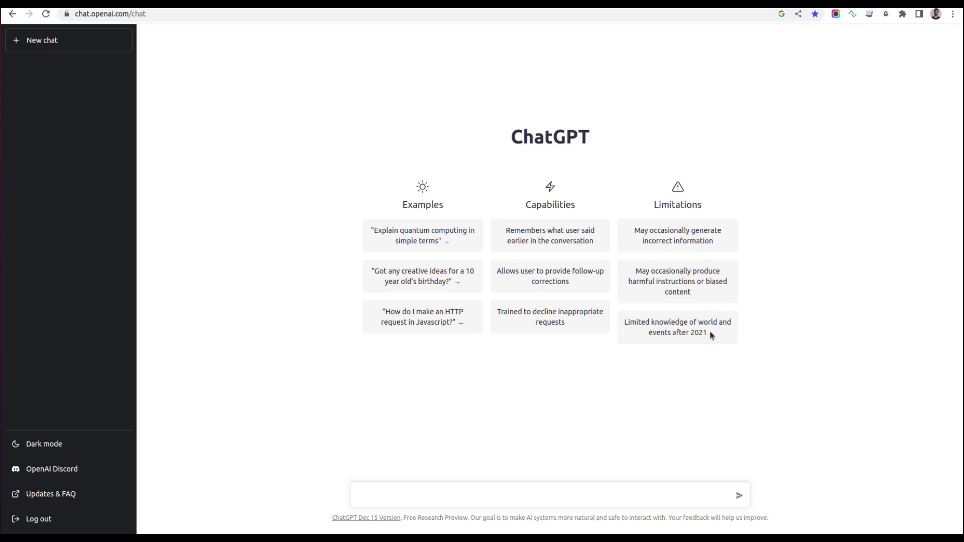
mouse_move(703, 334)
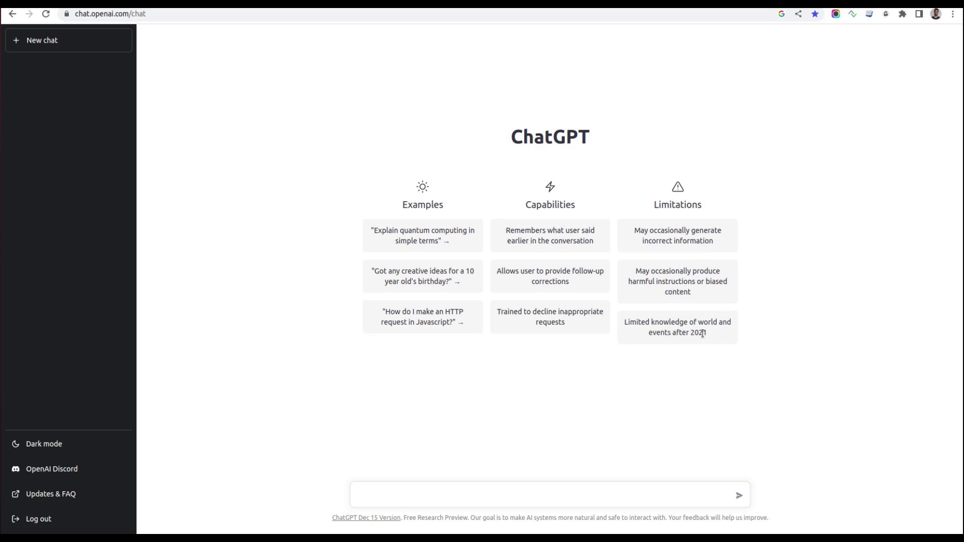
mouse_move(687, 291)
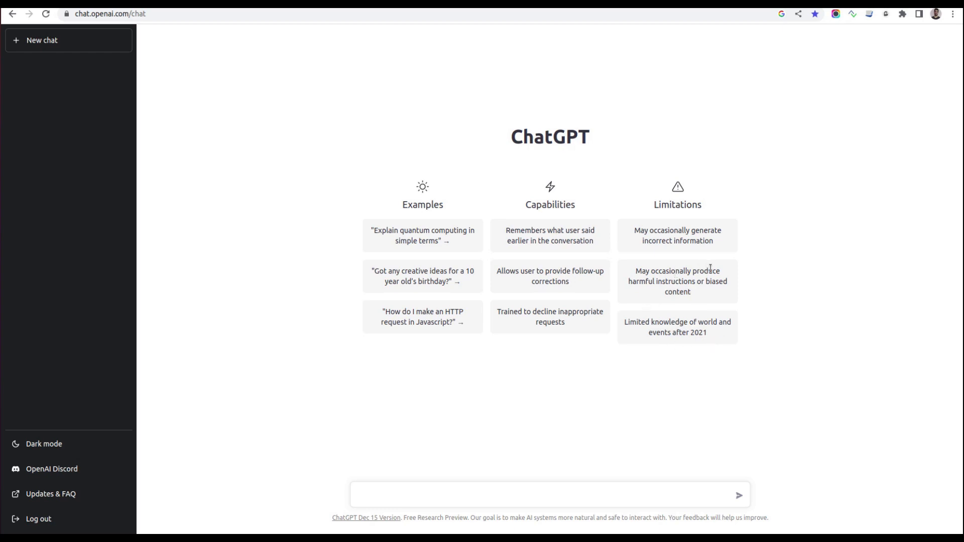
mouse_move(522, 220)
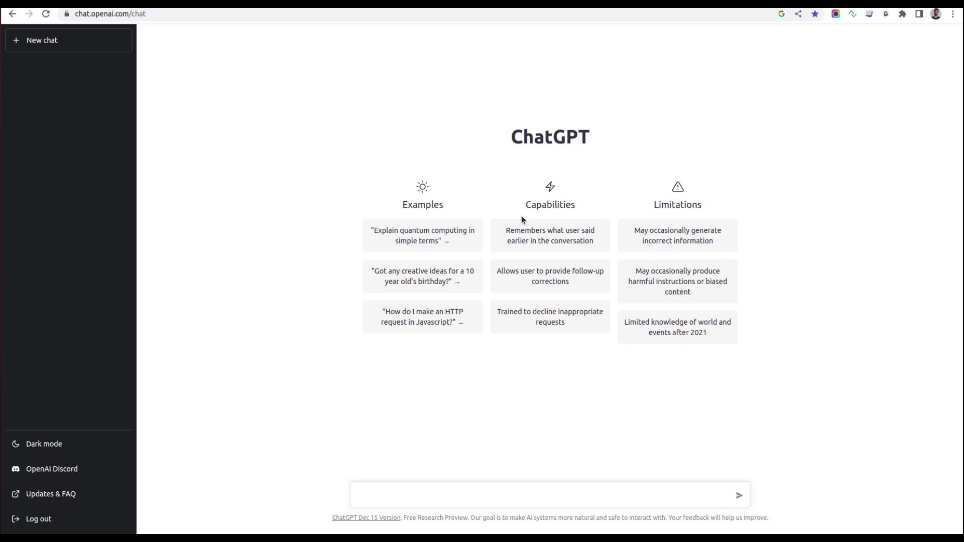
mouse_move(397, 408)
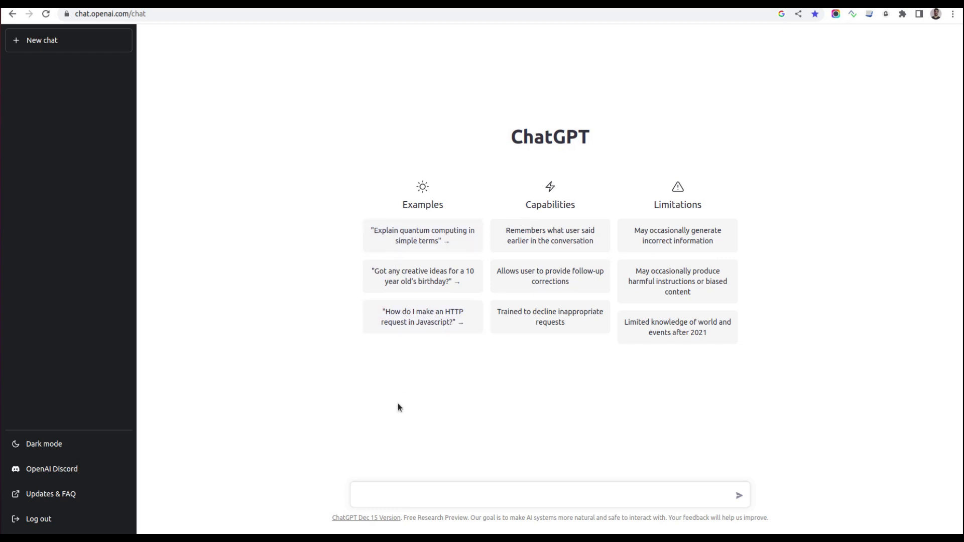
mouse_move(409, 487)
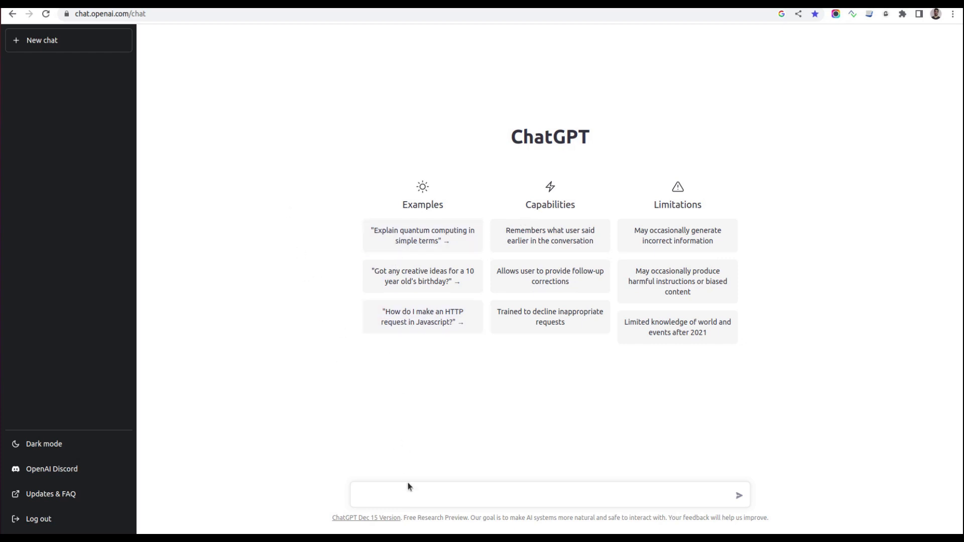
mouse_move(354, 263)
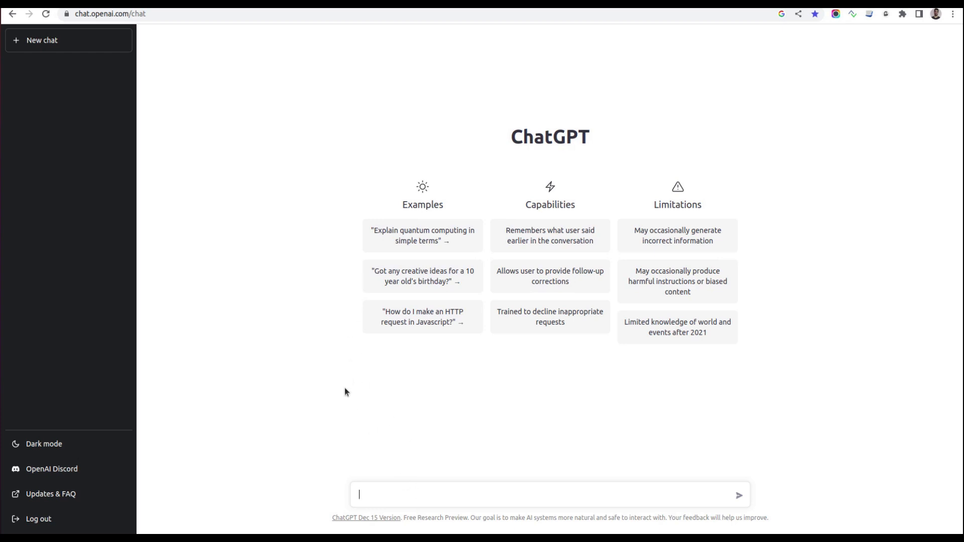
Ask ChatGPT "what is php" as the first question of a new conversation
text(wh)
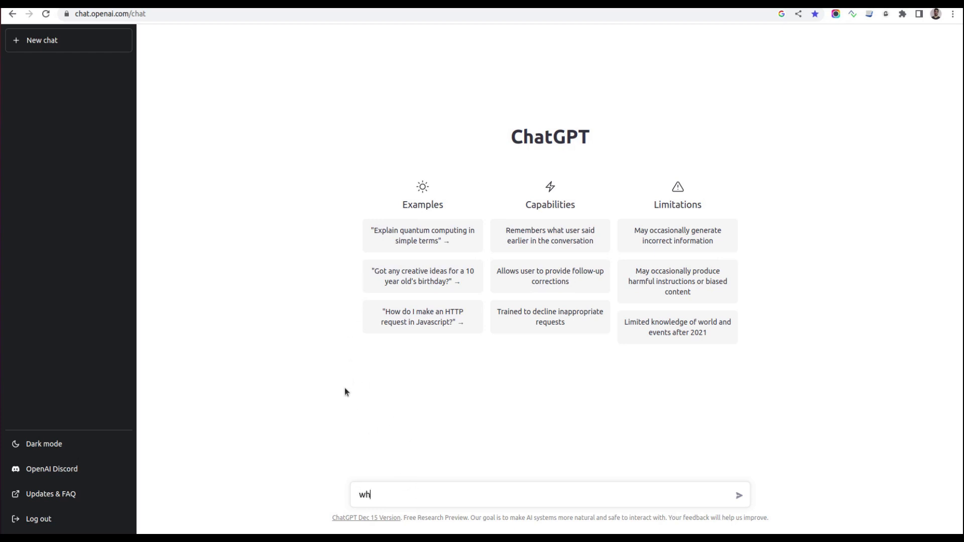
key(Backspace)
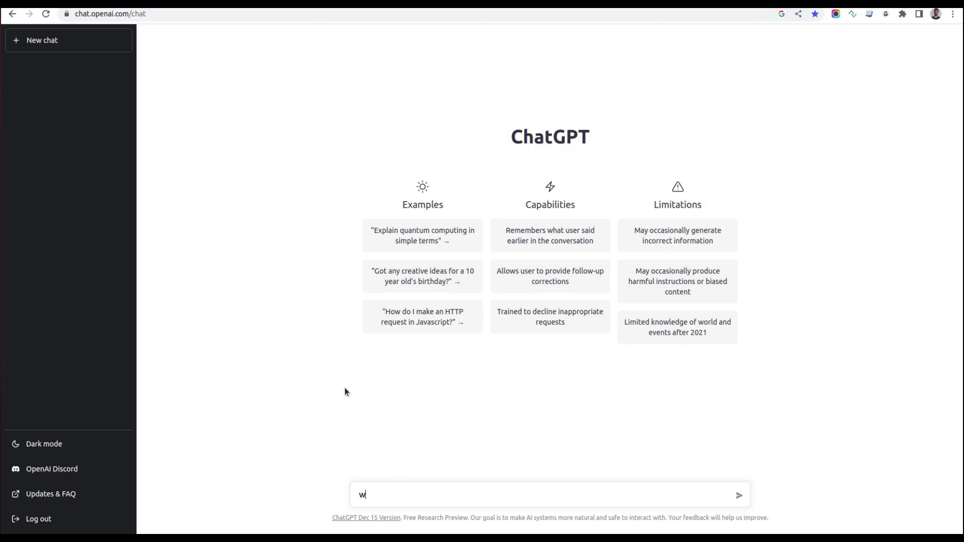
text(hat is php)
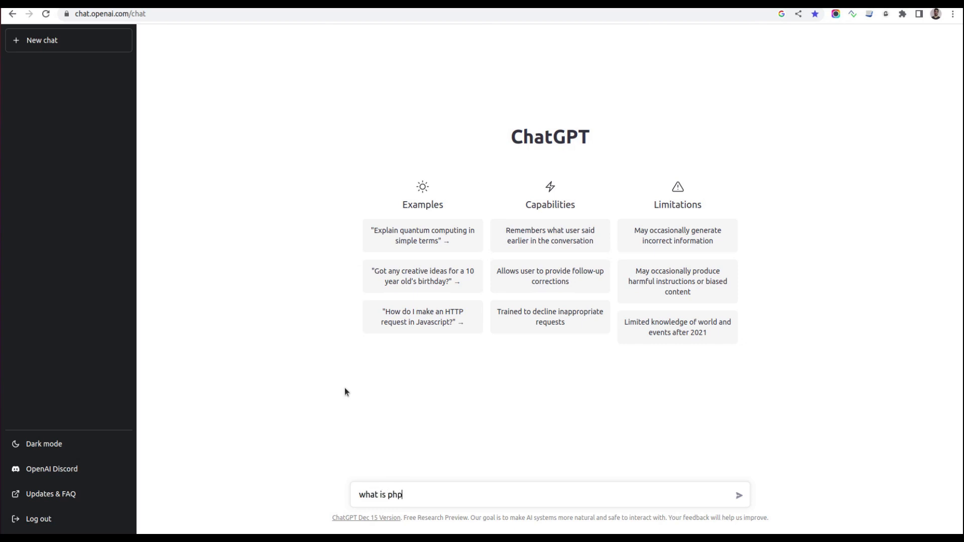
click(739, 495)
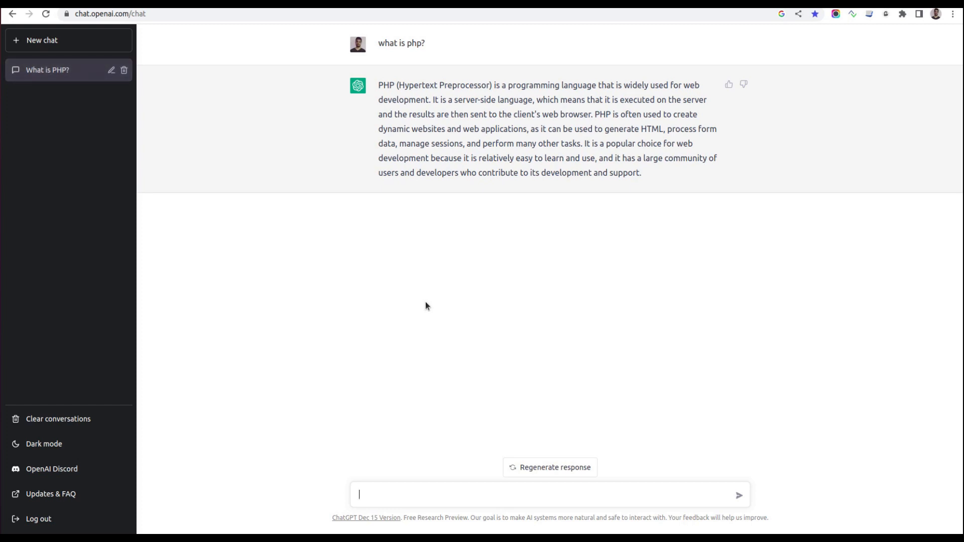
mouse_move(557, 113)
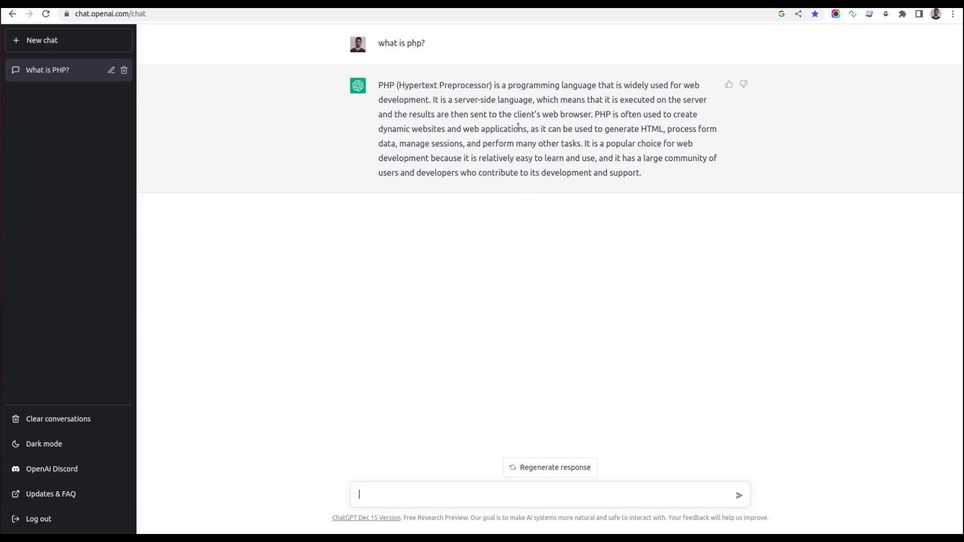
mouse_move(654, 249)
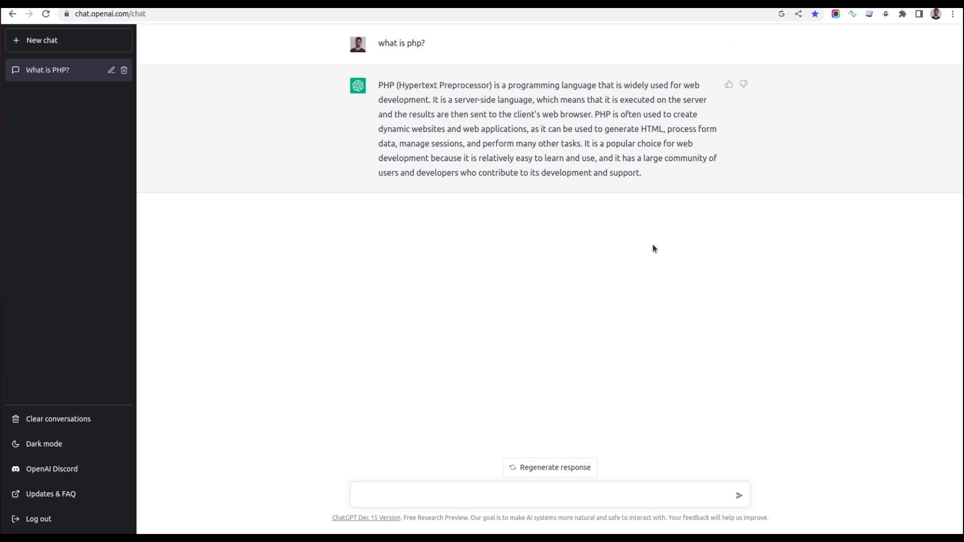
mouse_move(409, 490)
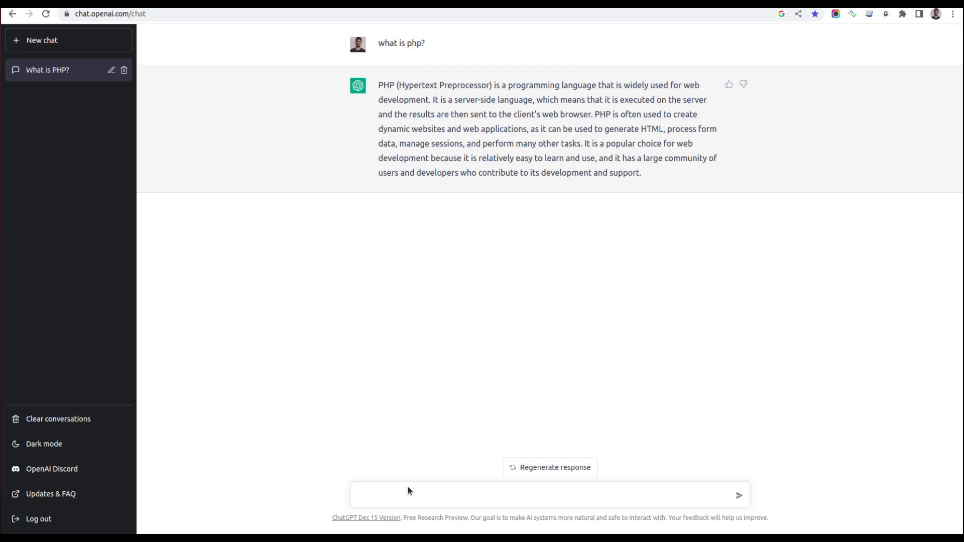
Write the follow-up "is it better than javascript?", fixing "tha" to "than", without sending
text(is)
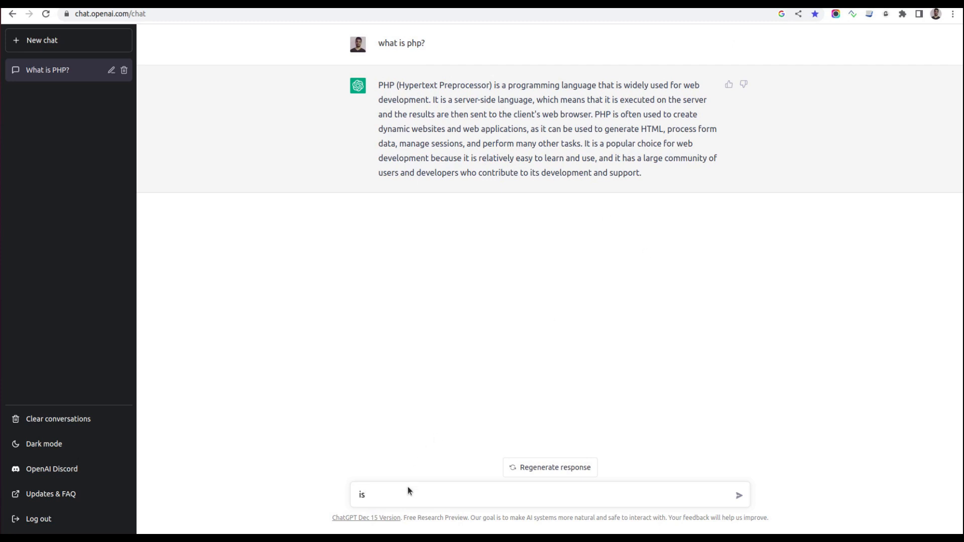
text(it)
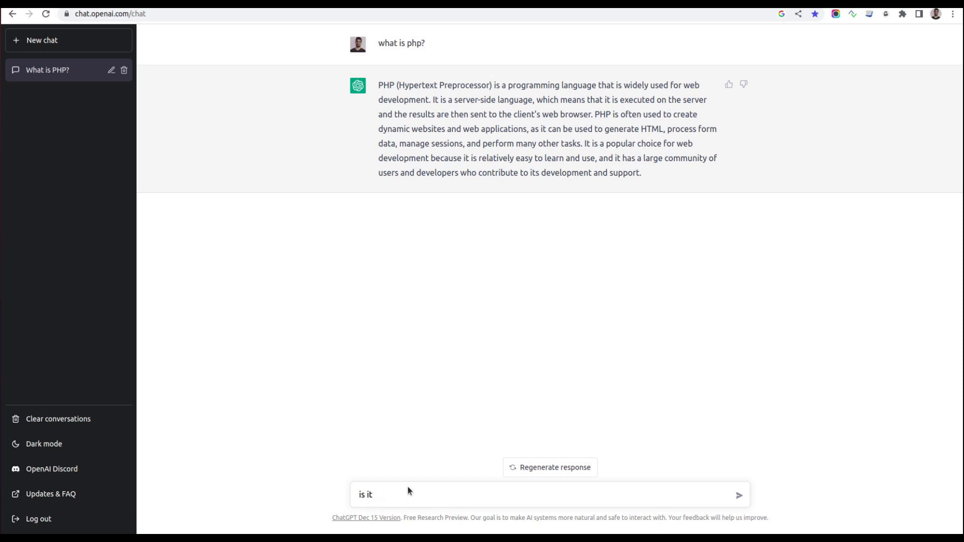
text(better)
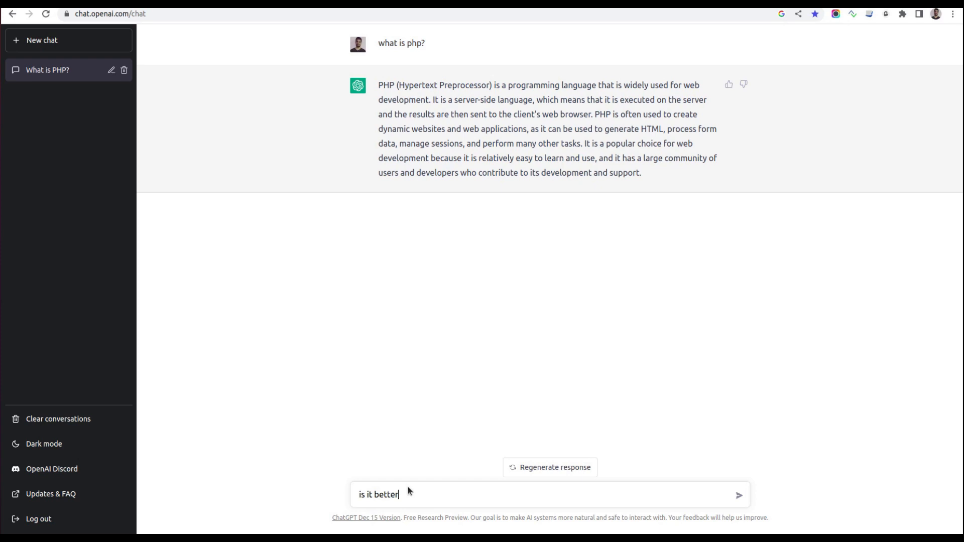
text(tha javascript?)
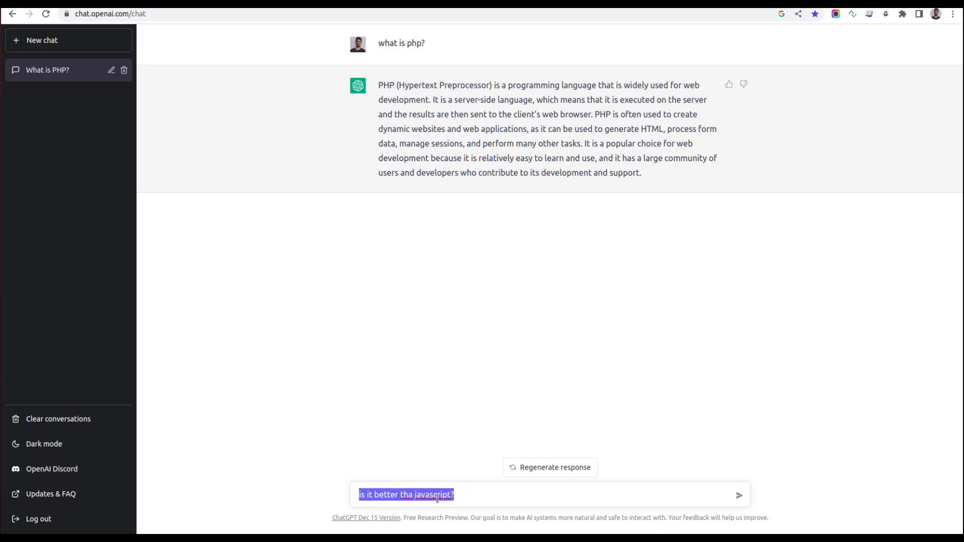
click(438, 495)
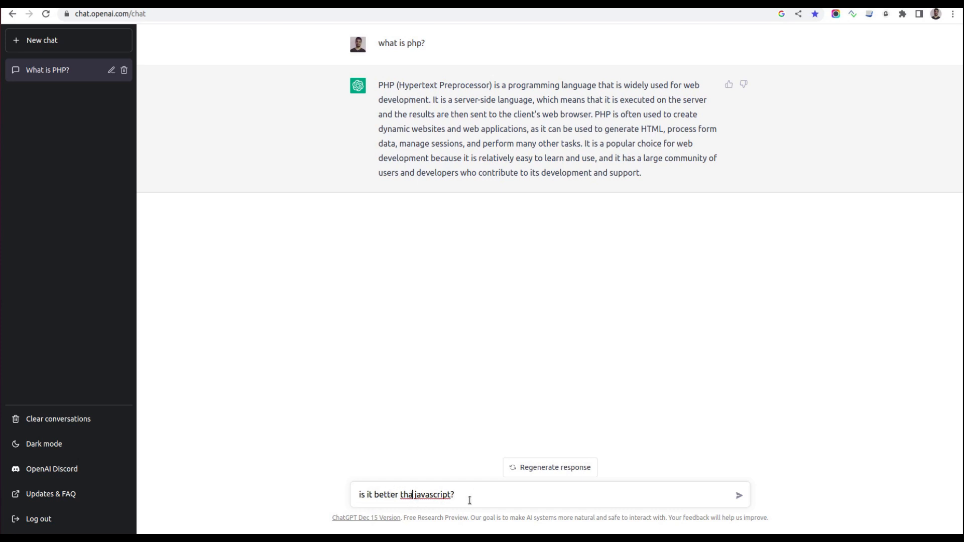
text(n)
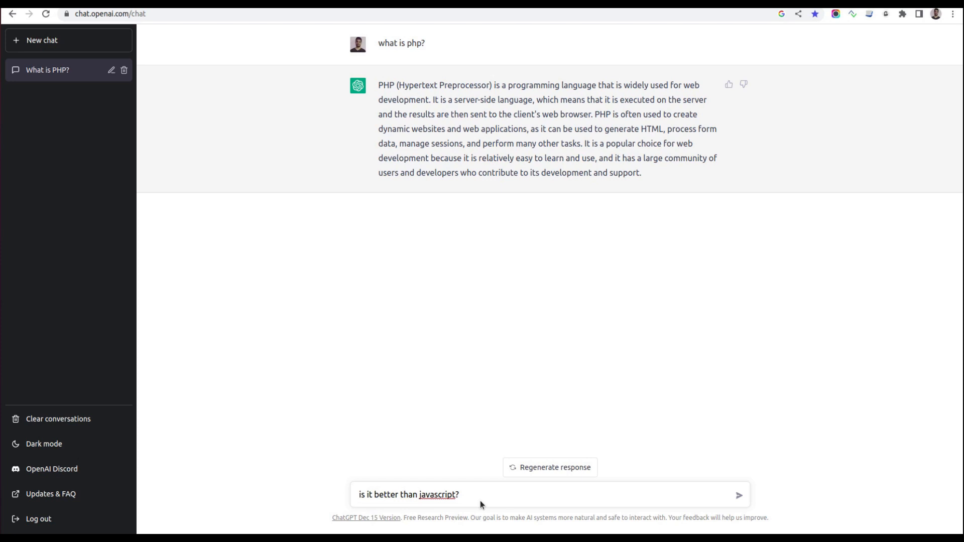
mouse_move(406, 43)
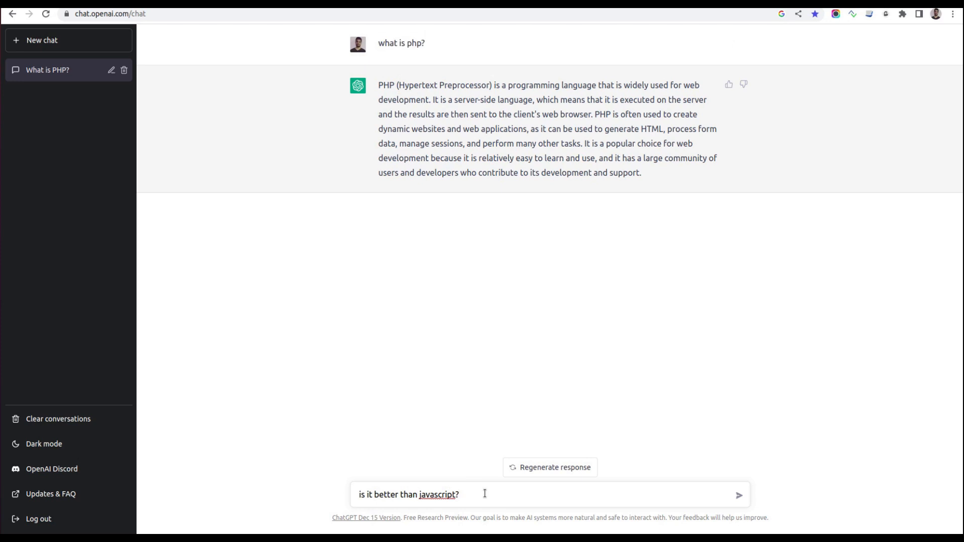
Send the PHP versus JavaScript question and read ChatGPT's comparison answer
click(739, 495)
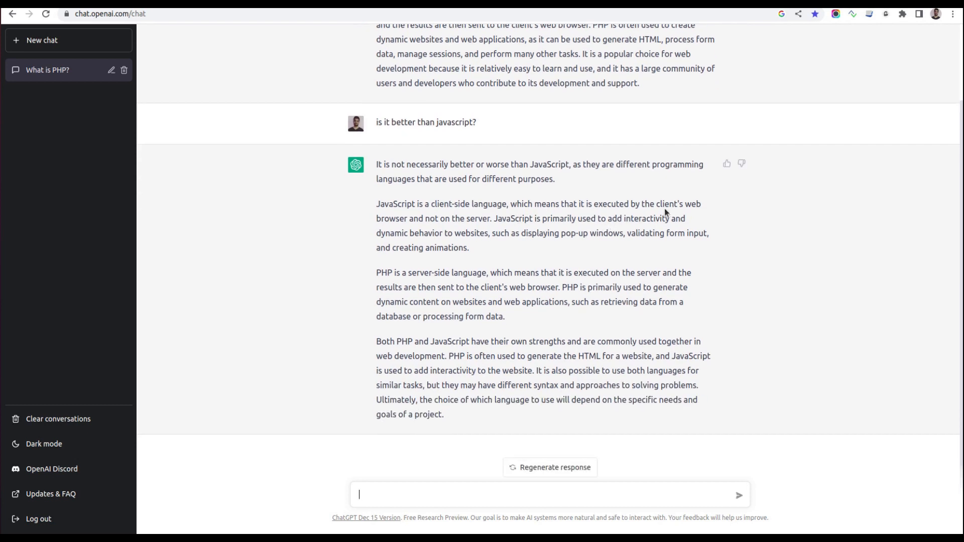
mouse_move(480, 215)
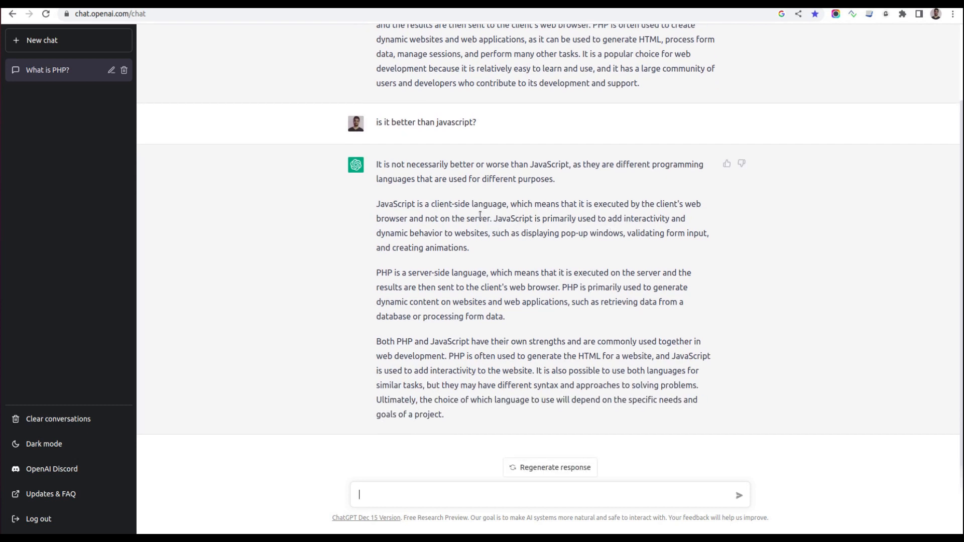
mouse_move(654, 218)
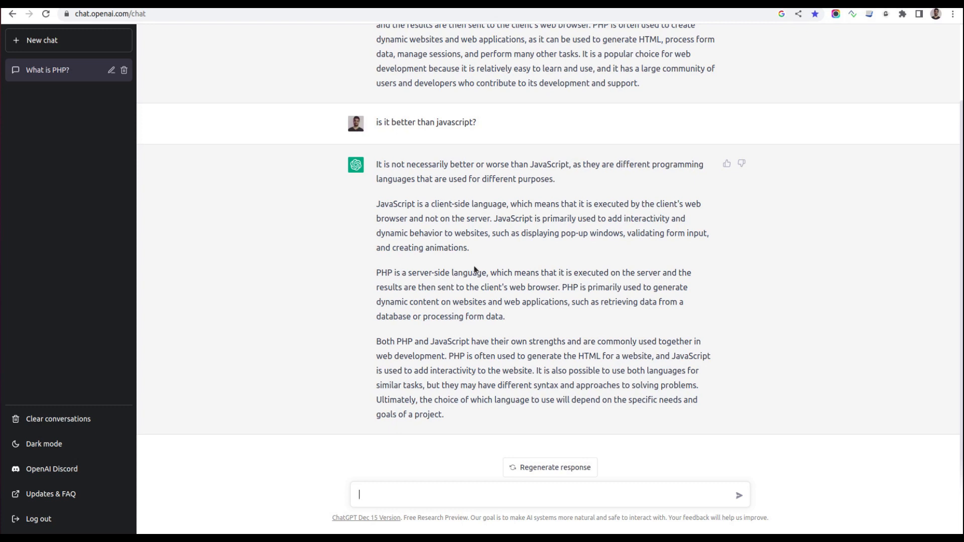
scroll(up, 3)
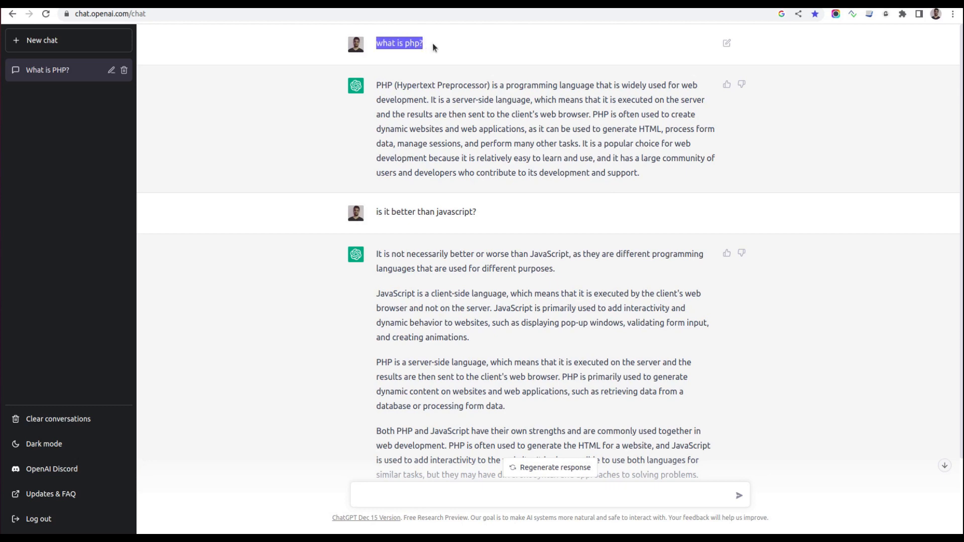
mouse_move(422, 348)
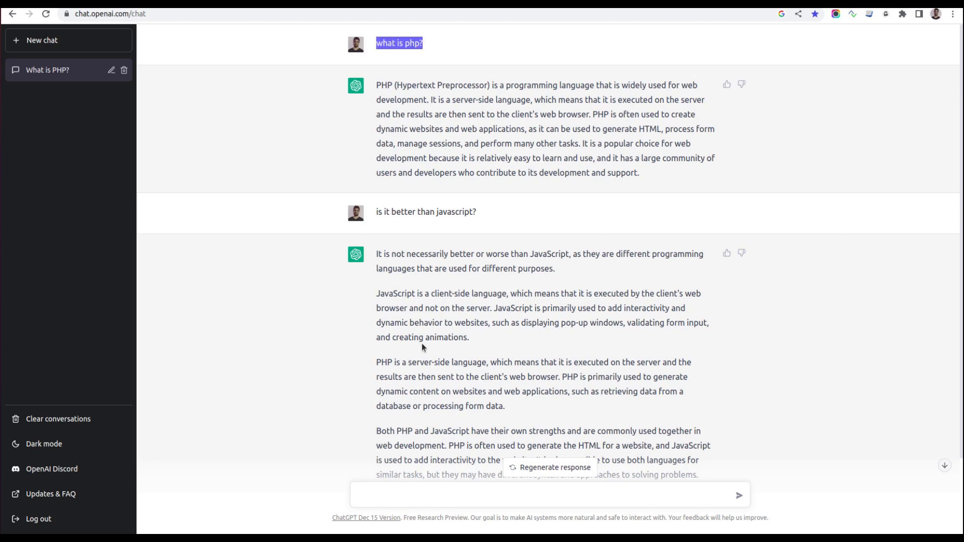
scroll(down, 3)
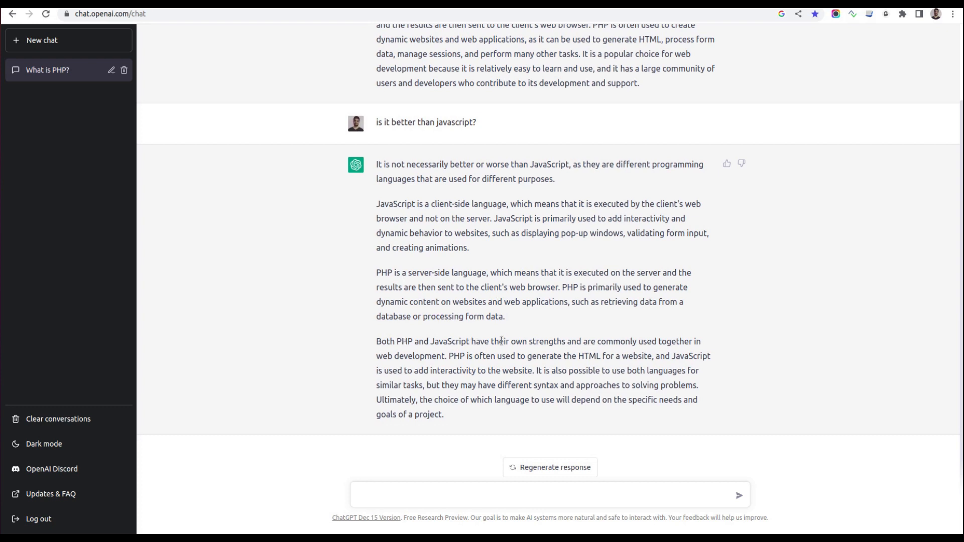
mouse_move(655, 341)
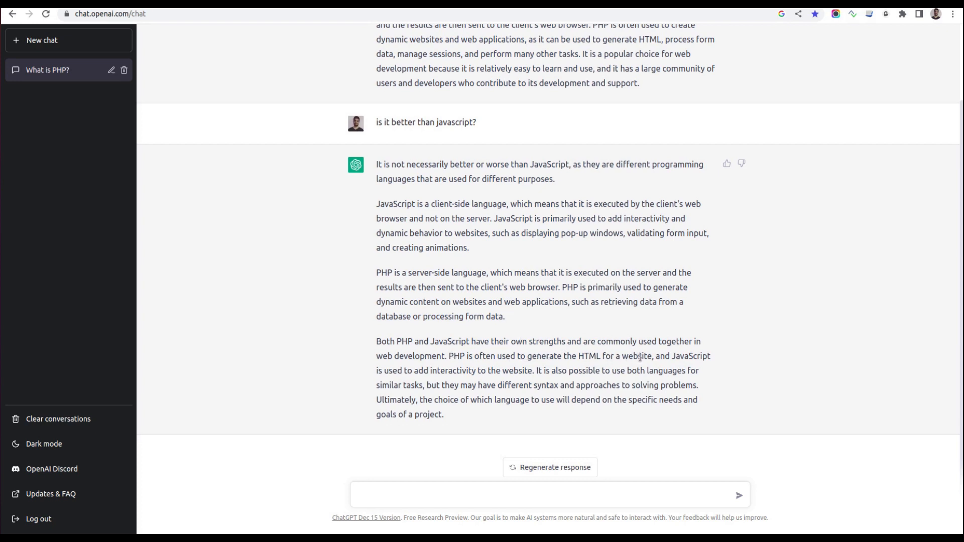
mouse_move(440, 372)
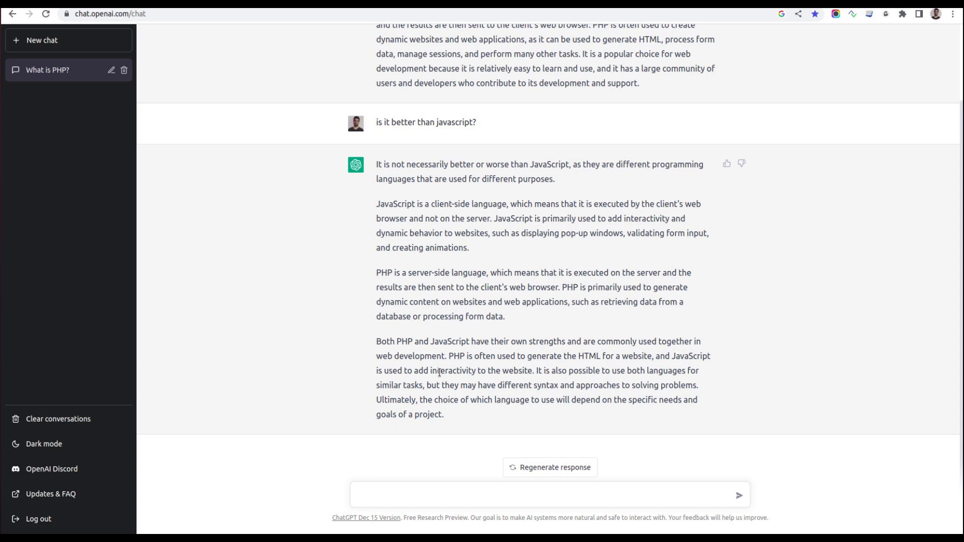
mouse_move(563, 375)
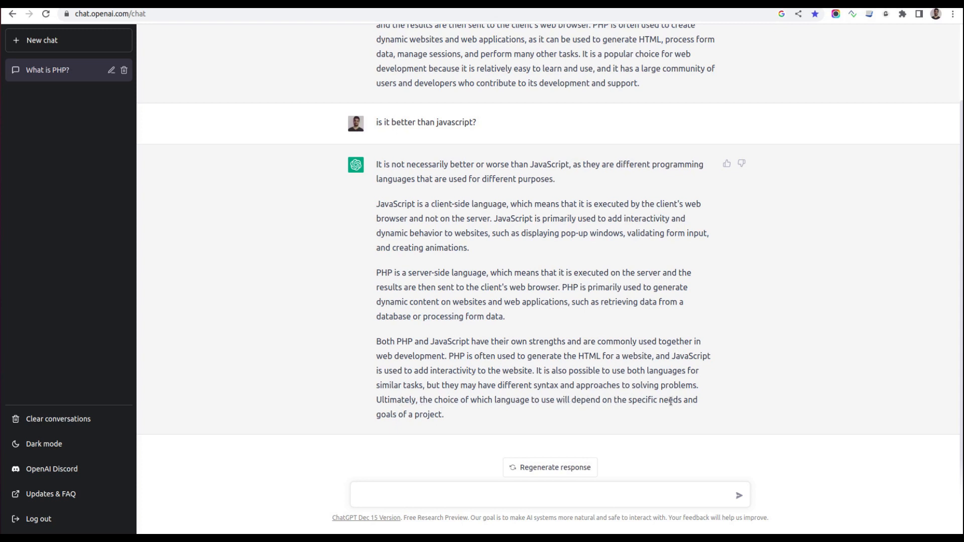
Review the answer around the word project, then return to the empty message box
double_click(420, 415)
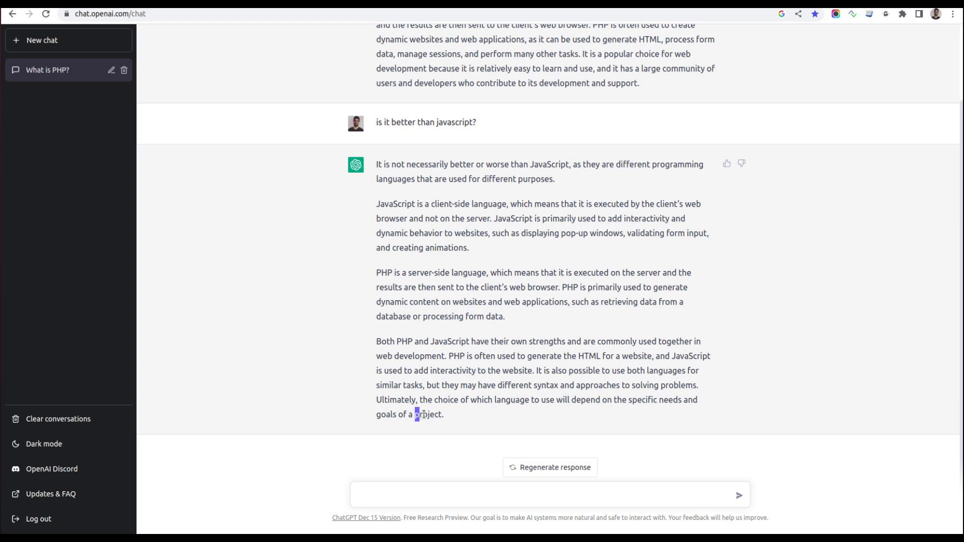
double_click(428, 414)
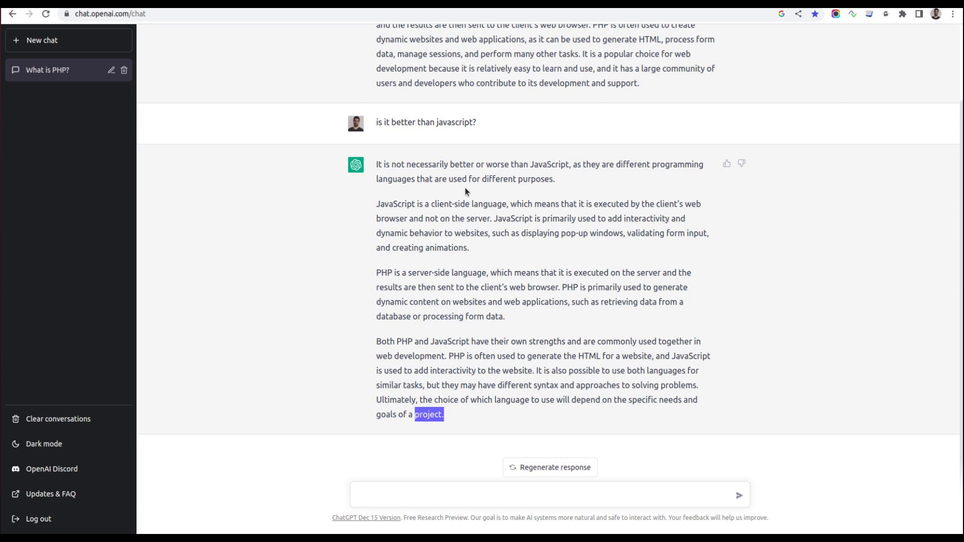
scroll(up, 3)
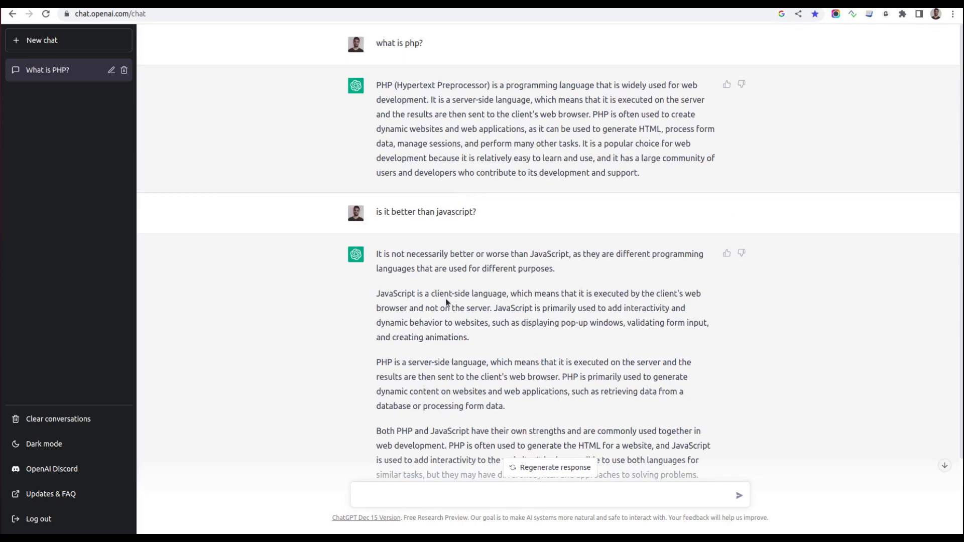
scroll(down, 3)
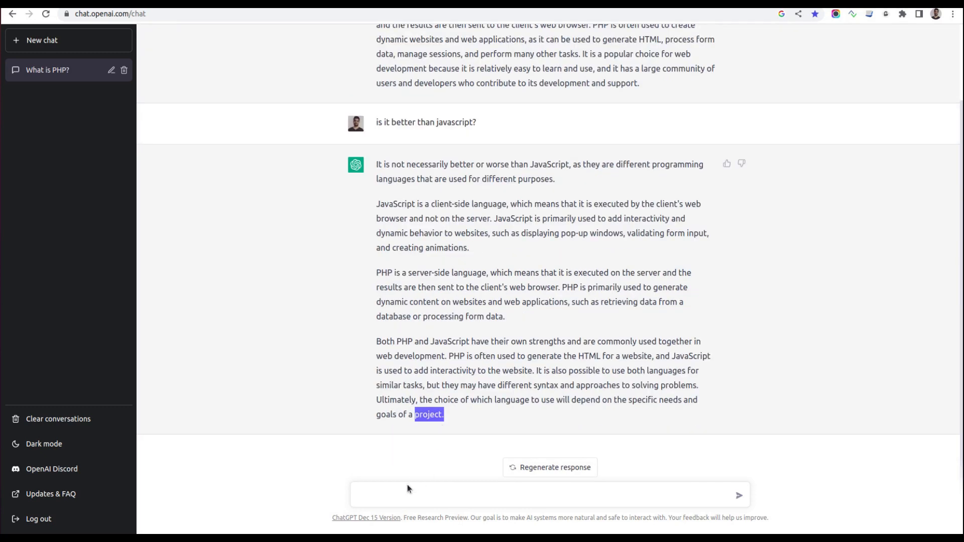
click(400, 495)
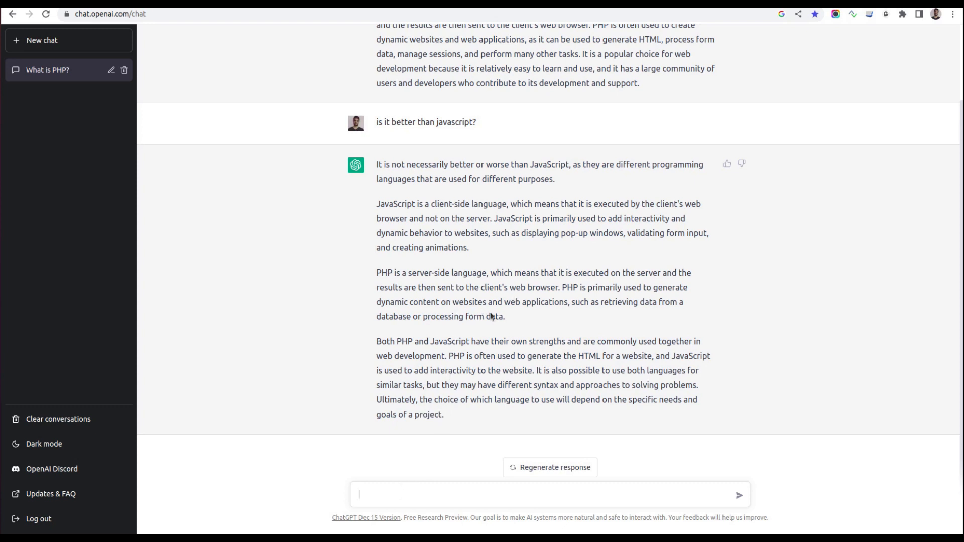
mouse_move(552, 326)
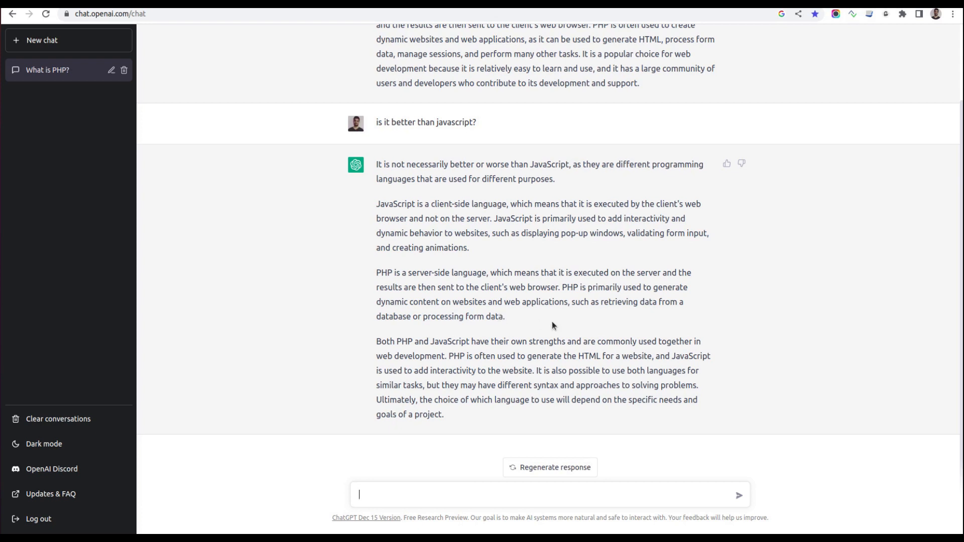
mouse_move(460, 464)
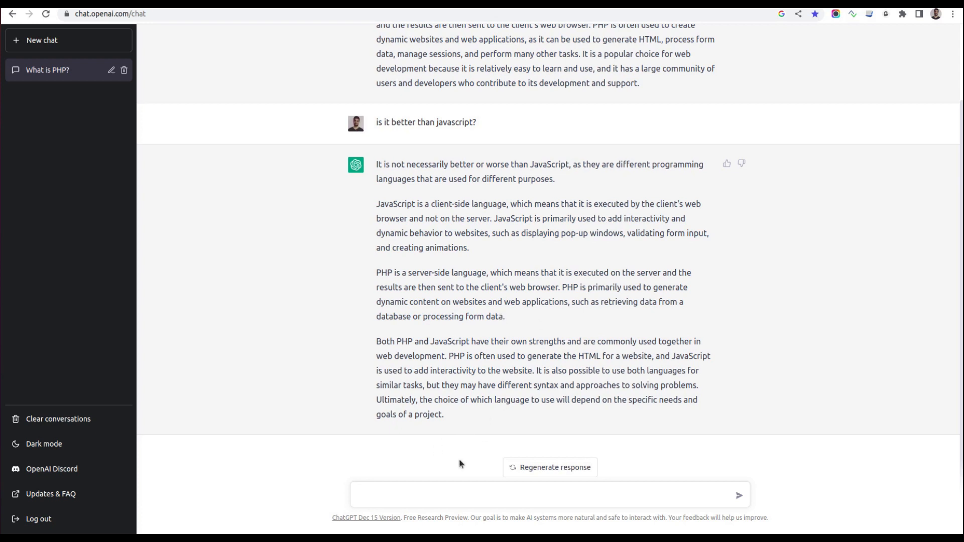
Write the question "how to print 1 to 100 using loop in php" in the message box
click(547, 494)
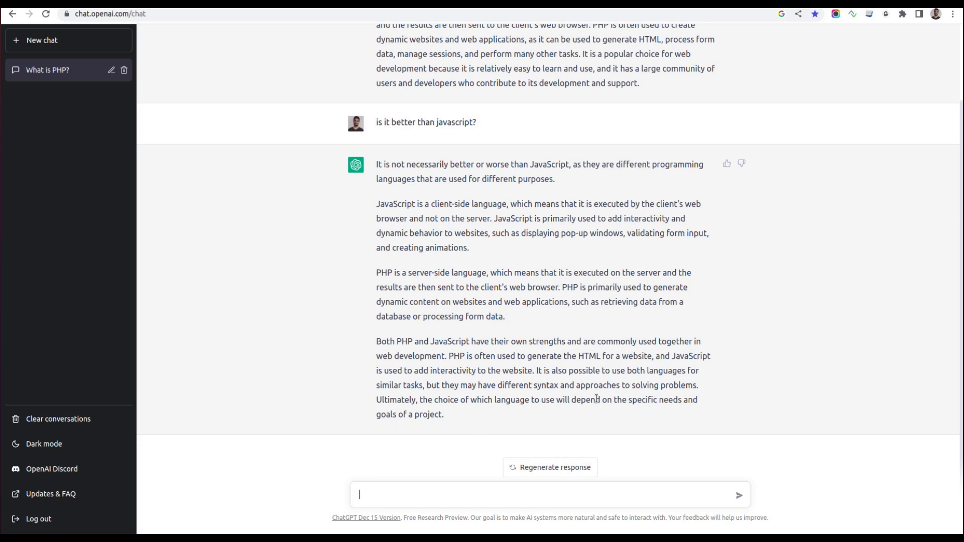
mouse_move(509, 424)
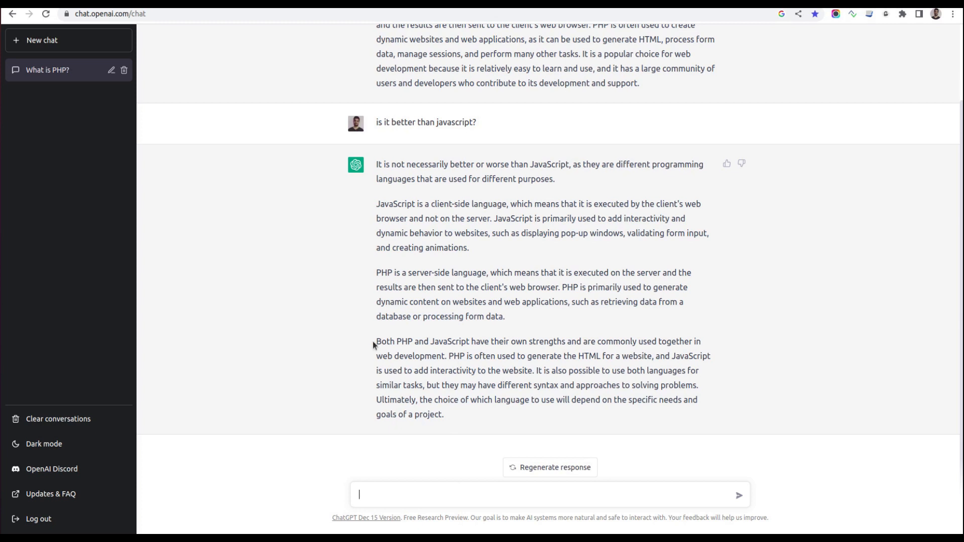
mouse_move(398, 485)
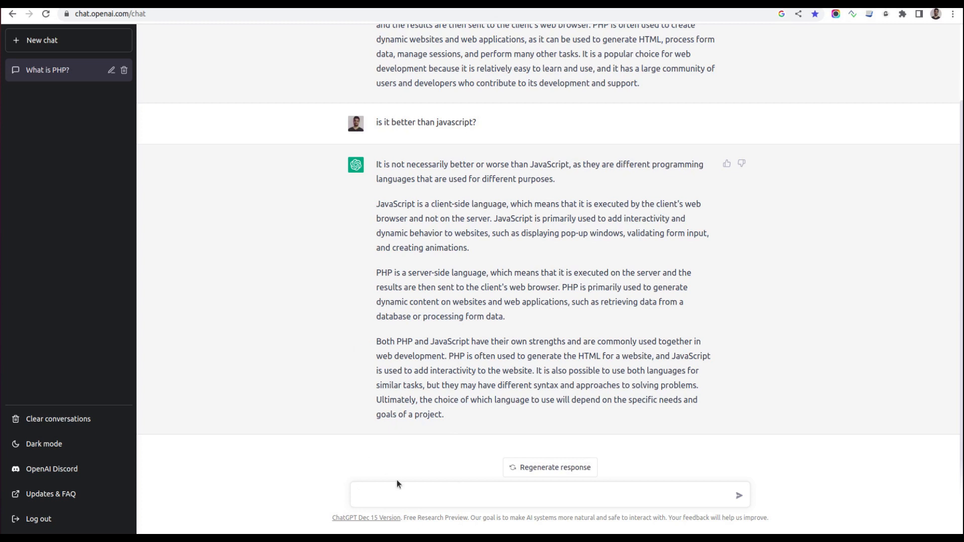
text(how to)
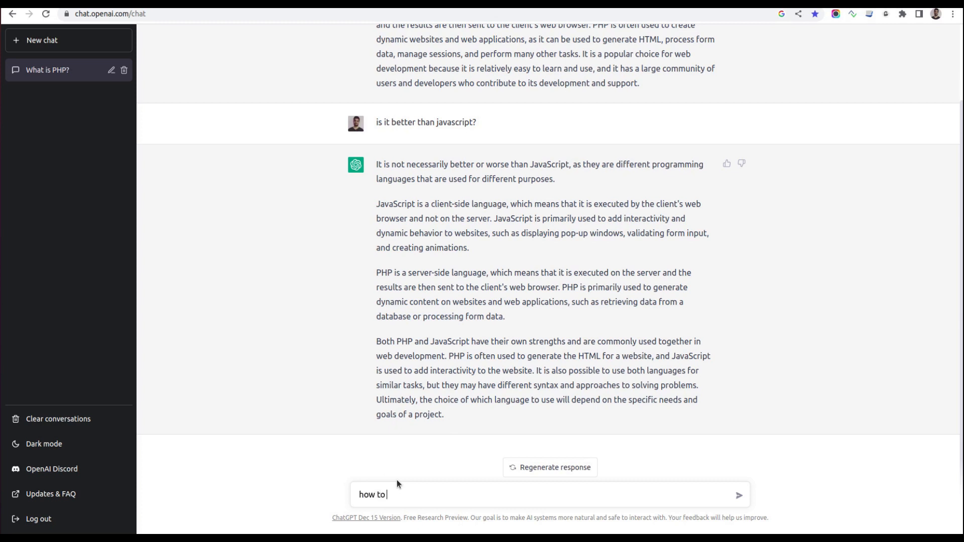
text(print)
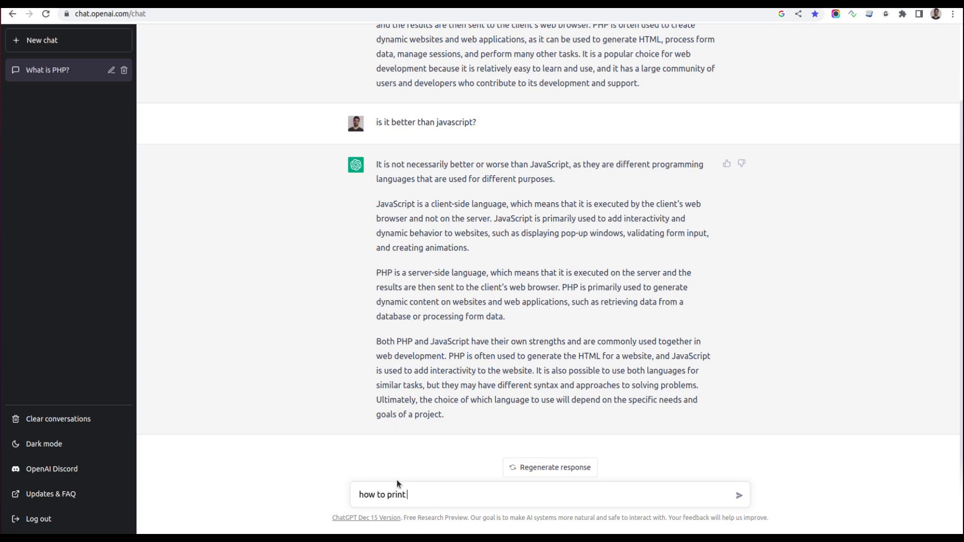
text(1 to 100 u)
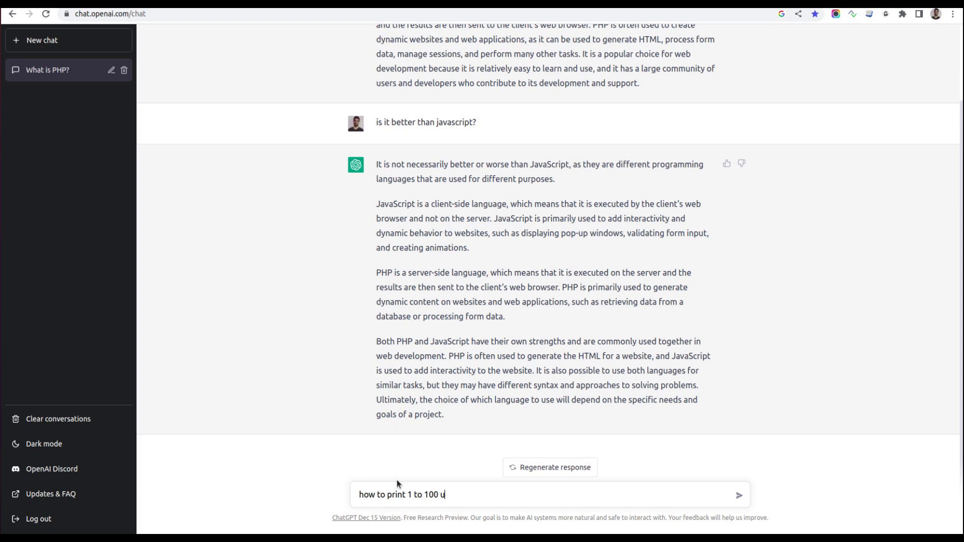
text(sing php)
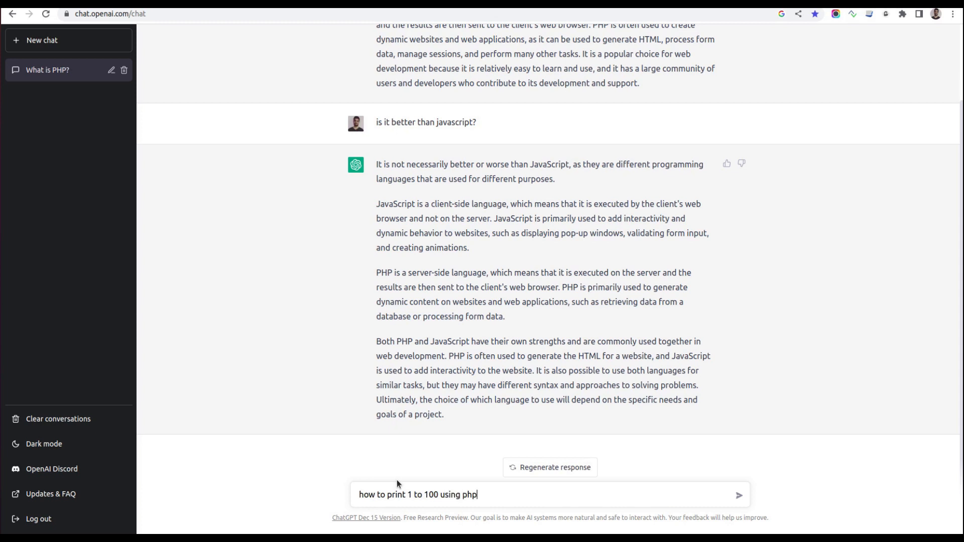
text(k)
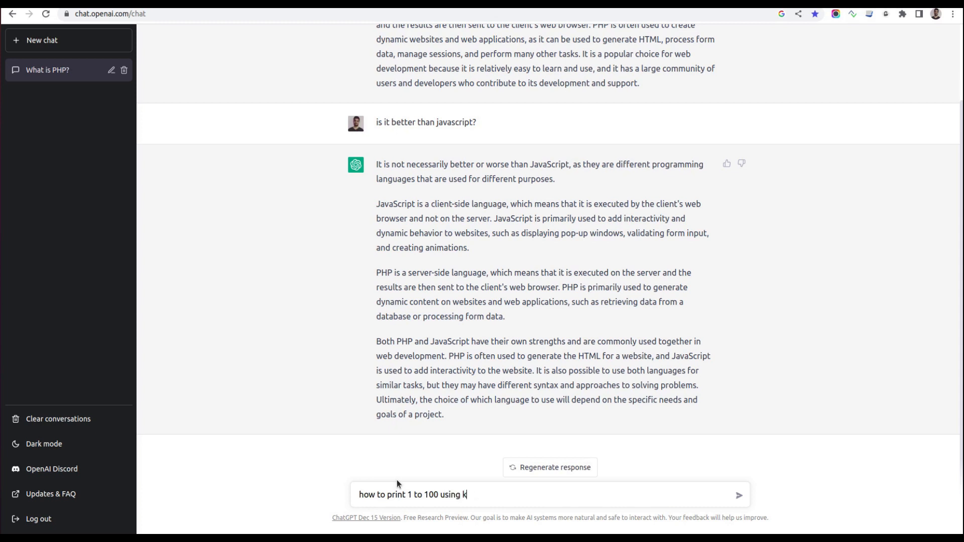
text(oop in)
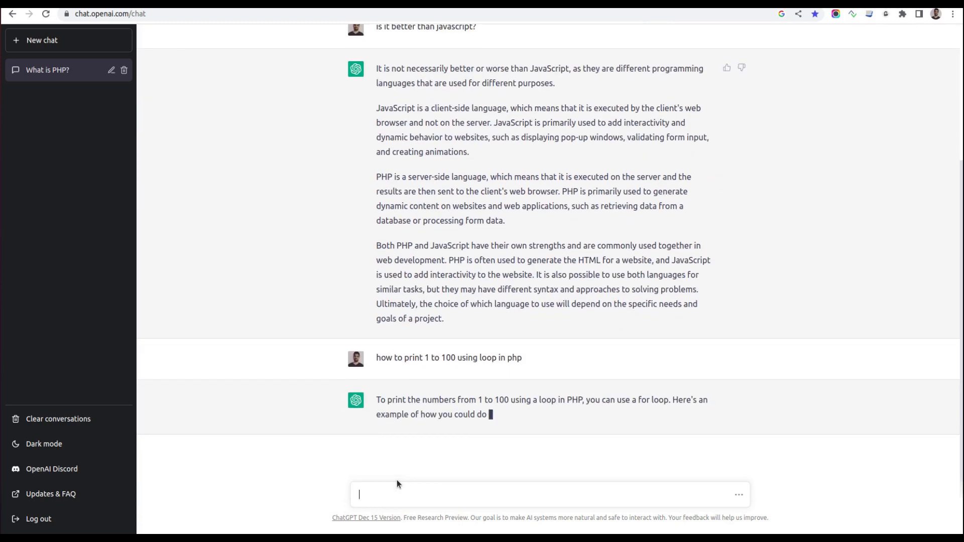
Scroll through the finished answer showing the for-loop and while-loop examples
scroll(down, 3)
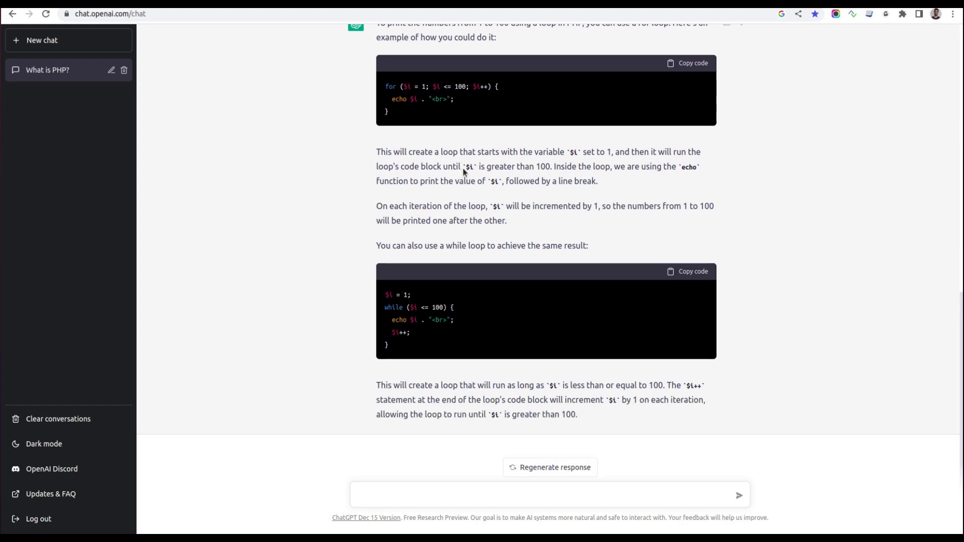
scroll(up, 3)
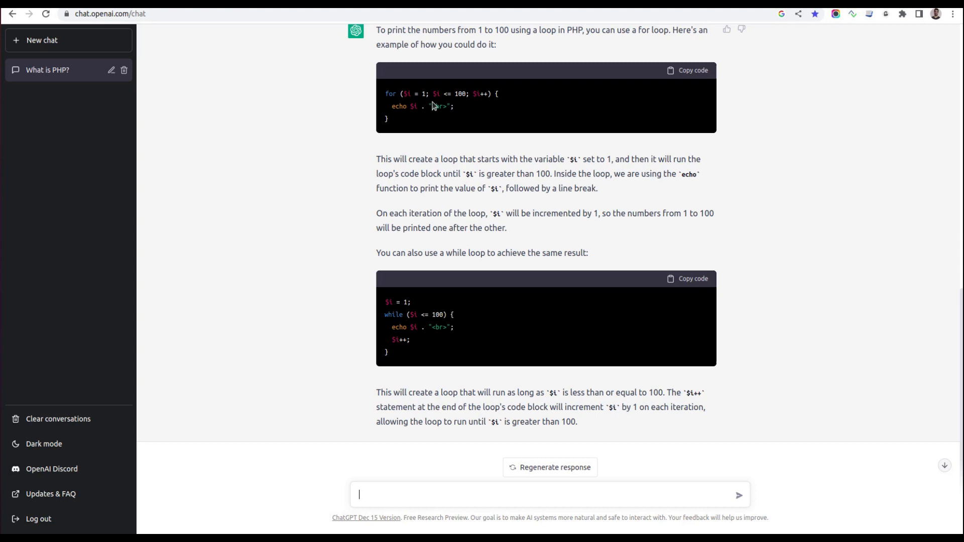
mouse_move(385, 92)
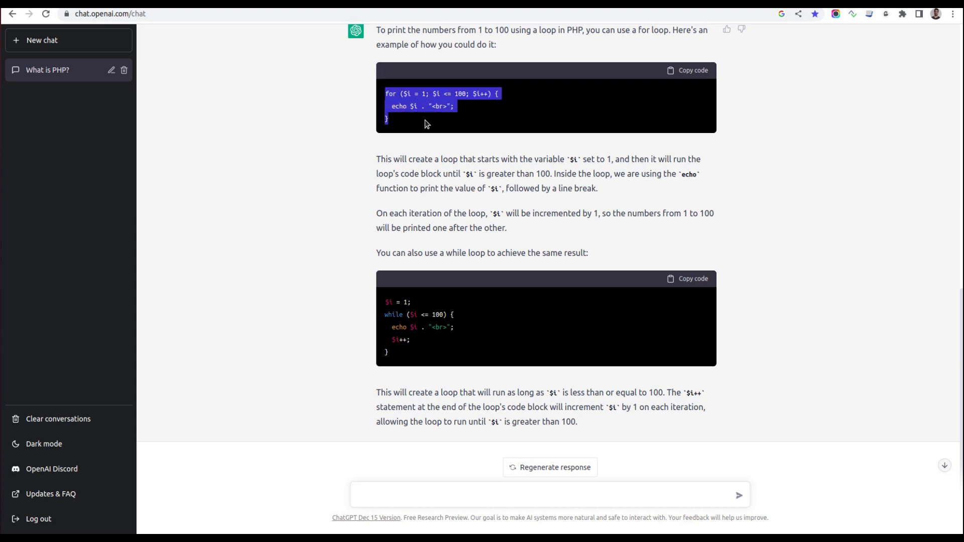
mouse_move(364, 257)
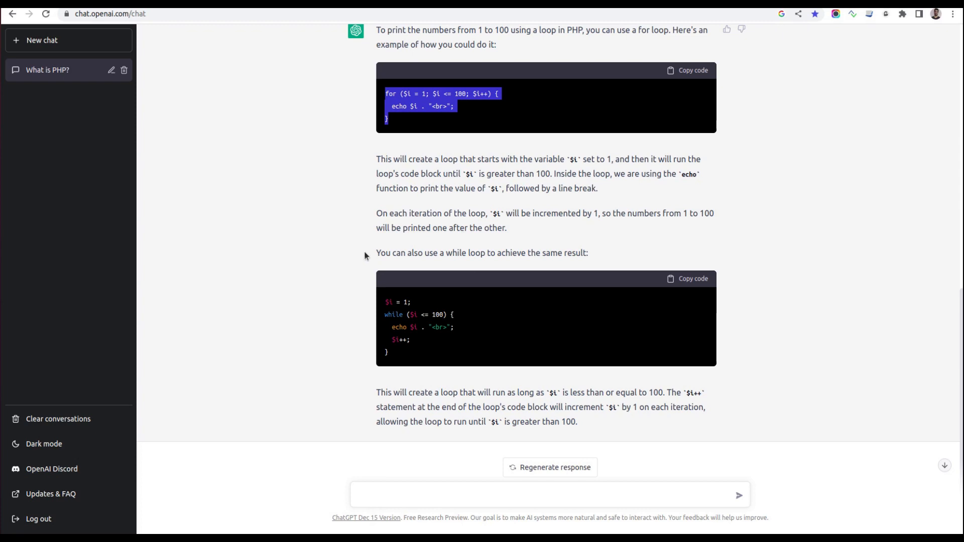
mouse_move(365, 257)
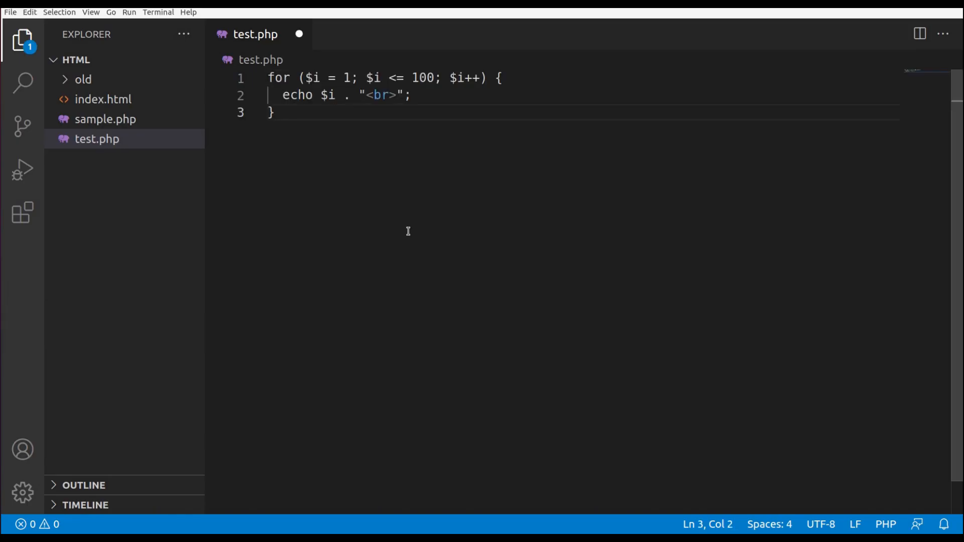
Add the <?php opening tag above the pasted loop code in test.php
text(<?ph)
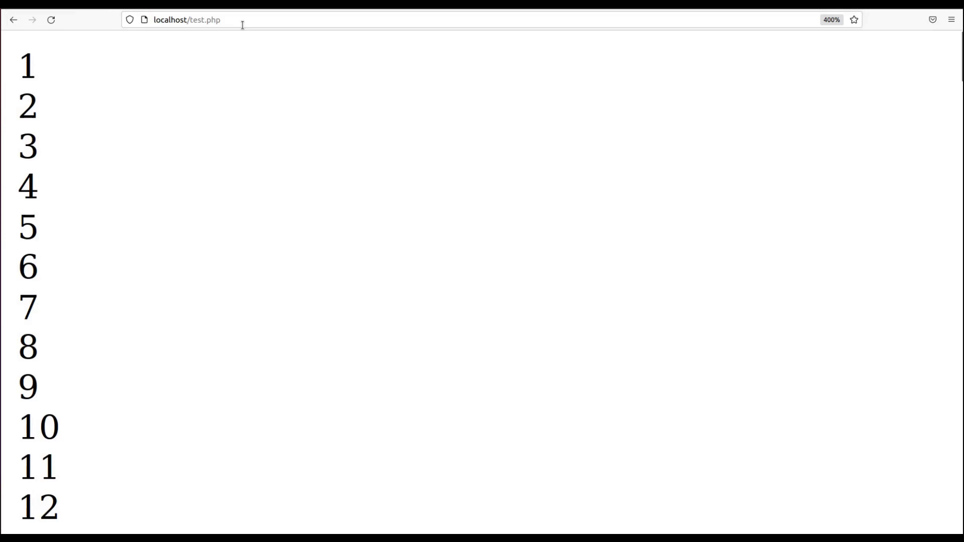
Scroll localhost/test.php to confirm every number through 100 is printed
scroll(down, 3)
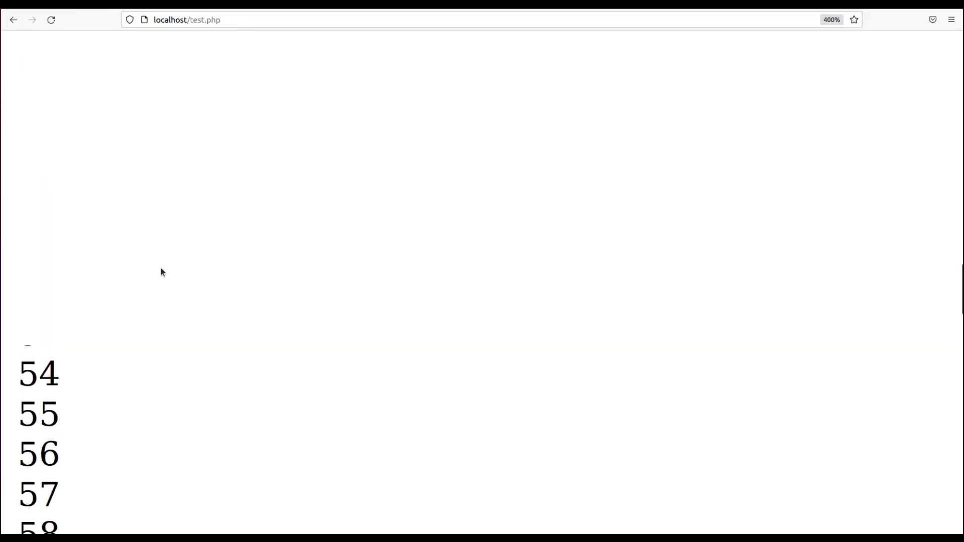
scroll(down, 3)
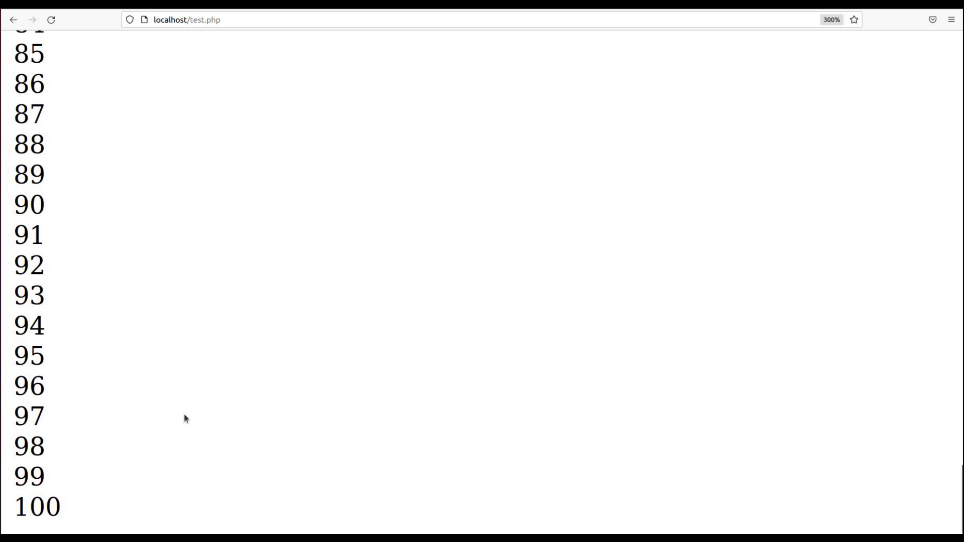
scroll(up, 3)
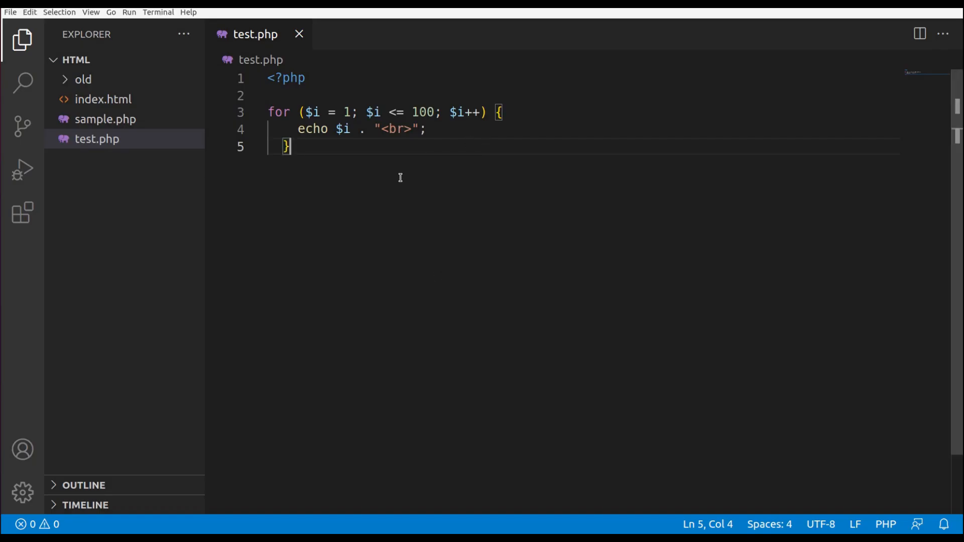
mouse_move(312, 129)
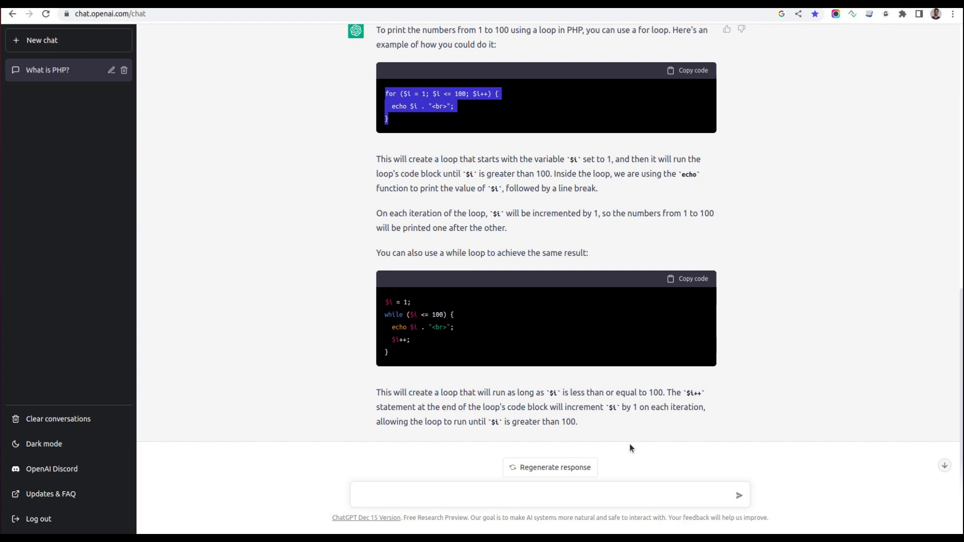
Send the follow-up "how about the reverse order" in the PHP chat
scroll(up, 3)
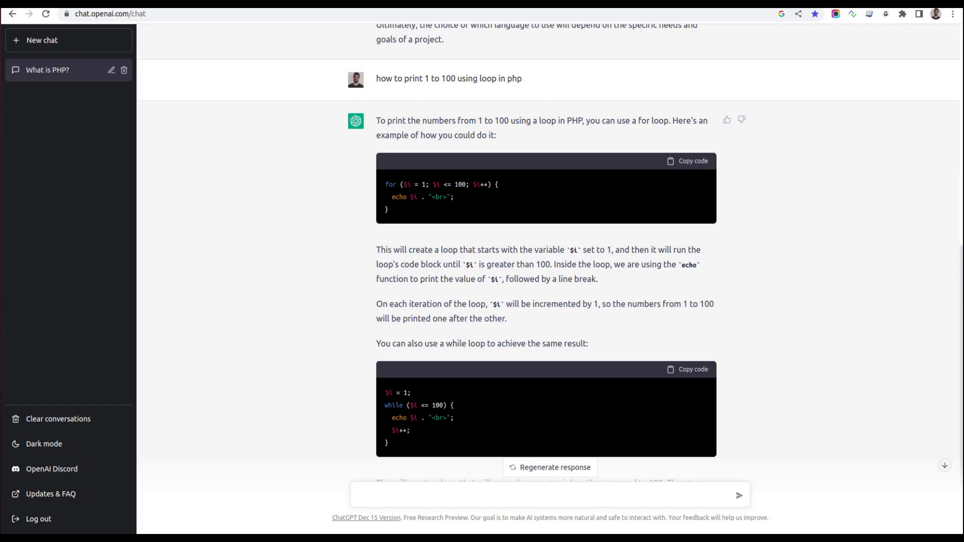
scroll(down, 3)
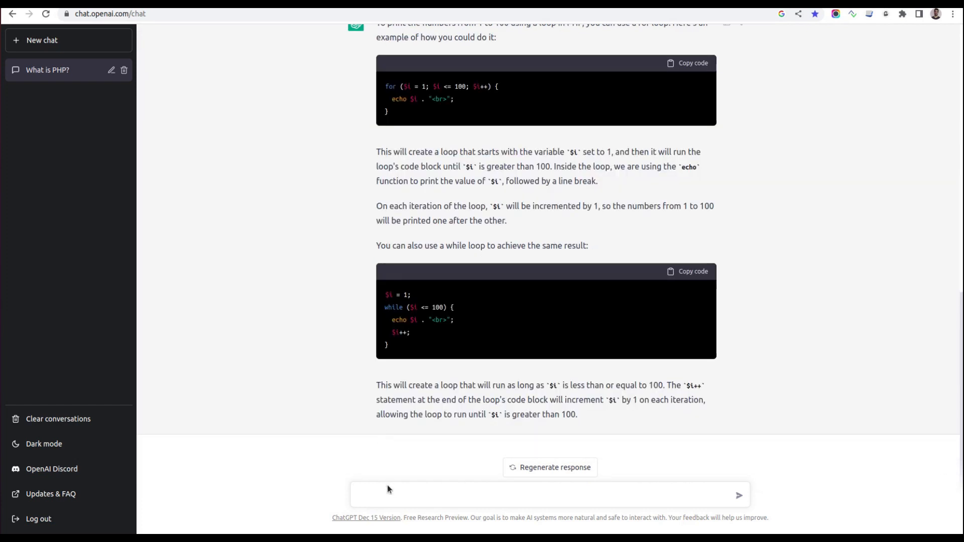
text(how abou)
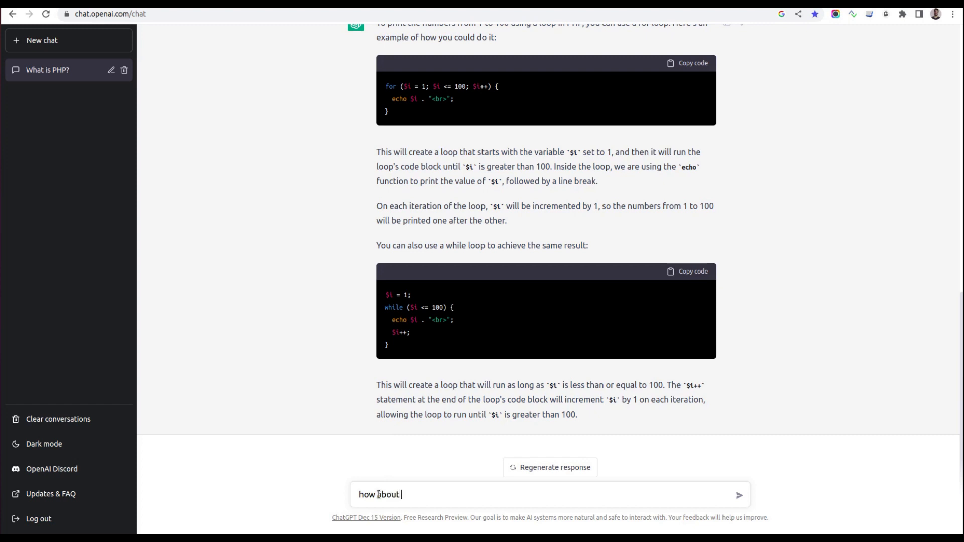
text(the re)
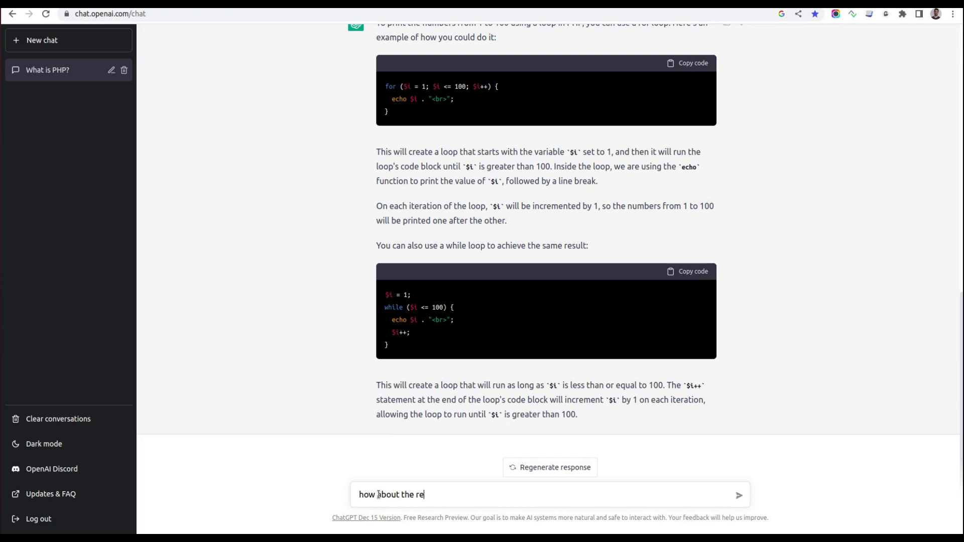
text(verse order)
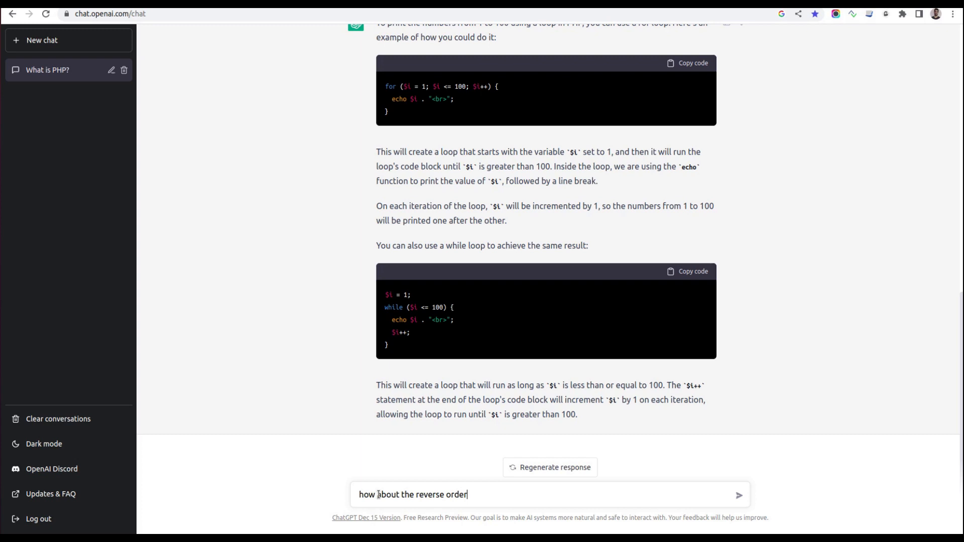
click(738, 494)
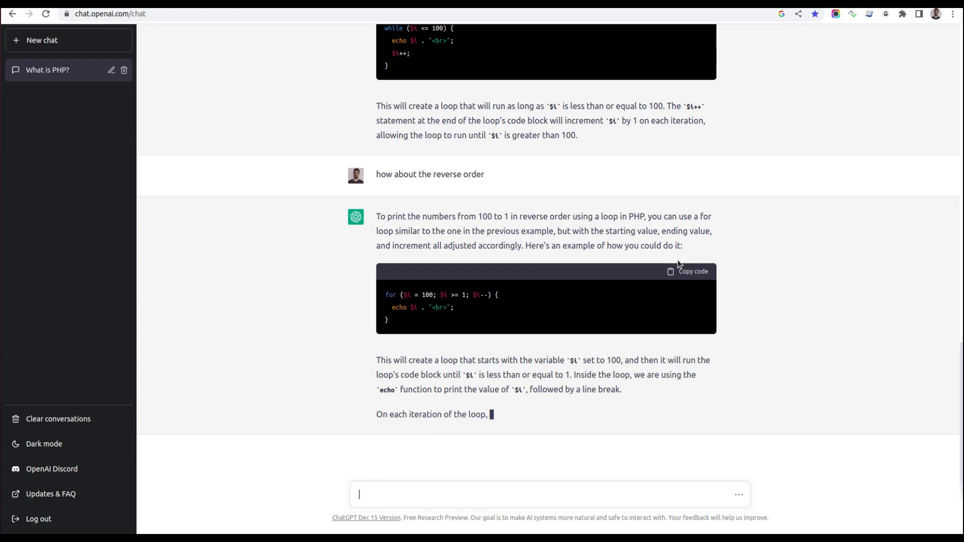
Copy the for loop counting from 100 down to 1 and review the while loop version
click(688, 271)
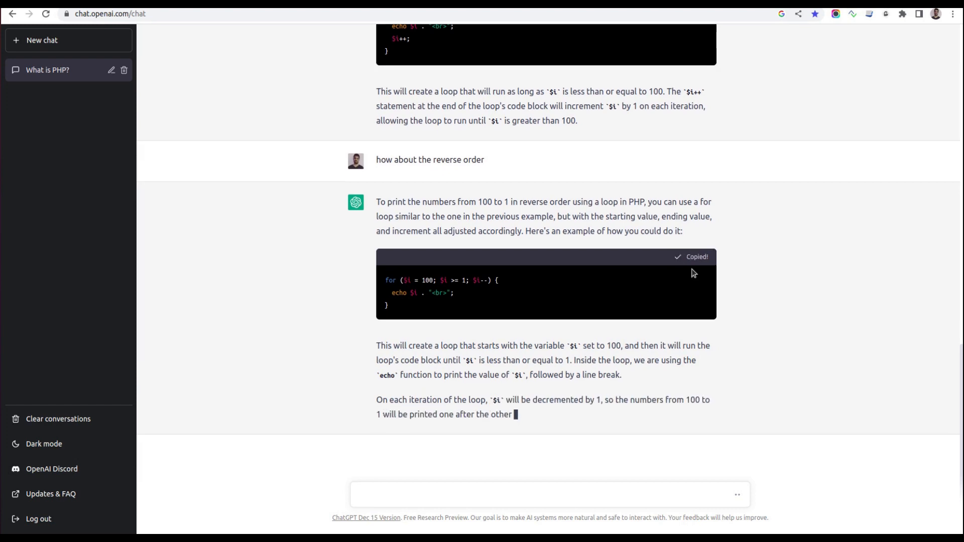
scroll(down, 3)
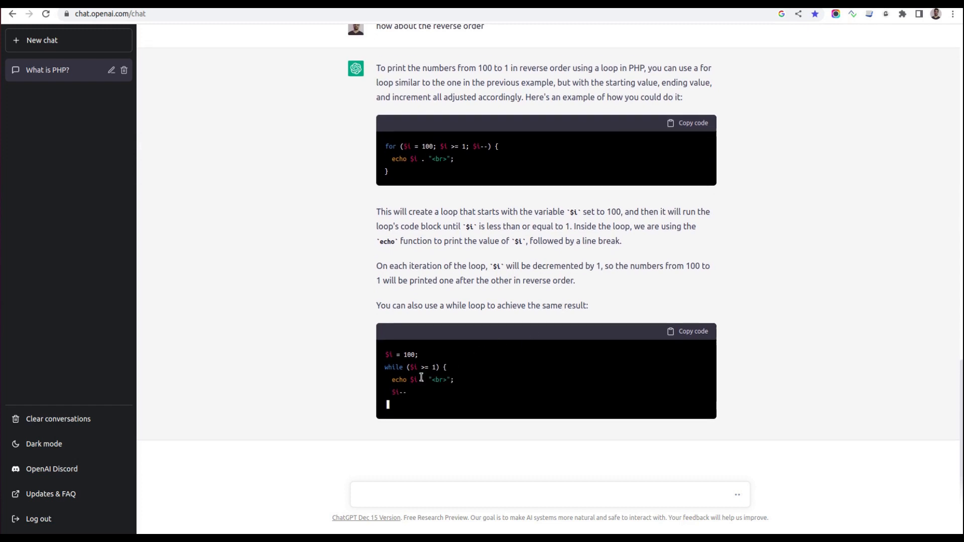
scroll(down, 3)
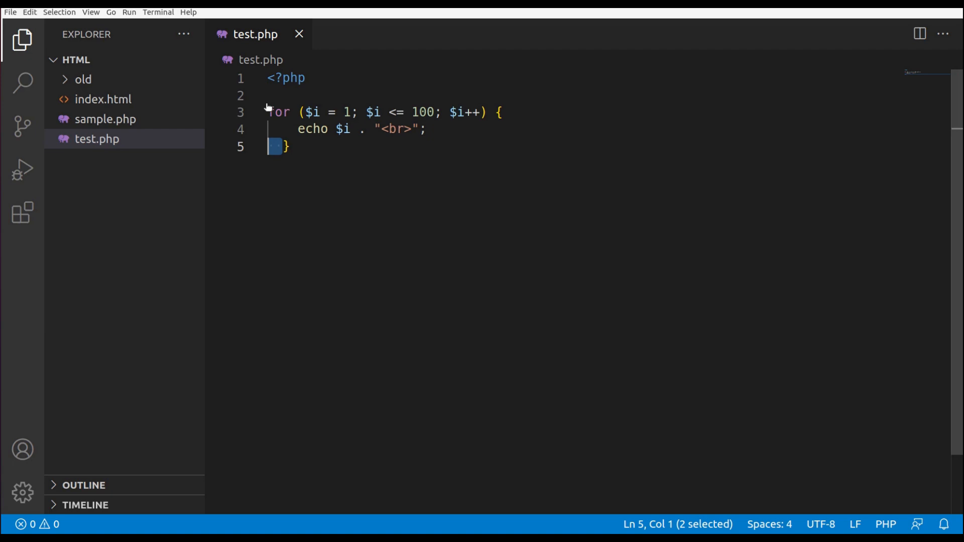
Replace the old loop in test.php with the reverse loop and check localhost lists 100 down to 1
key(Delete)
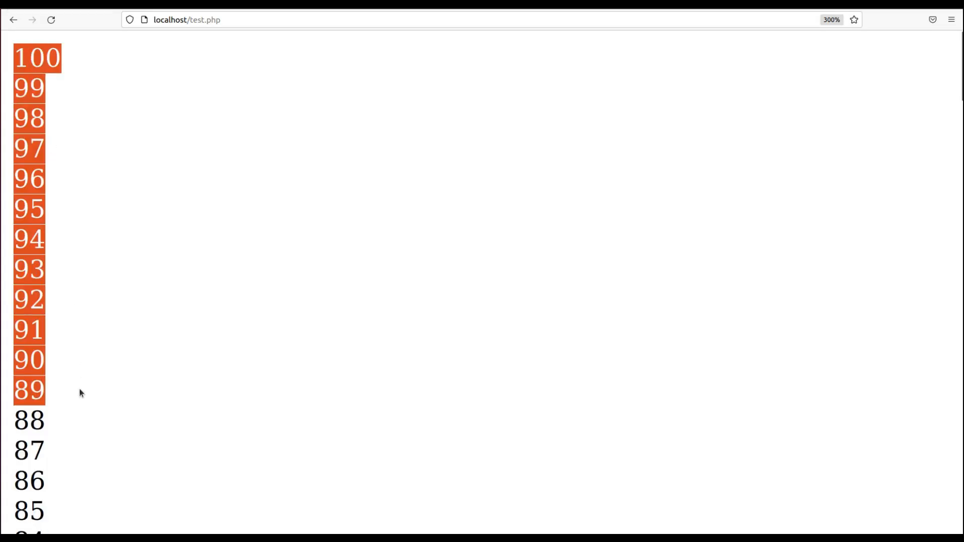
scroll(down, 3)
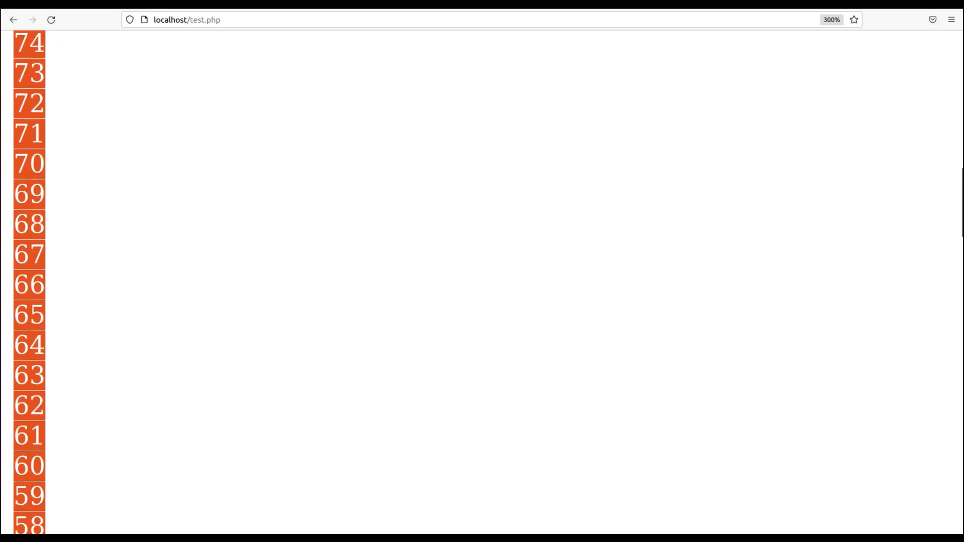
scroll(down, 3)
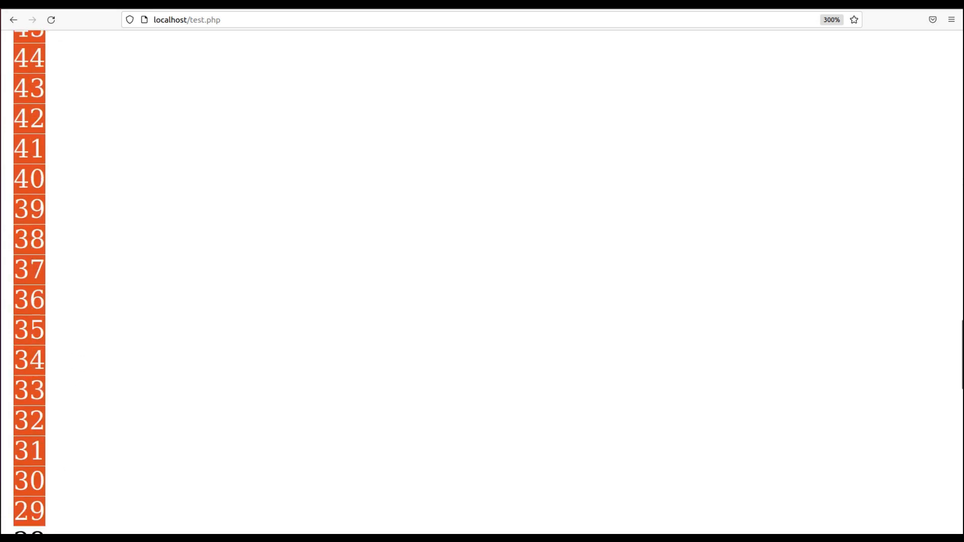
scroll(down, 3)
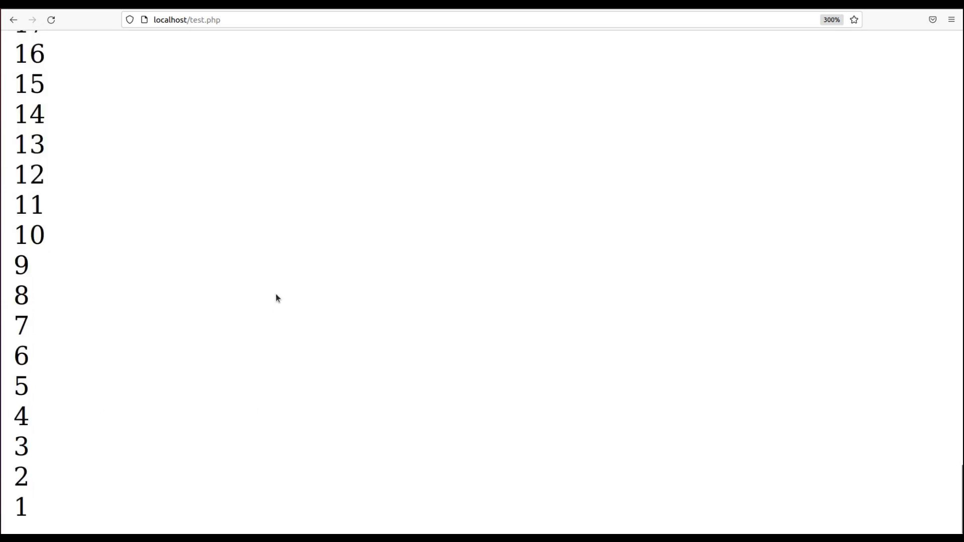
scroll(up, 3)
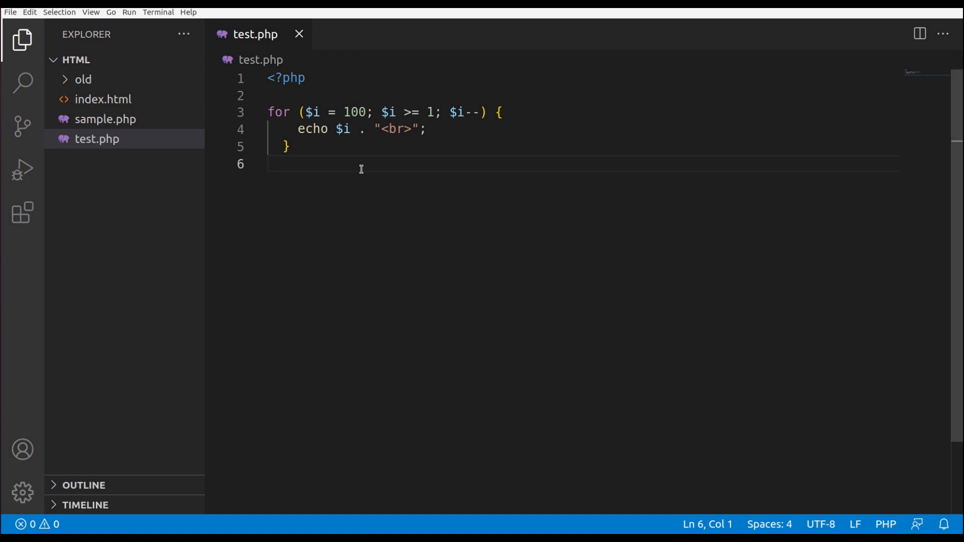
mouse_move(406, 156)
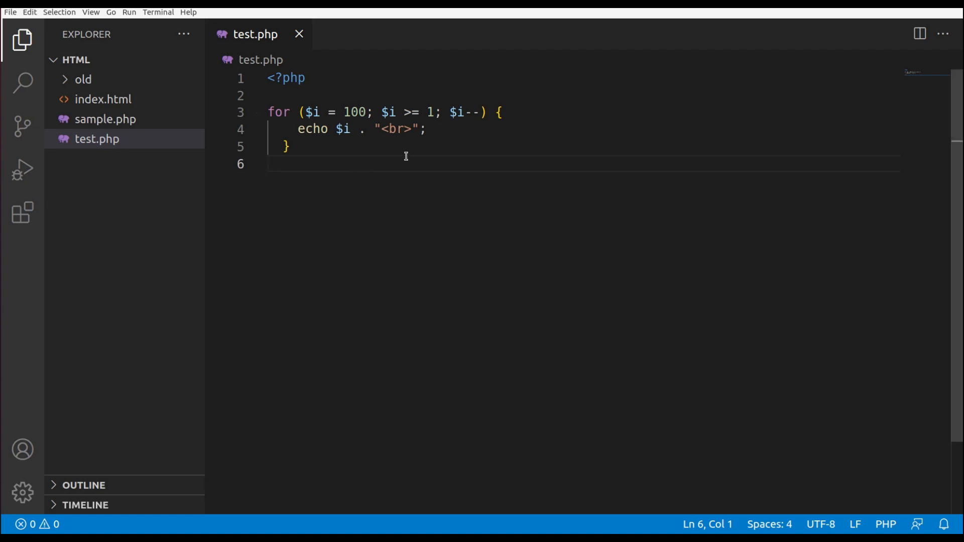
mouse_move(372, 146)
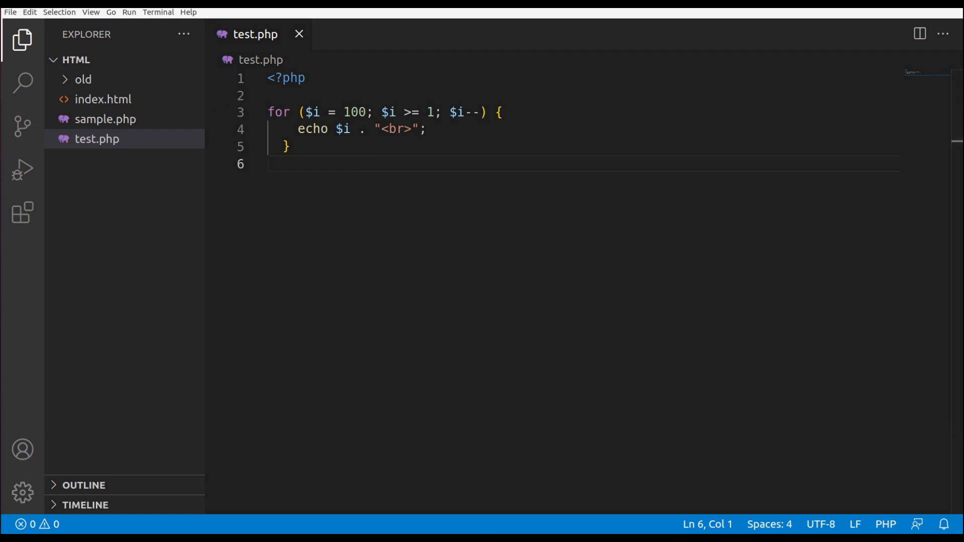
mouse_move(22, 169)
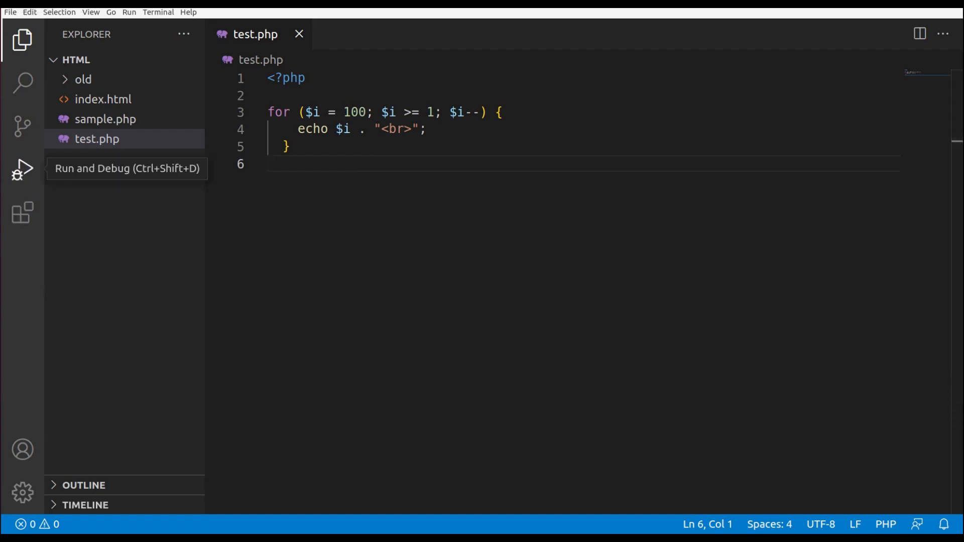
mouse_move(23, 214)
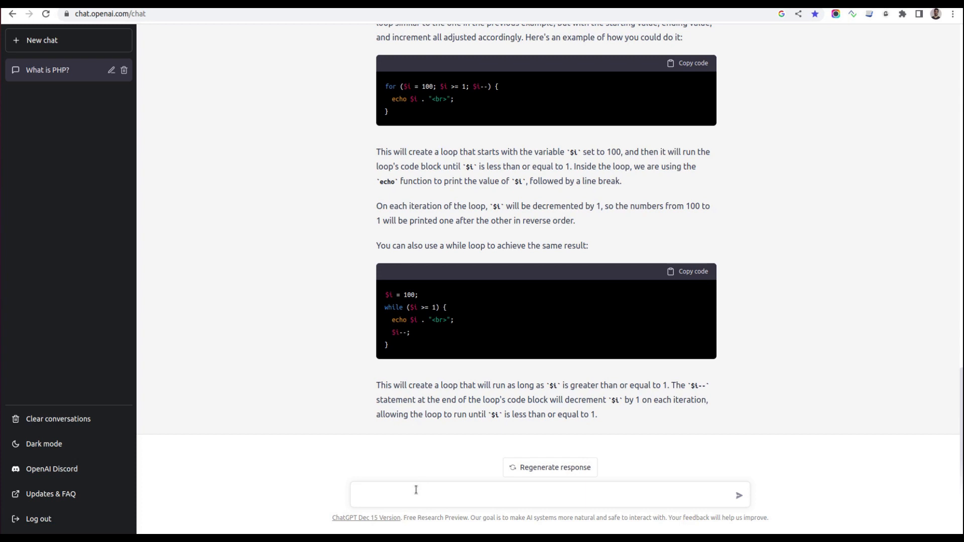
Ask ChatGPT for a PHP personal identification form and skim the answer
text(give me pers)
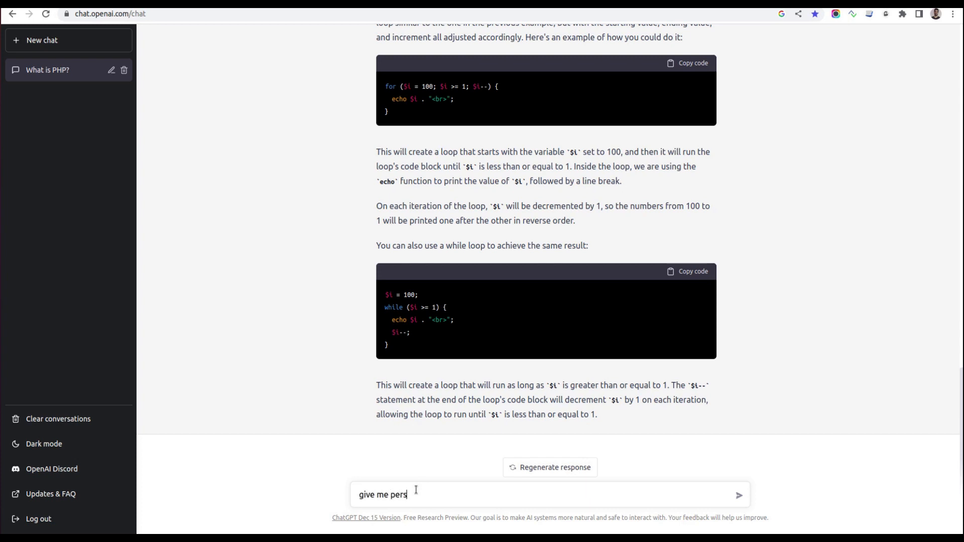
text(onal i)
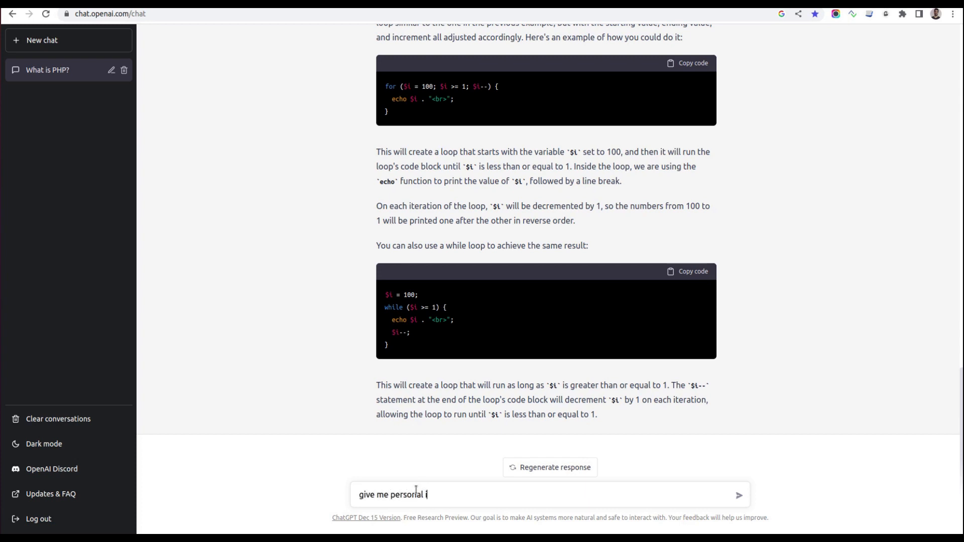
text(dne)
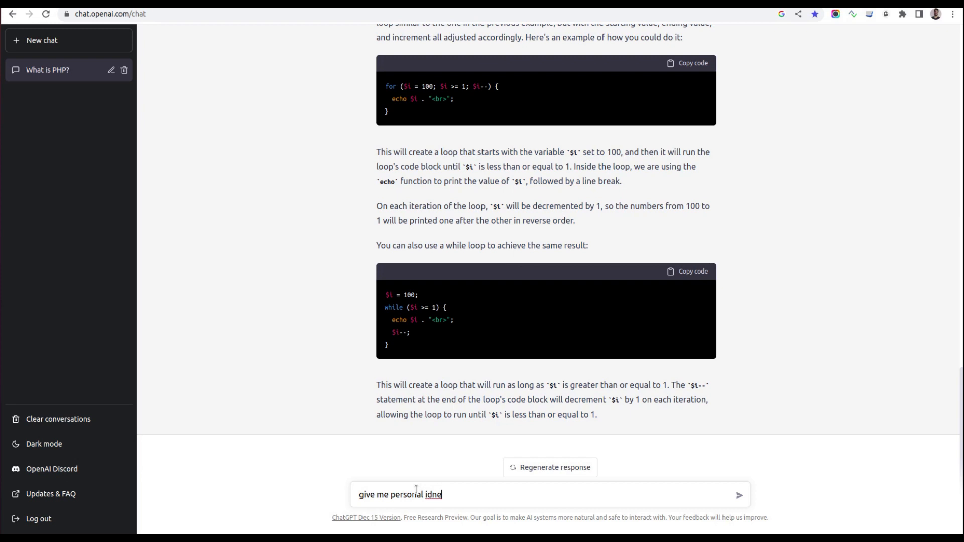
text(tification f)
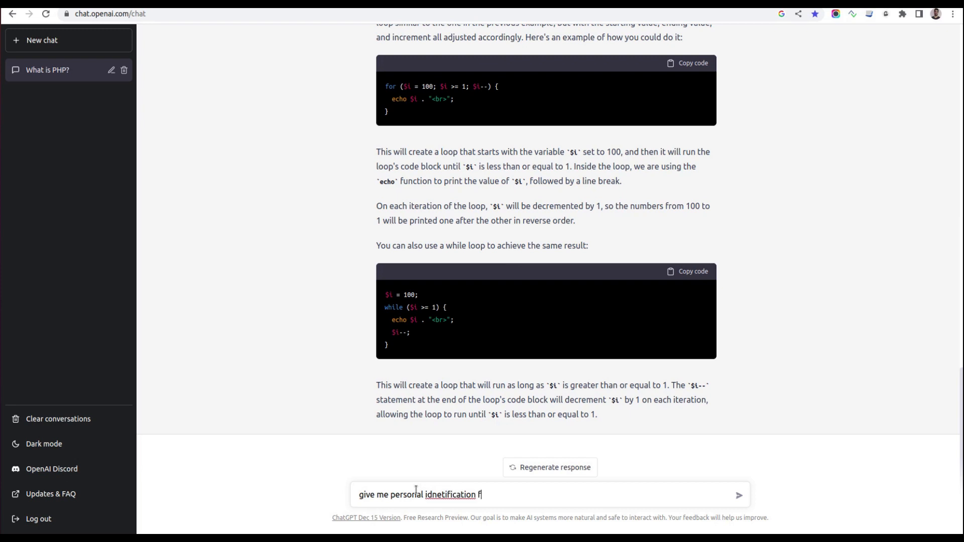
key(Return)
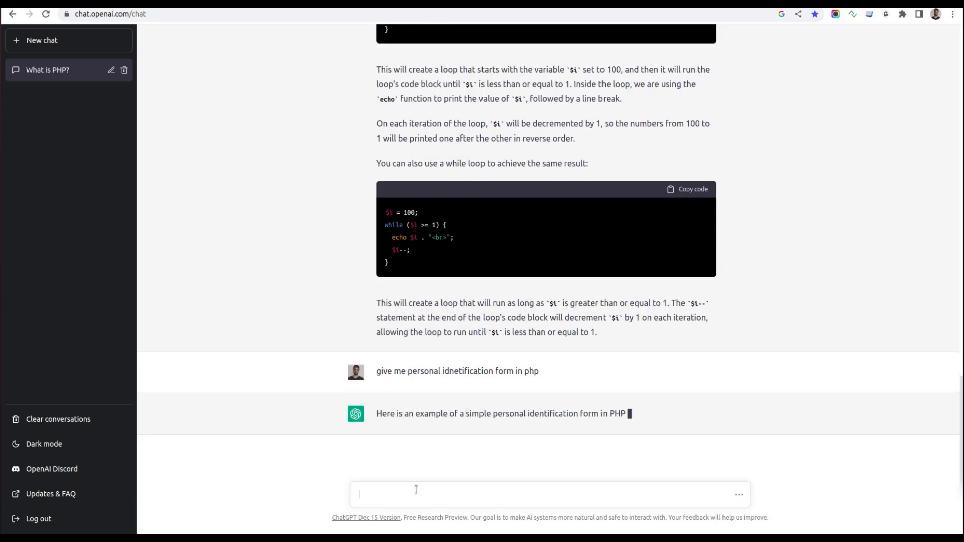
scroll(down, 3)
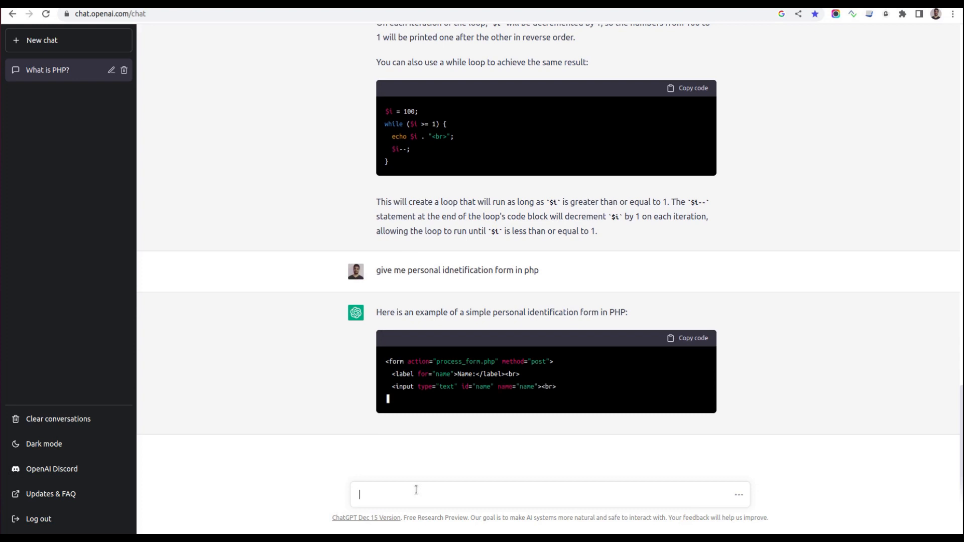
scroll(up, 3)
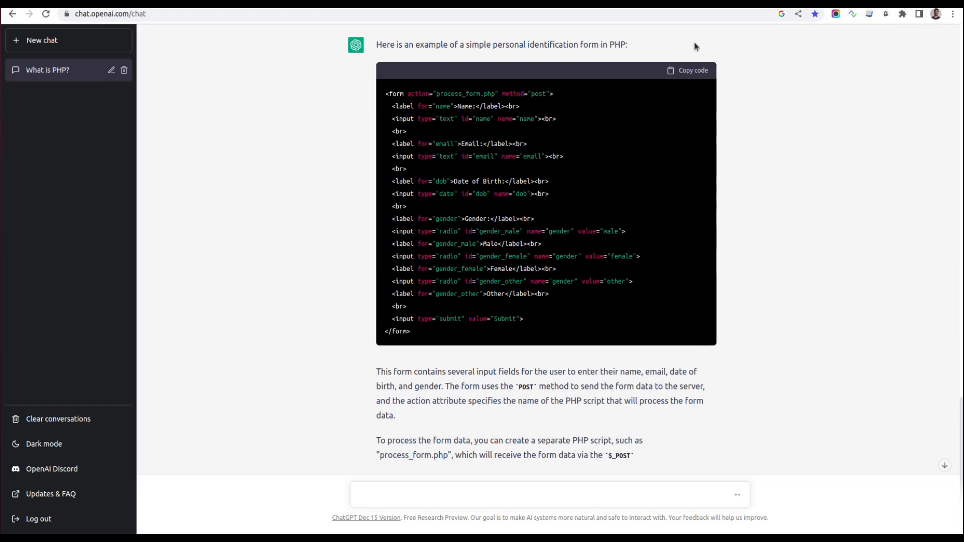
Copy the HTML form code block and review the processing script below it
click(689, 70)
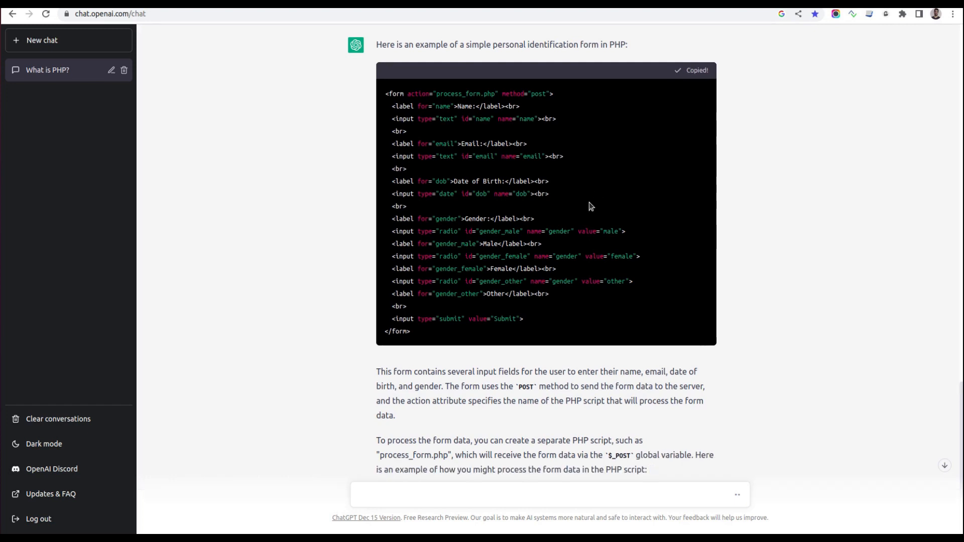
scroll(down, 3)
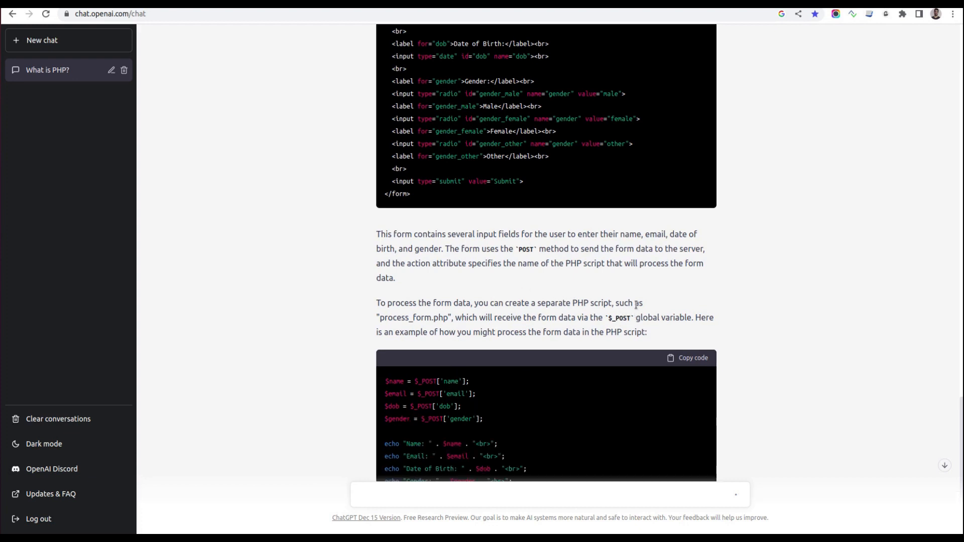
scroll(down, 3)
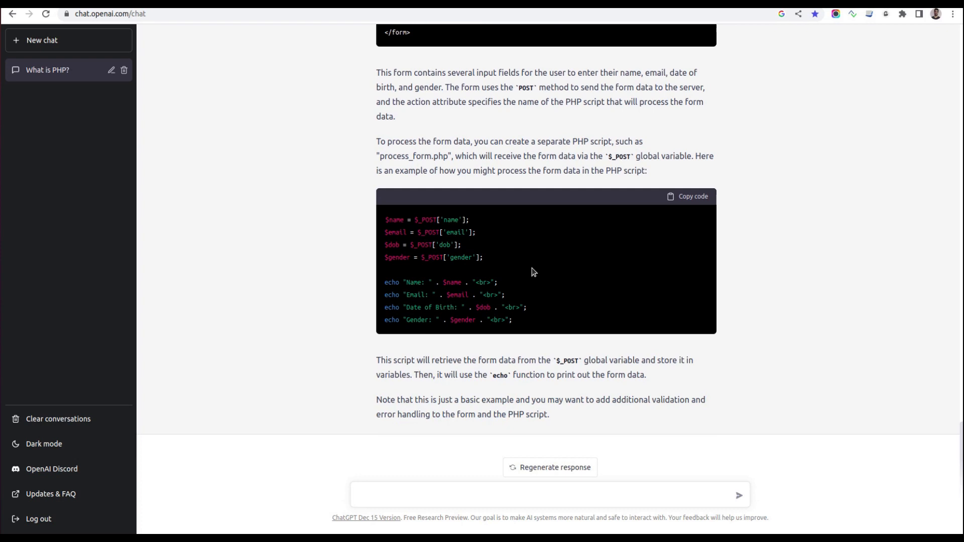
scroll(up, 3)
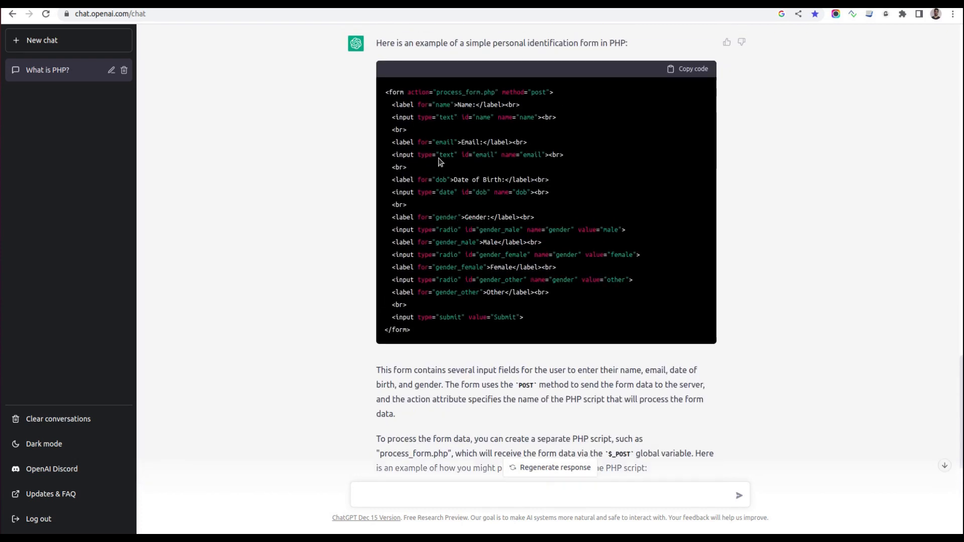
click(688, 68)
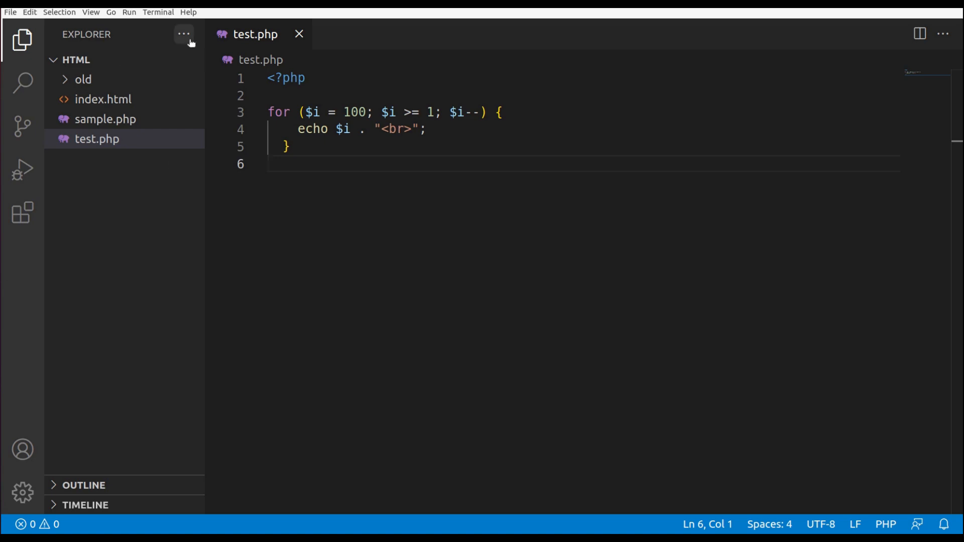
Create form.html in the html folder with the pasted form code and save it
click(127, 60)
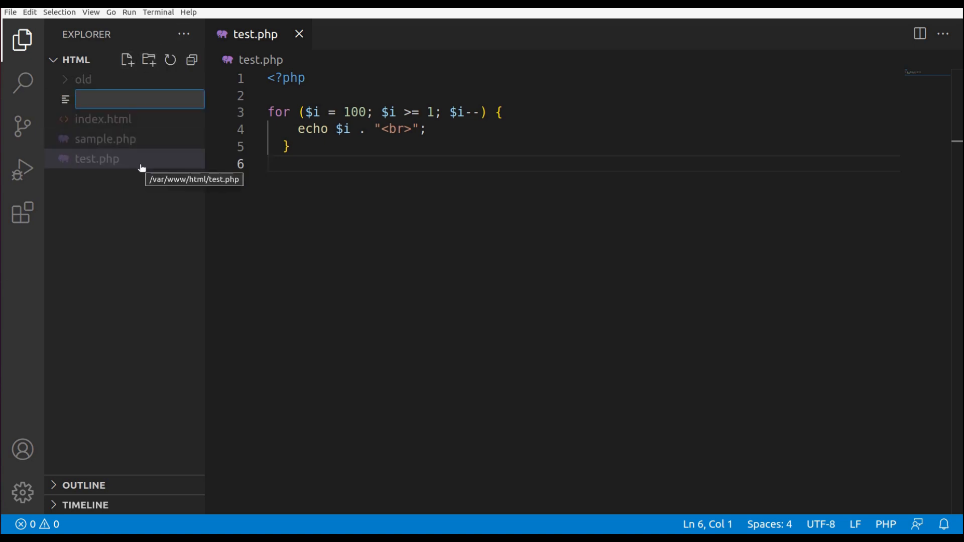
text(form.html)
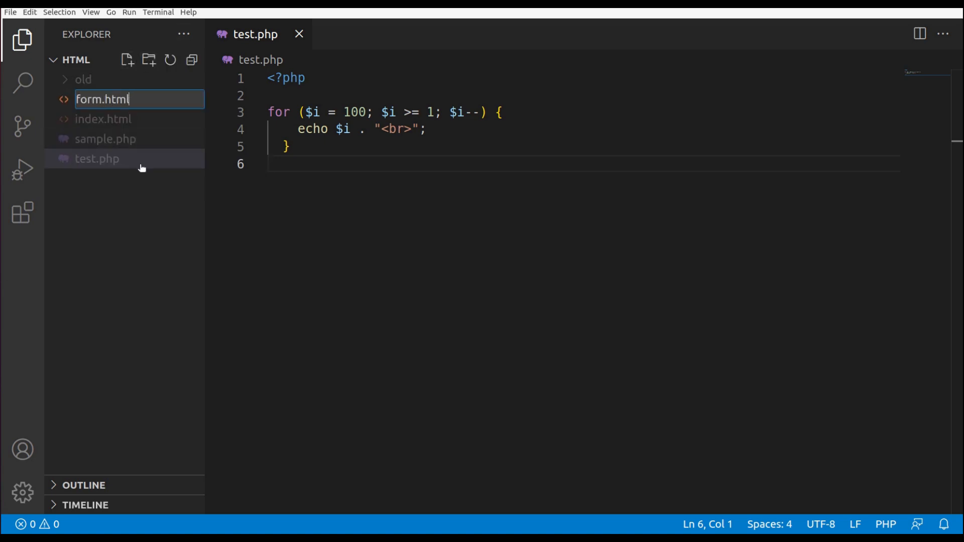
click(102, 98)
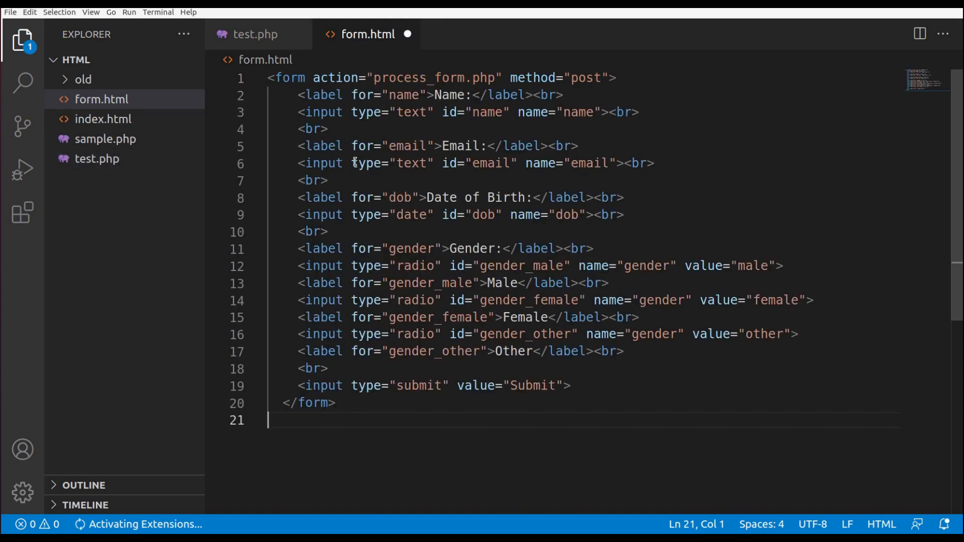
key(ctrl+s)
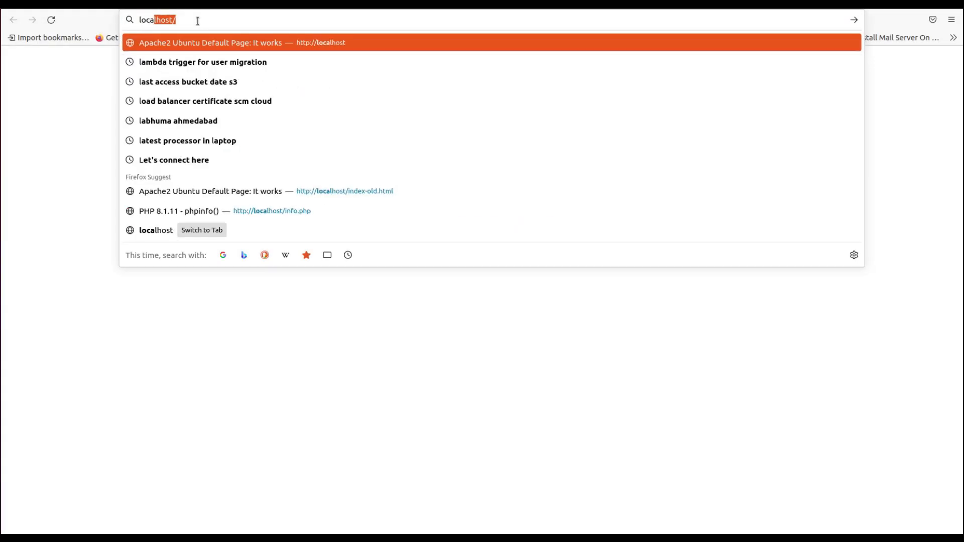
Load localhost/form.html showing Name, Email, Date of Birth, Gender and Submit
text(form.html)
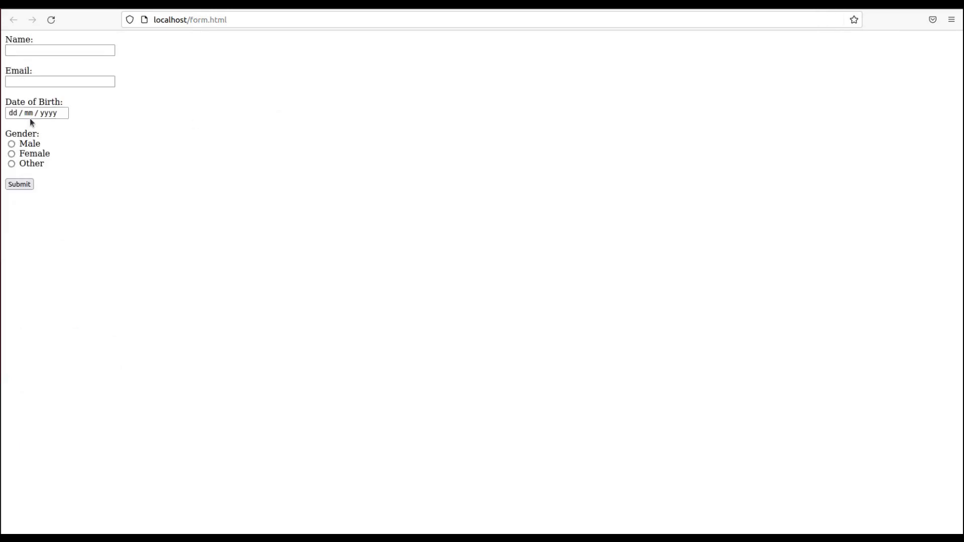
mouse_move(52, 137)
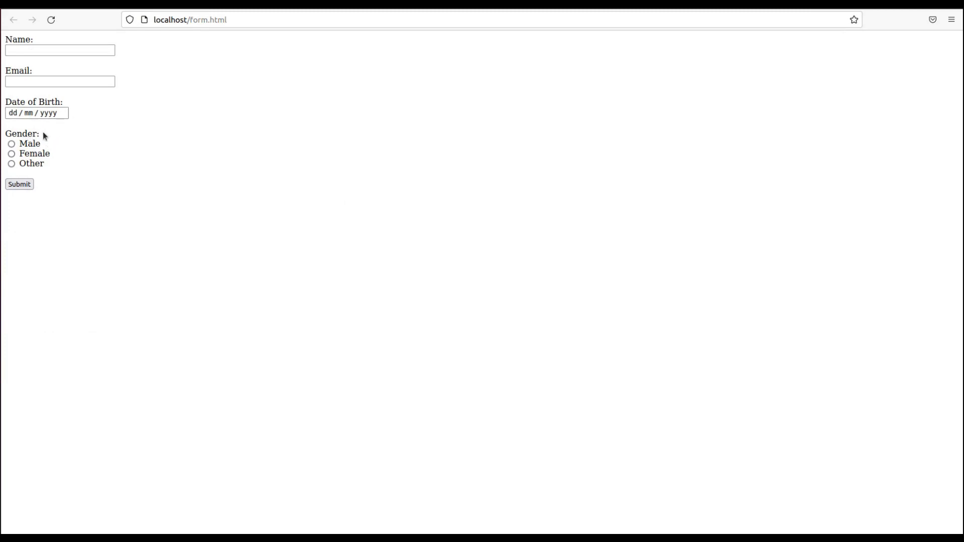
mouse_move(102, 101)
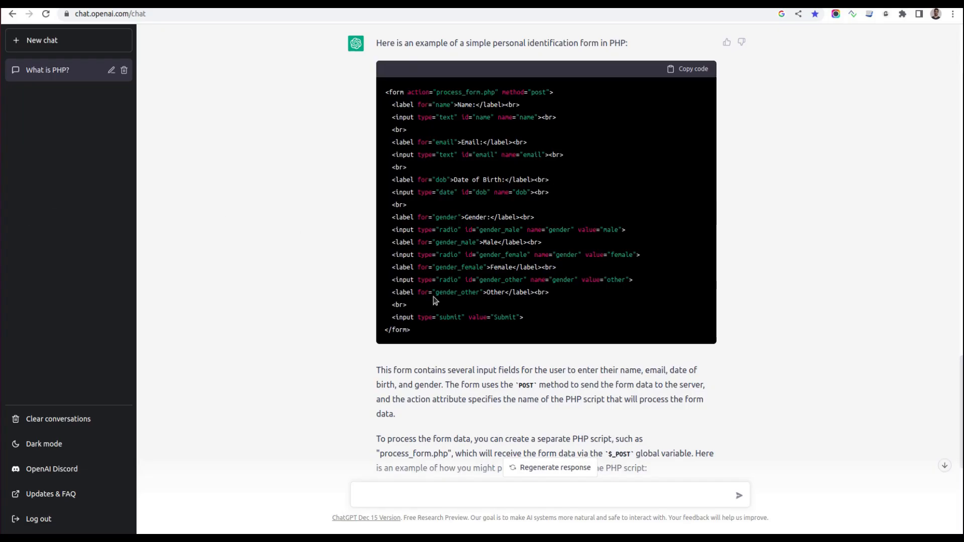
Copy the process_form.php script that reads and prints the posted fields
scroll(down, 3)
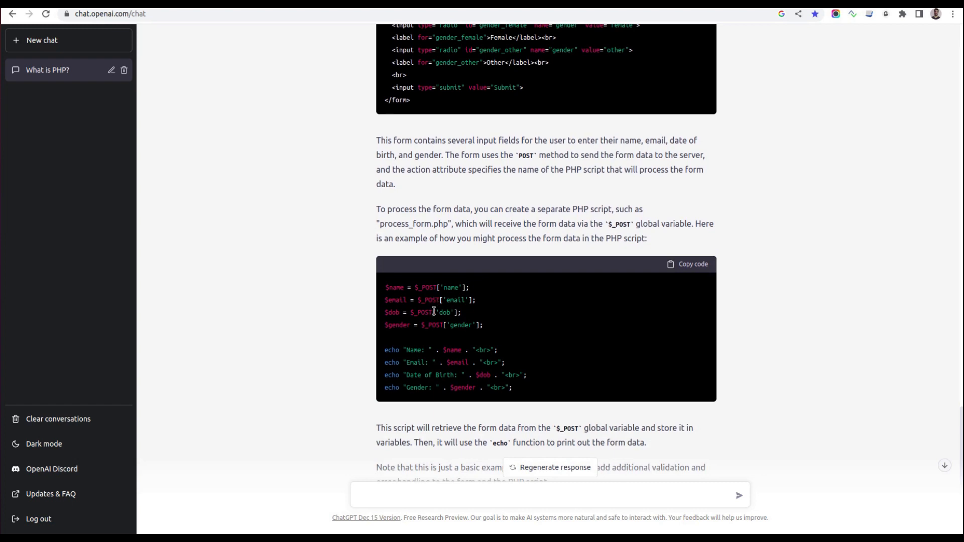
click(688, 264)
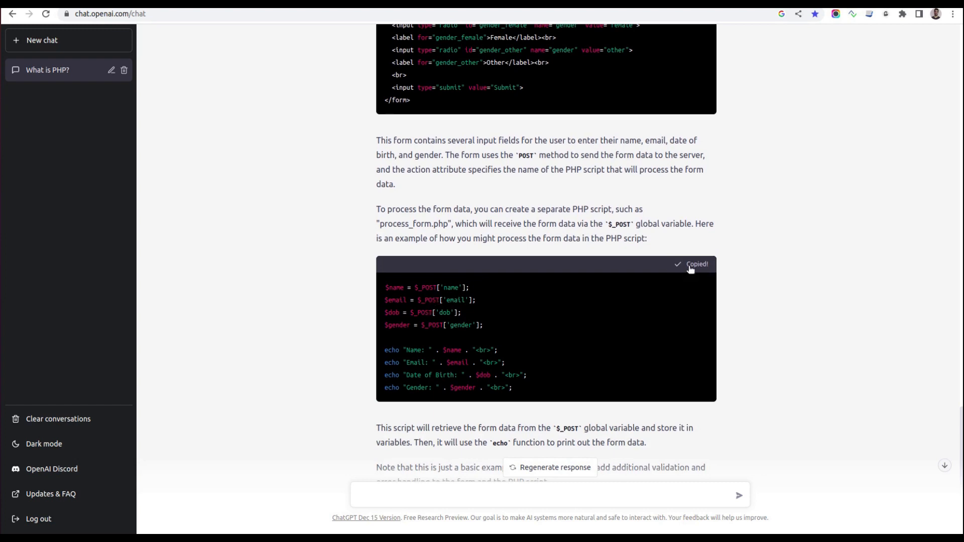
mouse_move(392, 280)
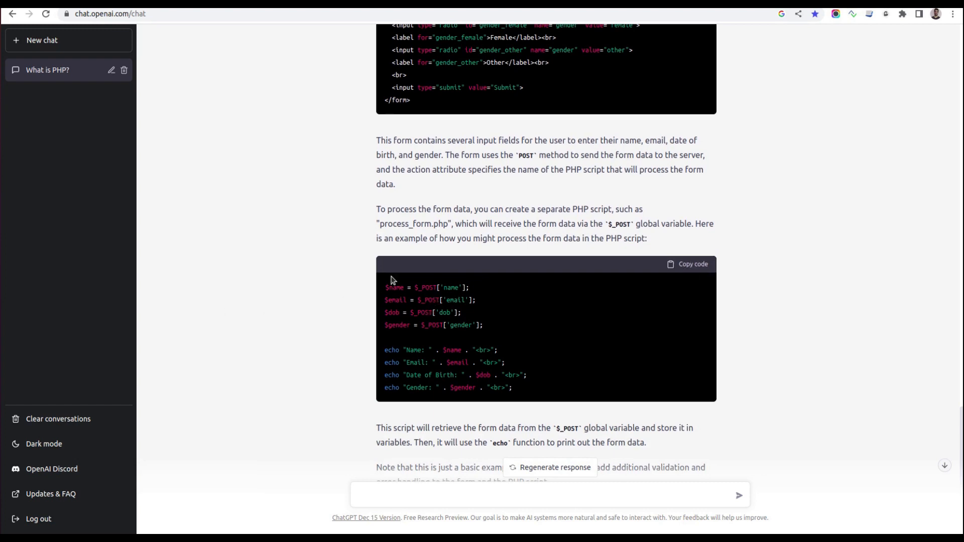
mouse_move(101, 274)
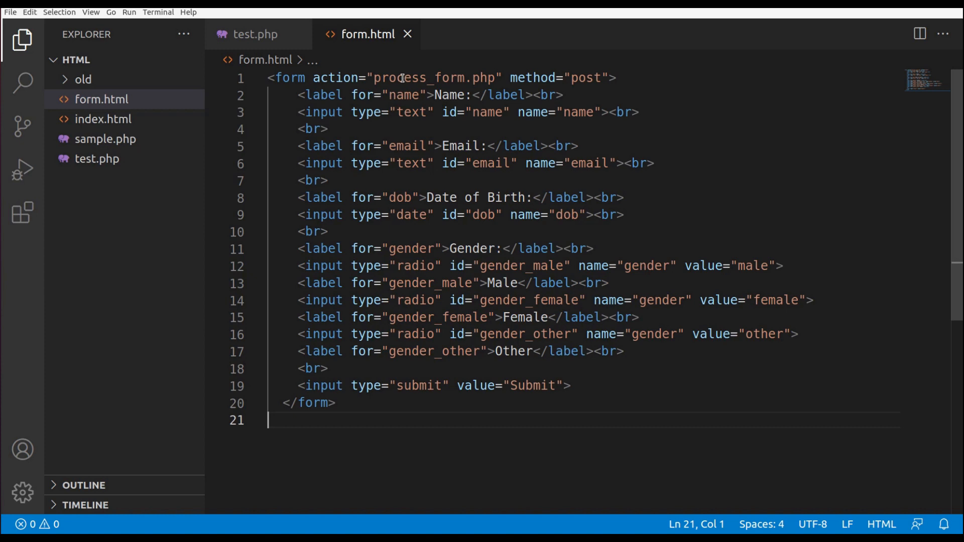
Create process_form.php in the html folder starting with <?php and the pasted script
click(127, 59)
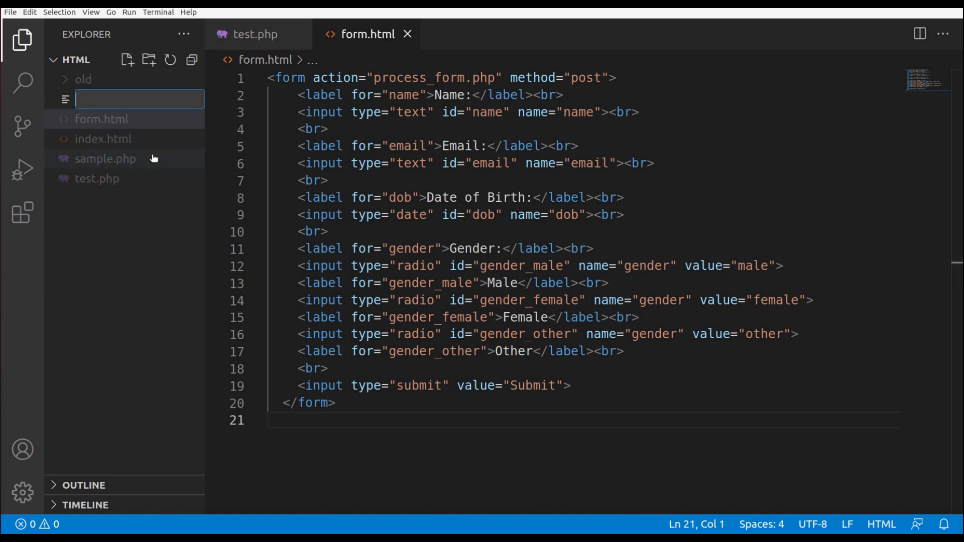
text(proce)
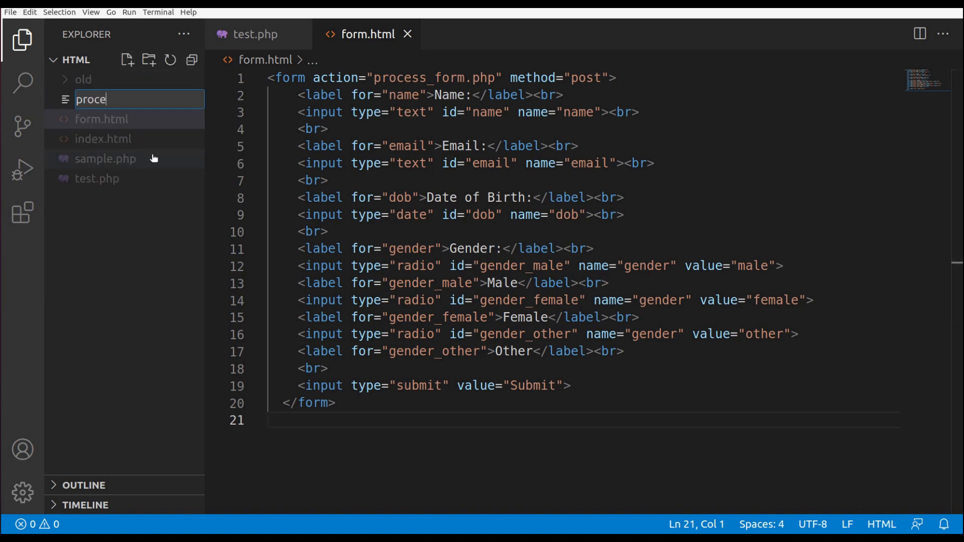
text(ss_form)
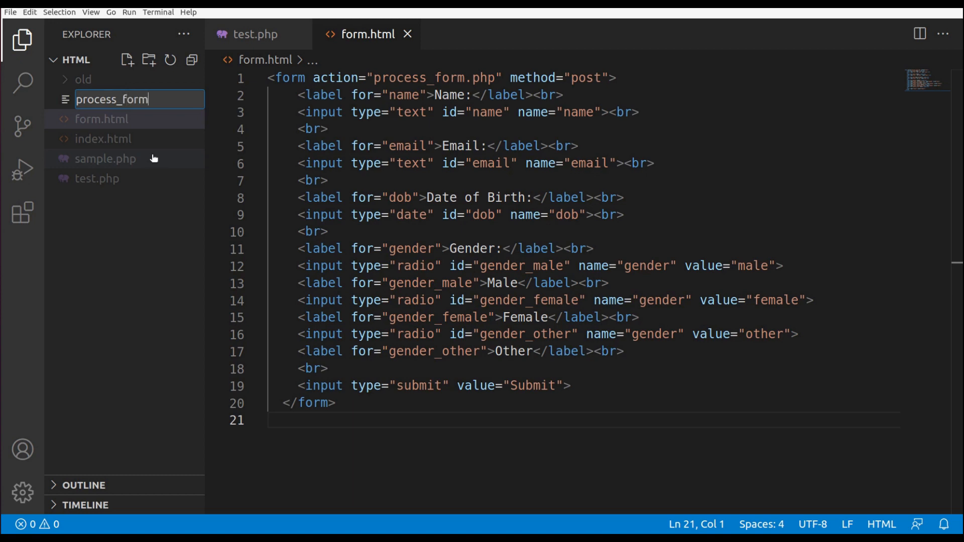
key(Enter)
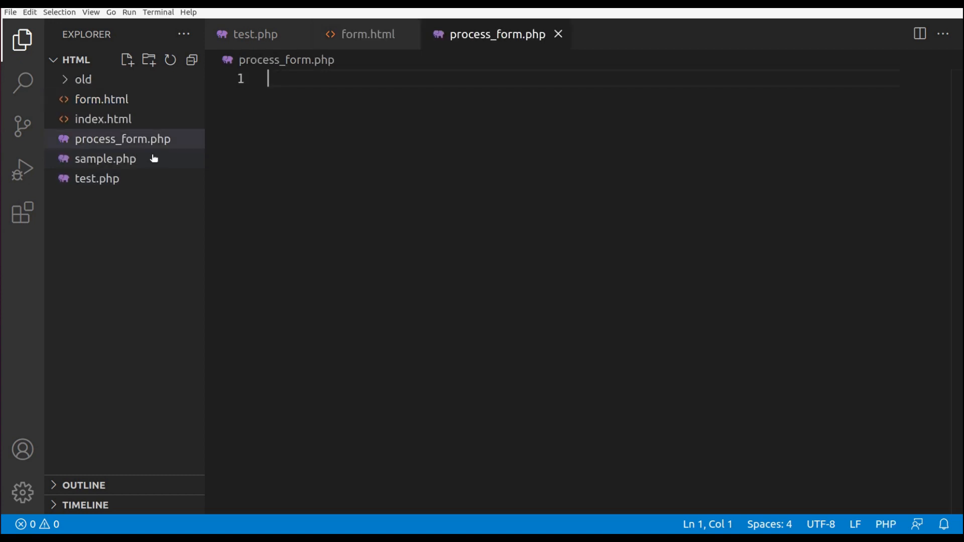
text(<?php)
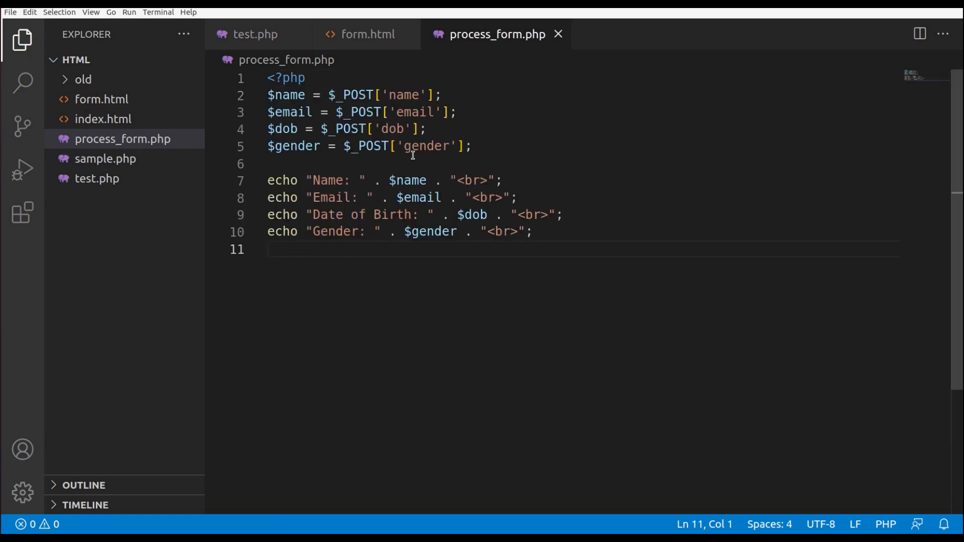
mouse_move(367, 33)
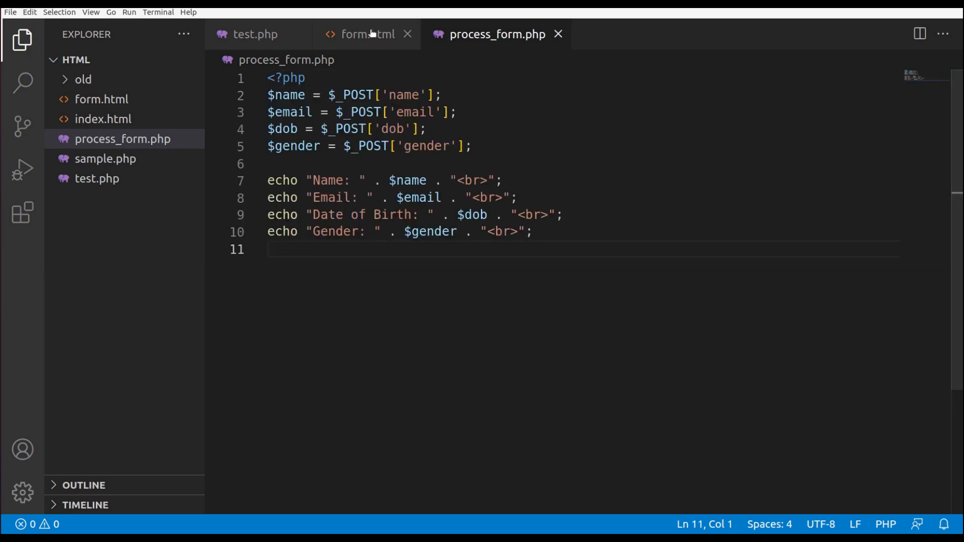
Compare the script with form.html and select the four echo lines
click(365, 34)
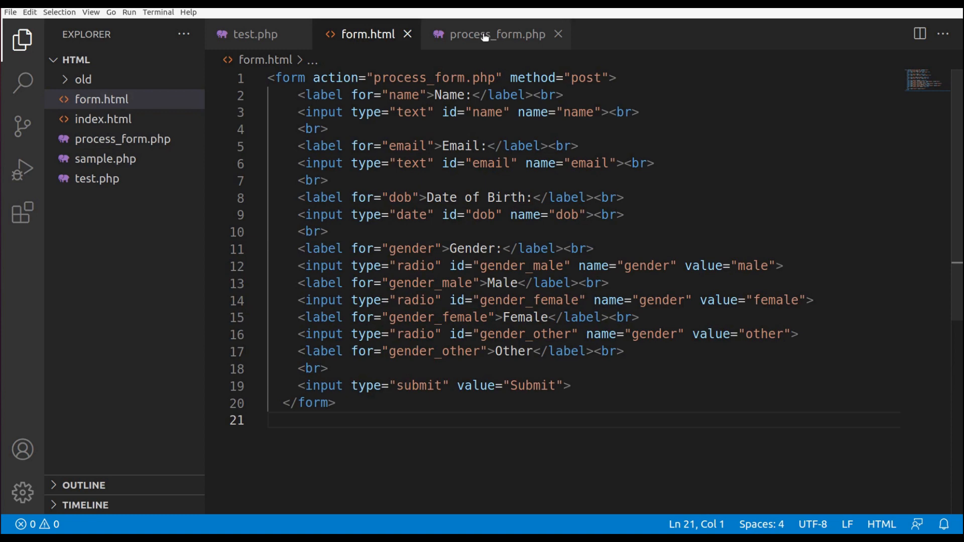
click(496, 34)
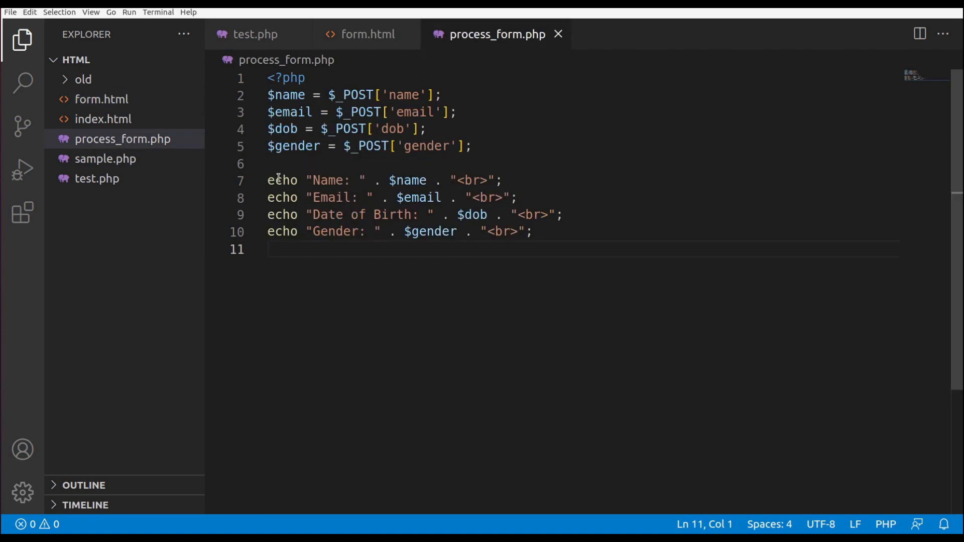
drag(266, 180, 532, 232)
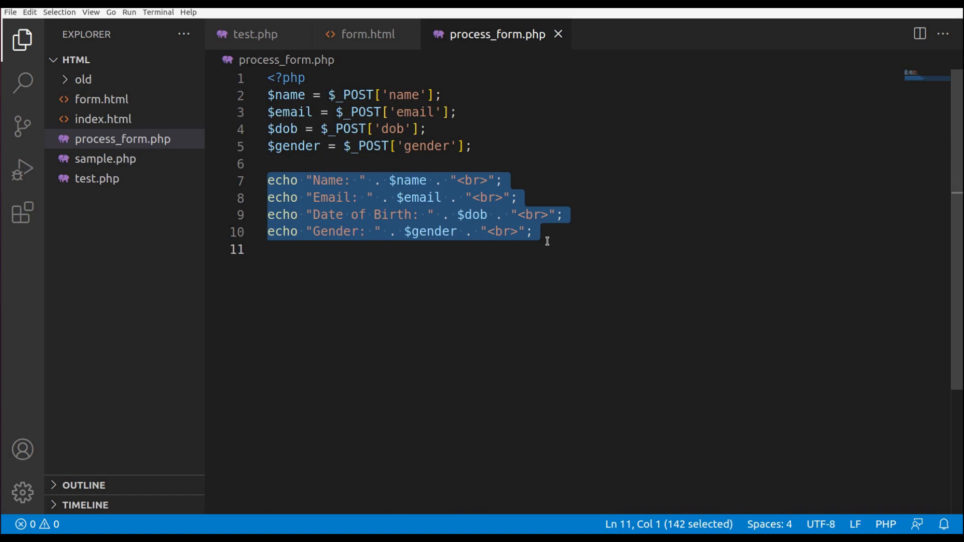
mouse_move(499, 211)
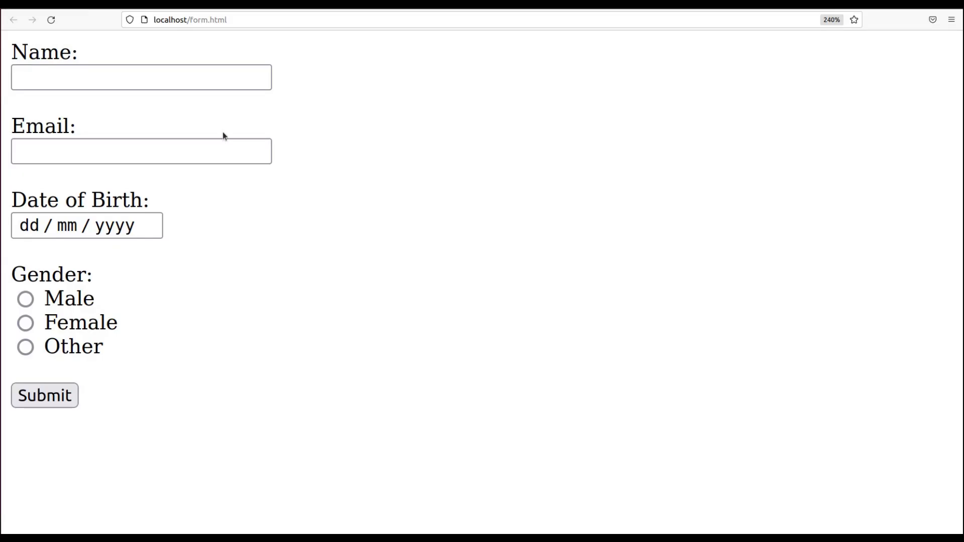
Submit the form with name john, an email, date of birth 07/12/2022 and Male, then highlight the echoed results
click(140, 77)
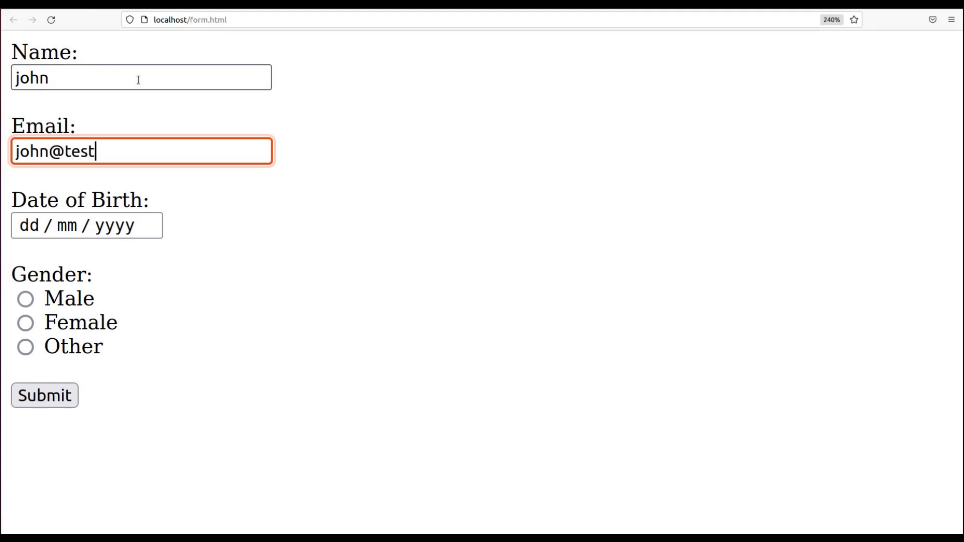
text(.co,)
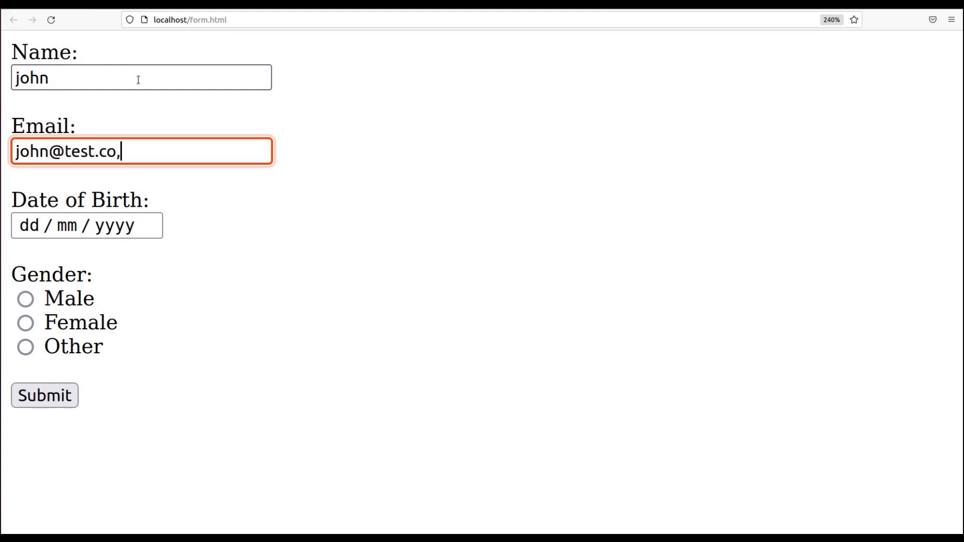
key(Backspace)
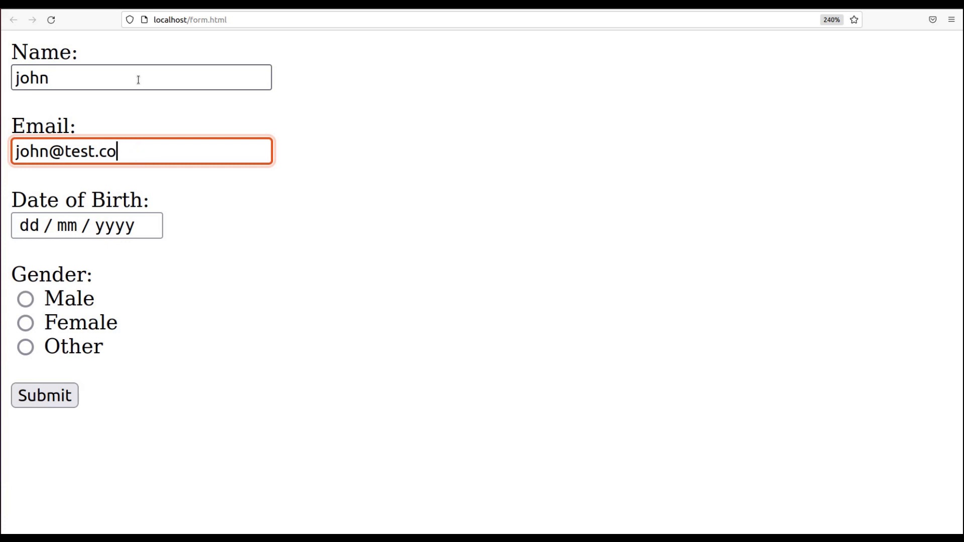
click(87, 225)
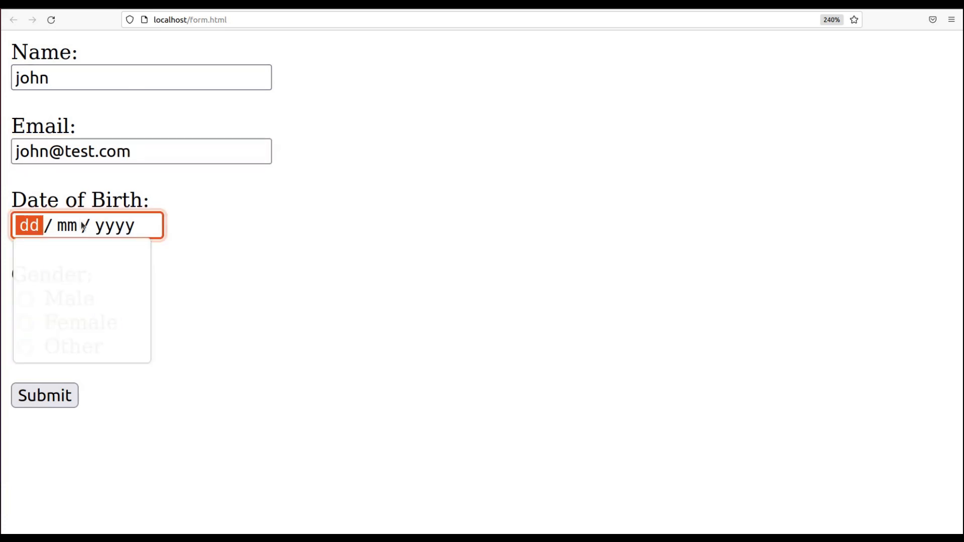
text(07122022)
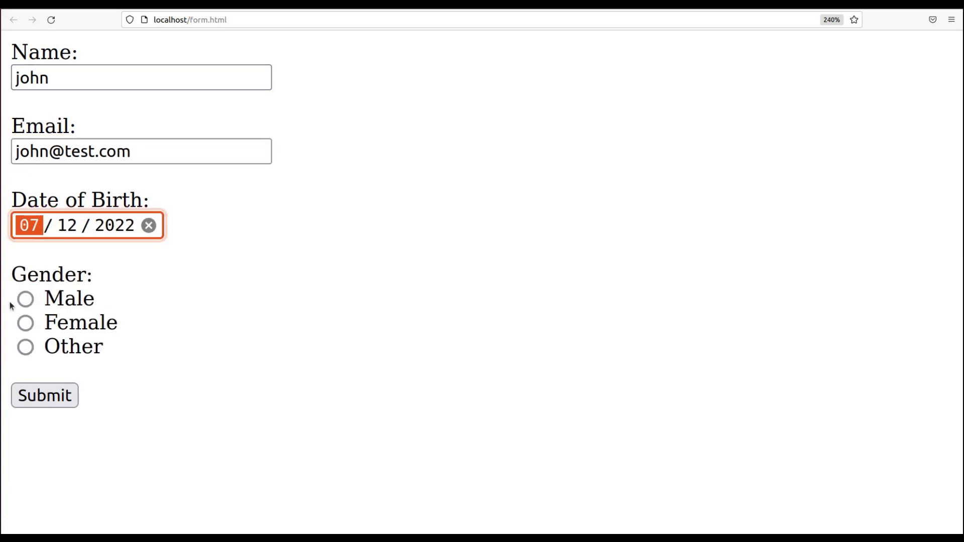
click(44, 396)
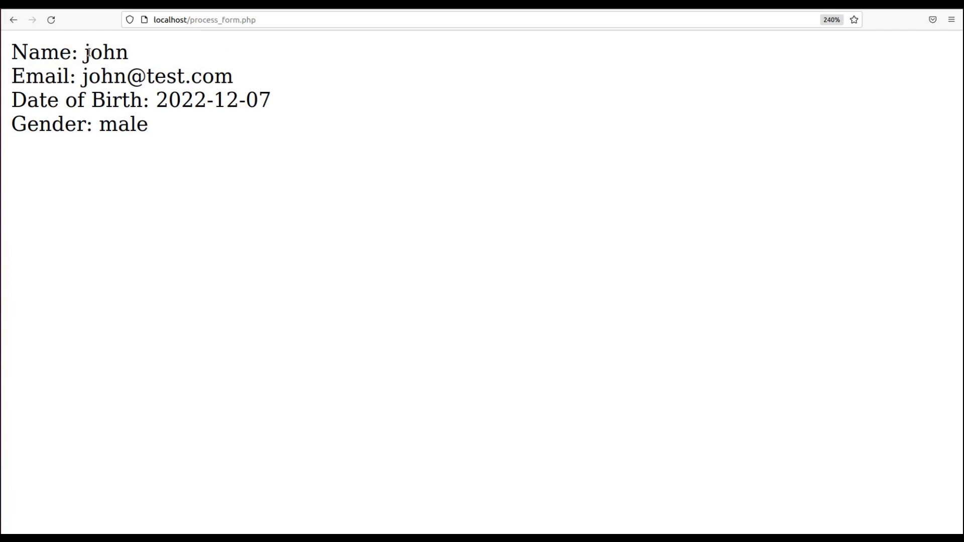
drag(6, 46, 148, 126)
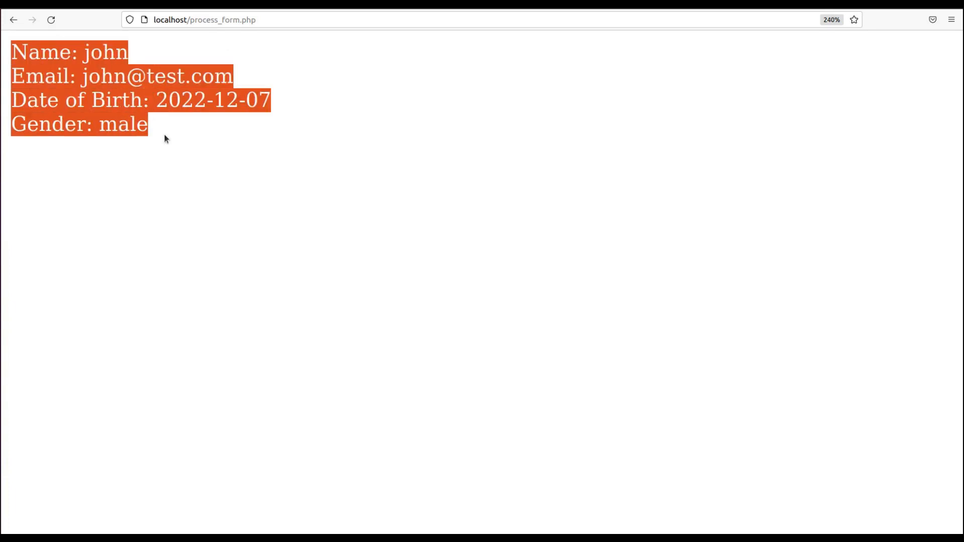
mouse_move(230, 120)
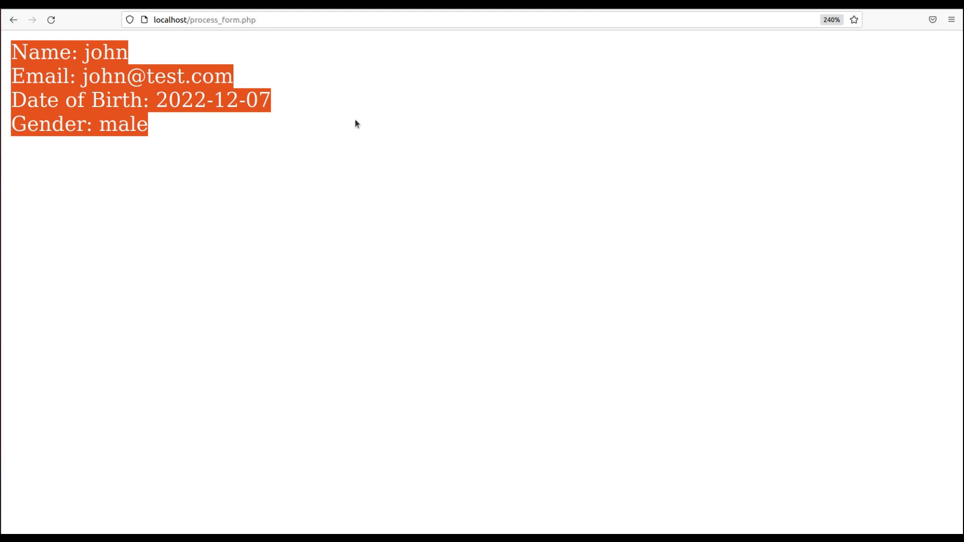
mouse_move(95, 323)
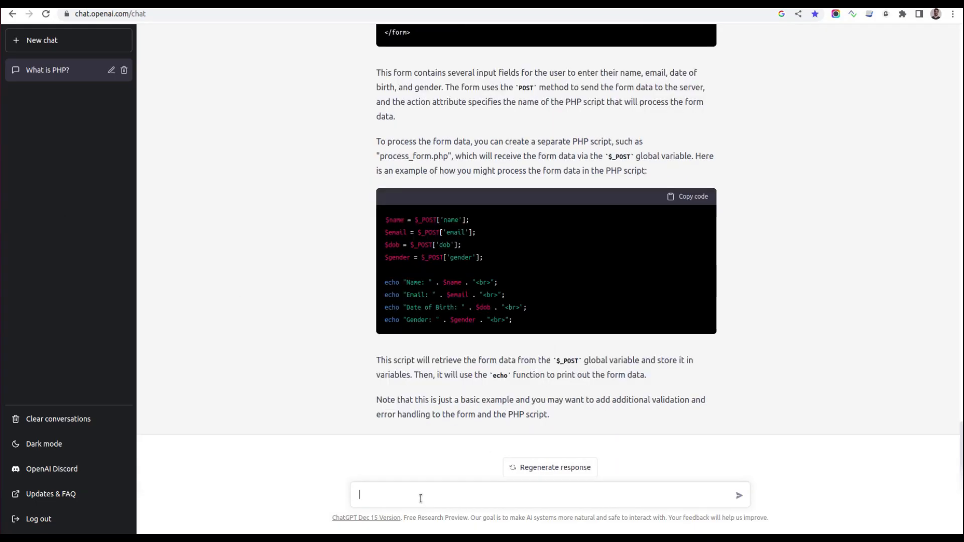
Ask ChatGPT for JavaScript validation of the above form
text(give me)
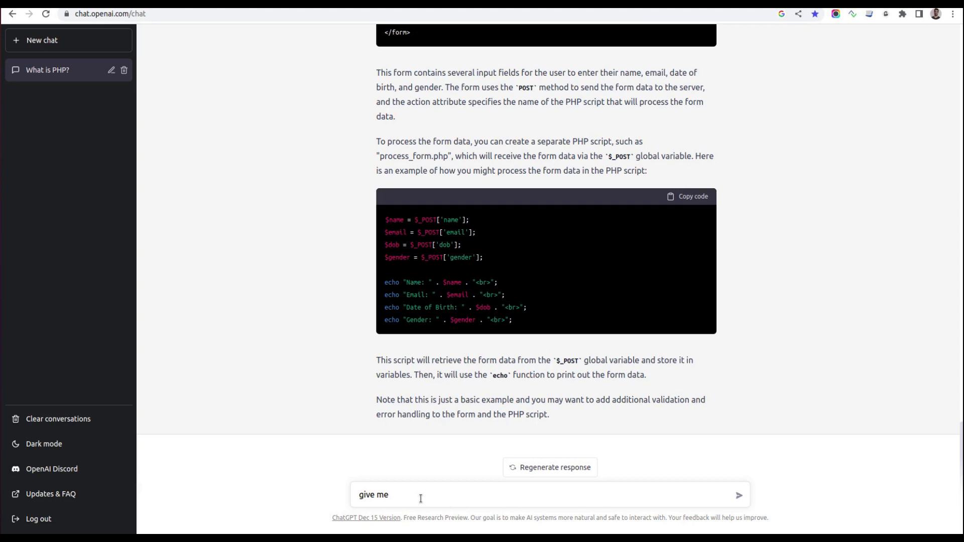
text(is valica)
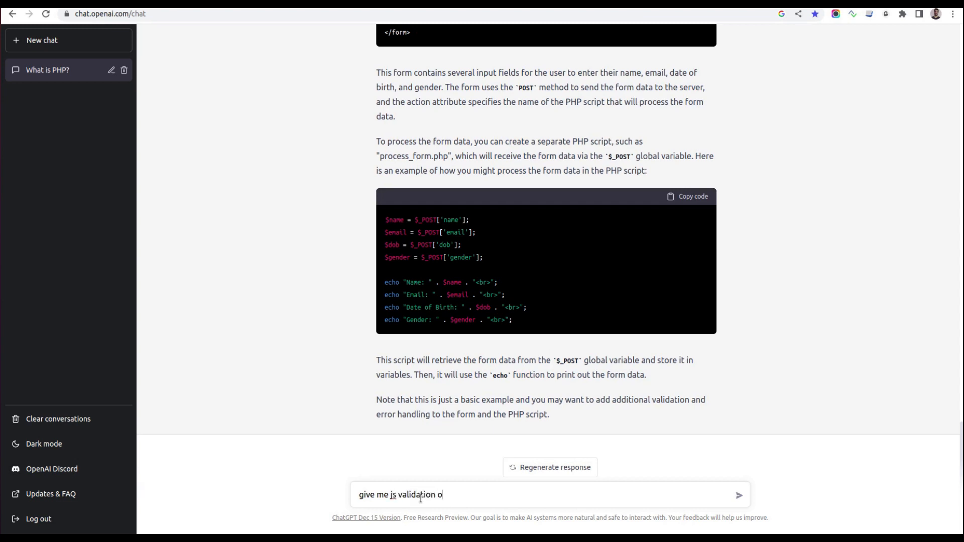
text(f above form)
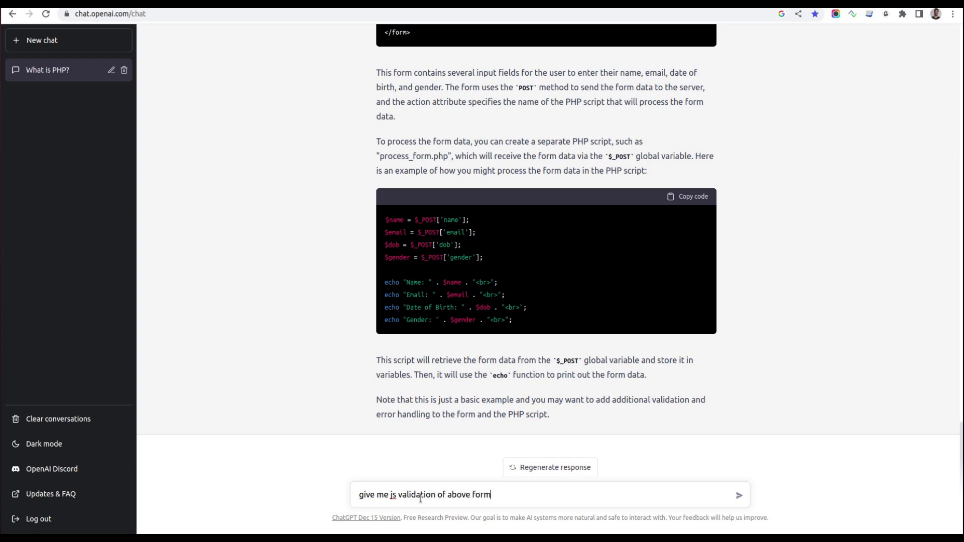
click(739, 495)
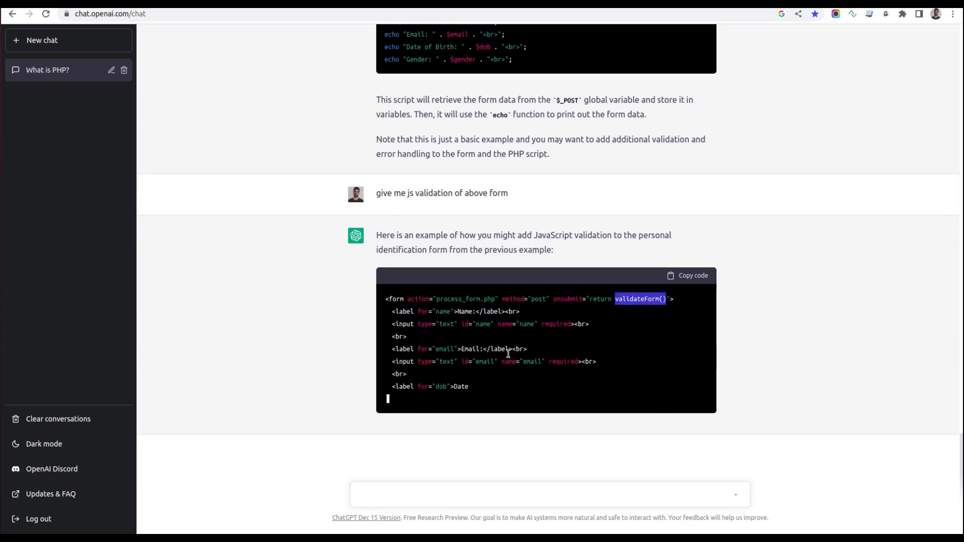
scroll(up, 3)
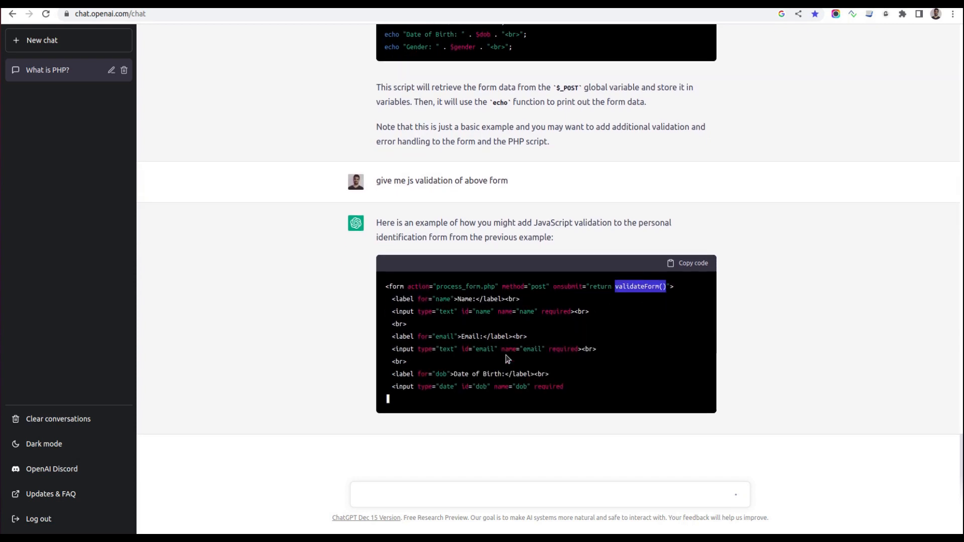
scroll(down, 3)
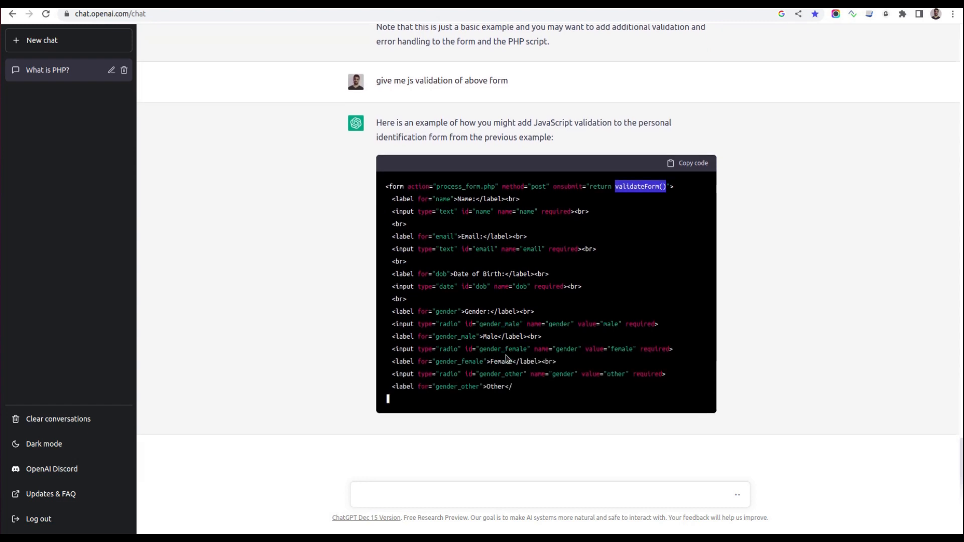
Read through the validateForm script and its explanation of empty-field alerts
scroll(down, 3)
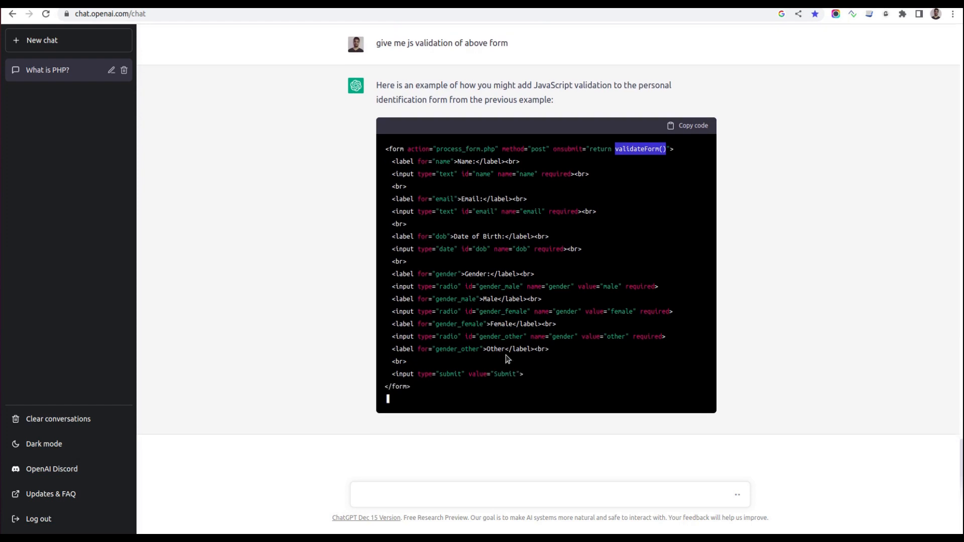
scroll(down, 3)
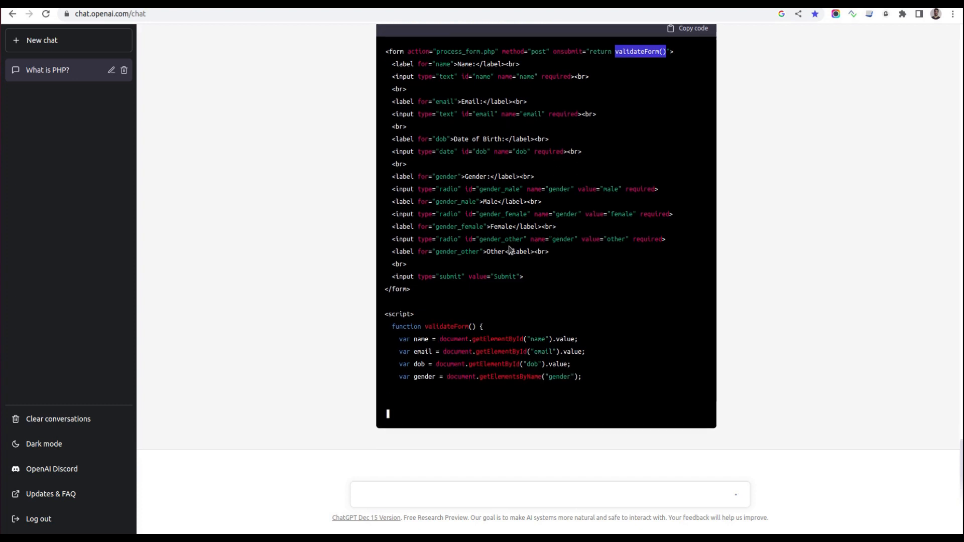
scroll(down, 3)
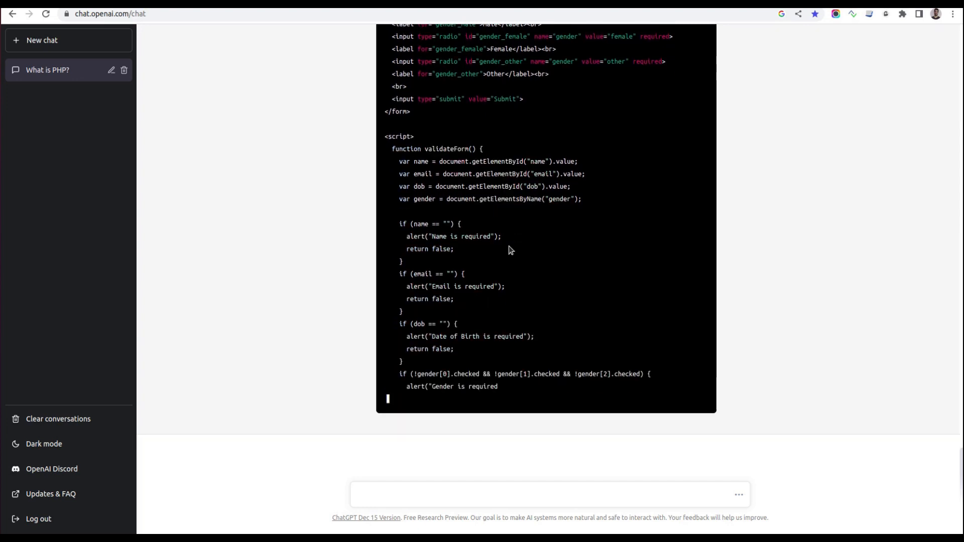
scroll(down, 3)
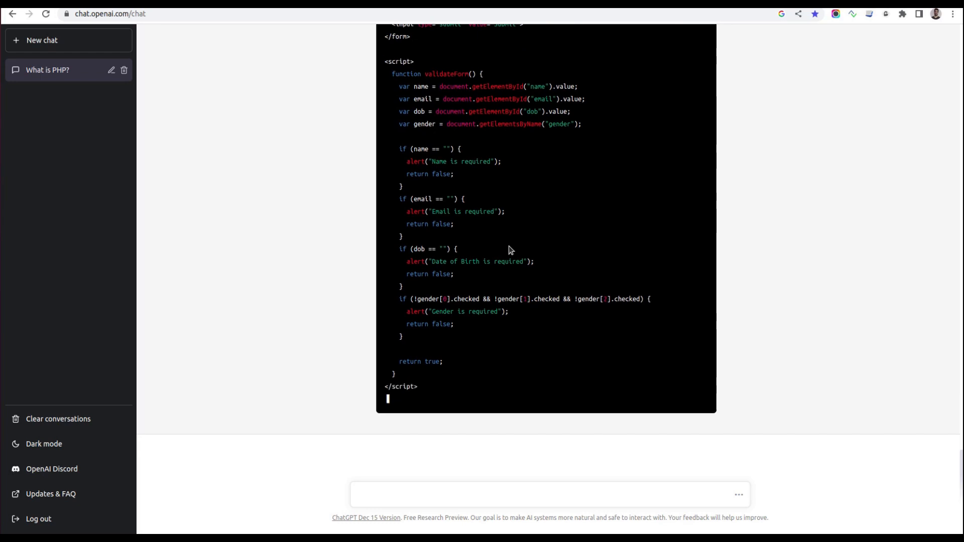
scroll(down, 3)
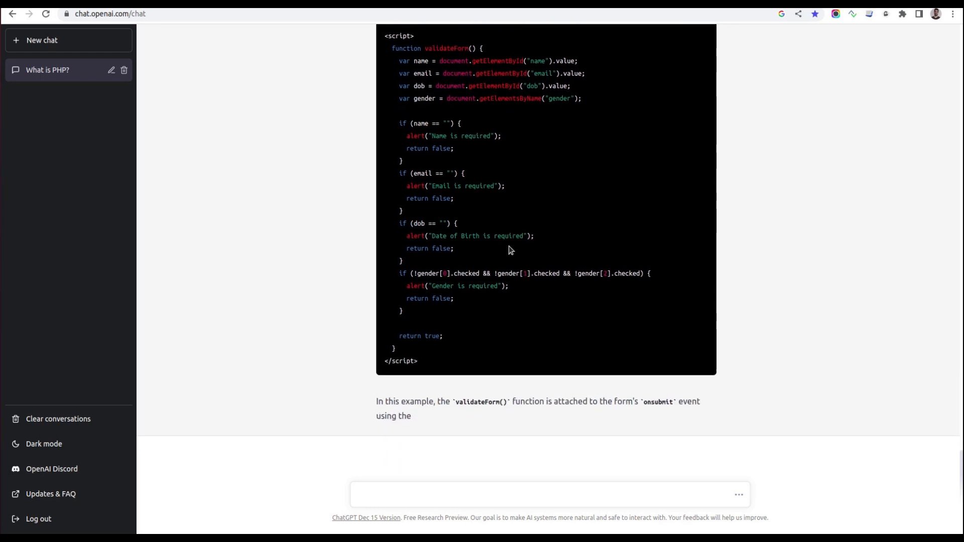
scroll(down, 3)
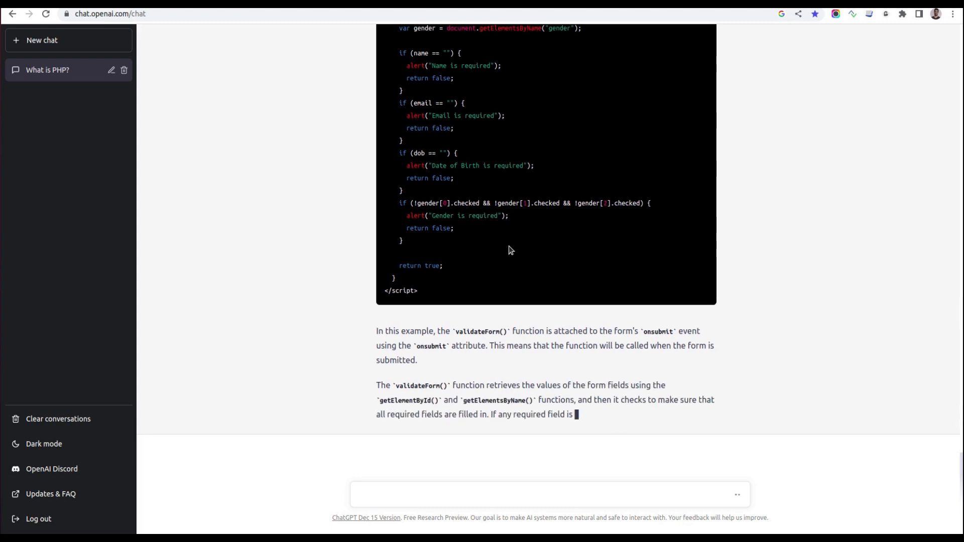
scroll(down, 3)
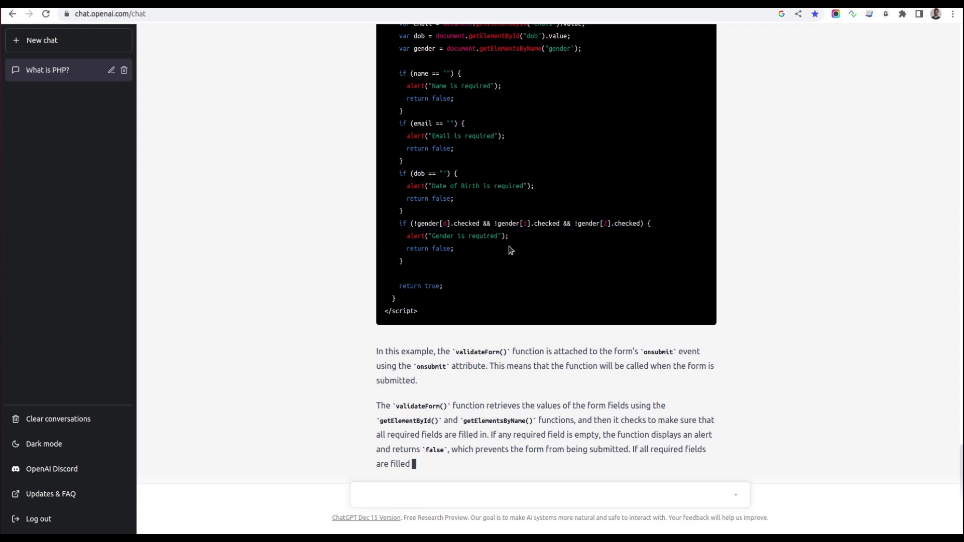
scroll(down, 3)
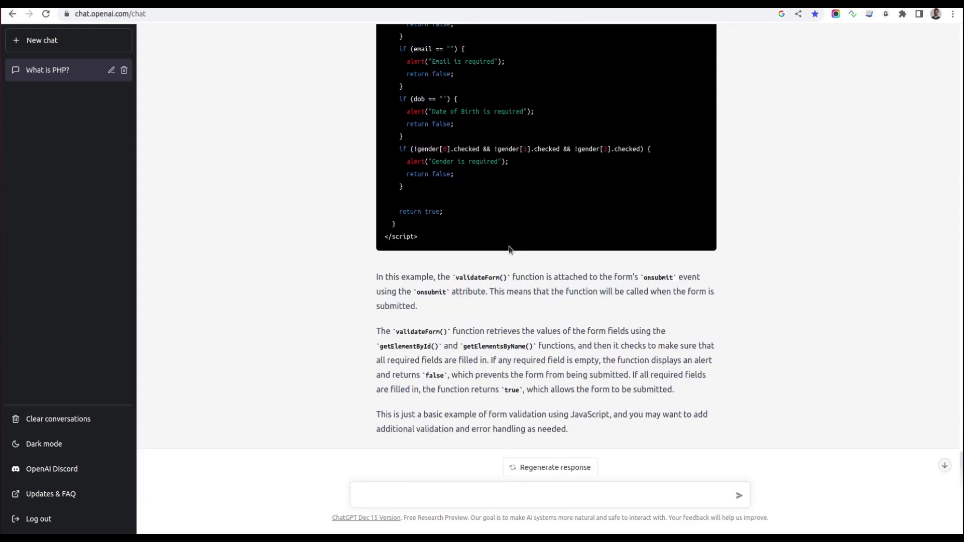
scroll(up, 3)
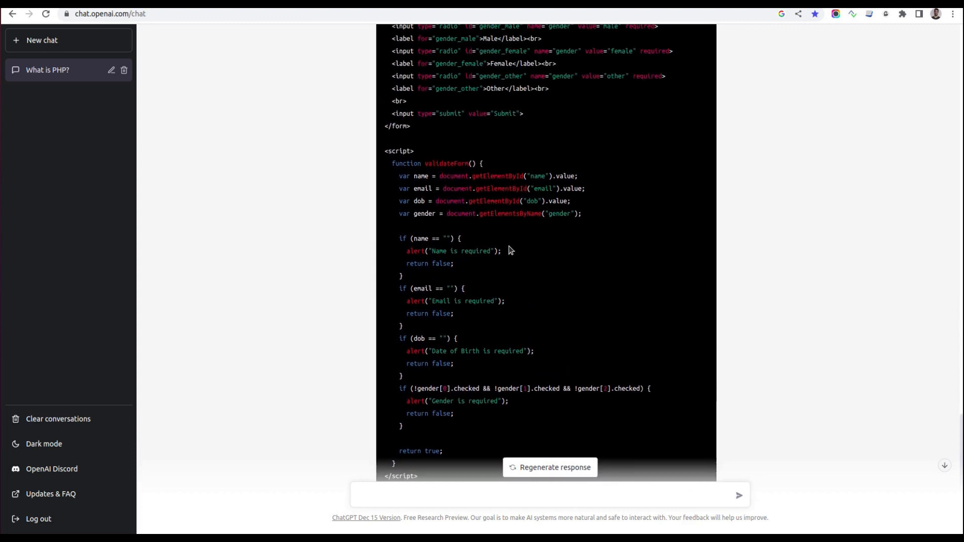
scroll(up, 3)
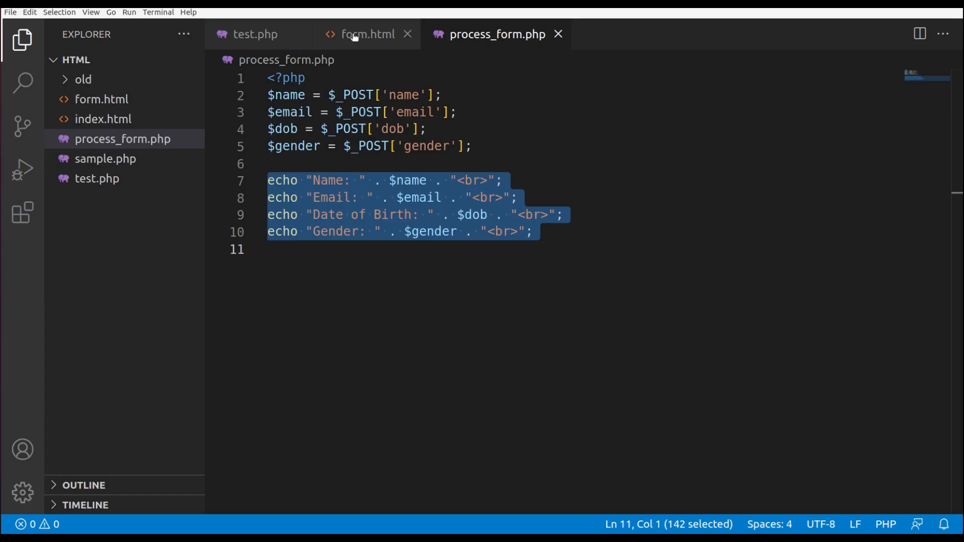
Switch from process_form.php to Firefox still echoing john, 2022-12-07 and male
click(367, 33)
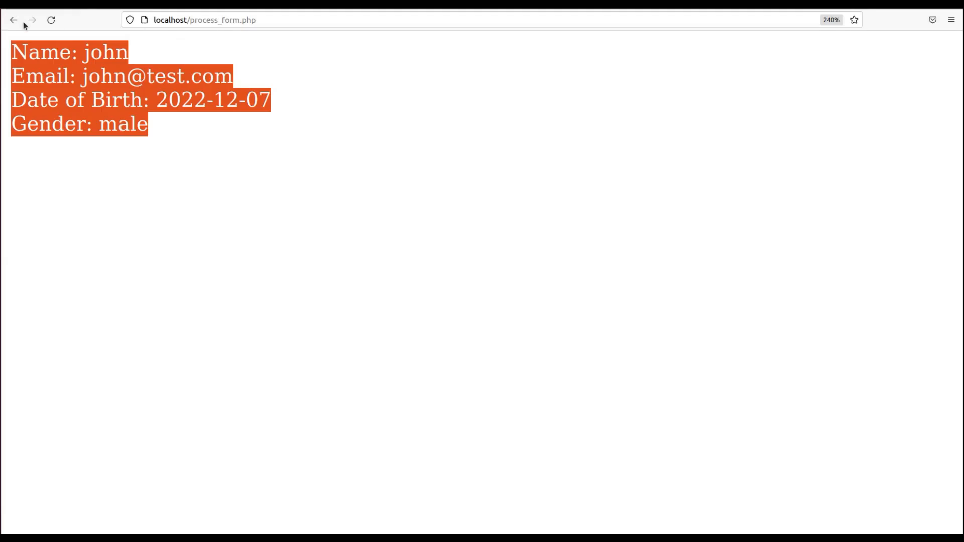
Return to form.html, reload it and submit the empty form once
click(14, 20)
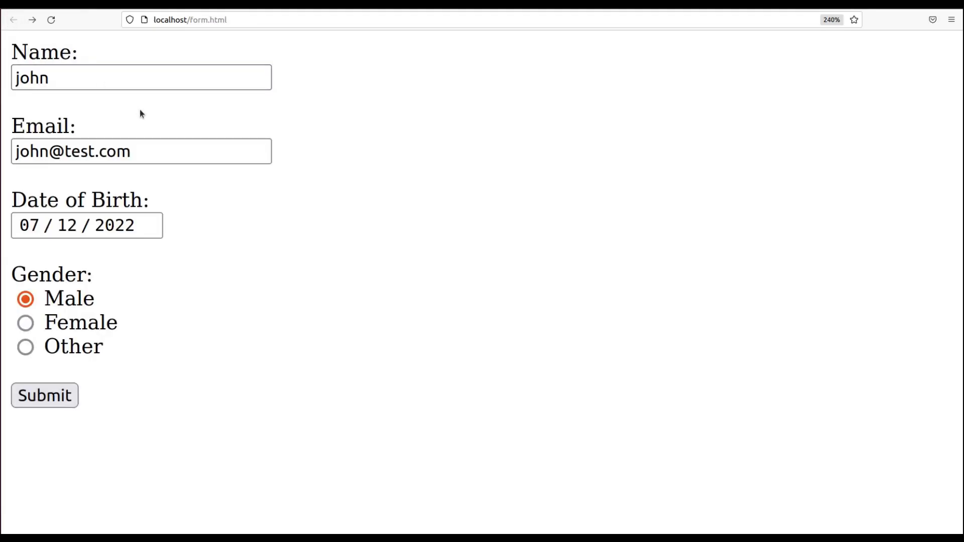
click(190, 19)
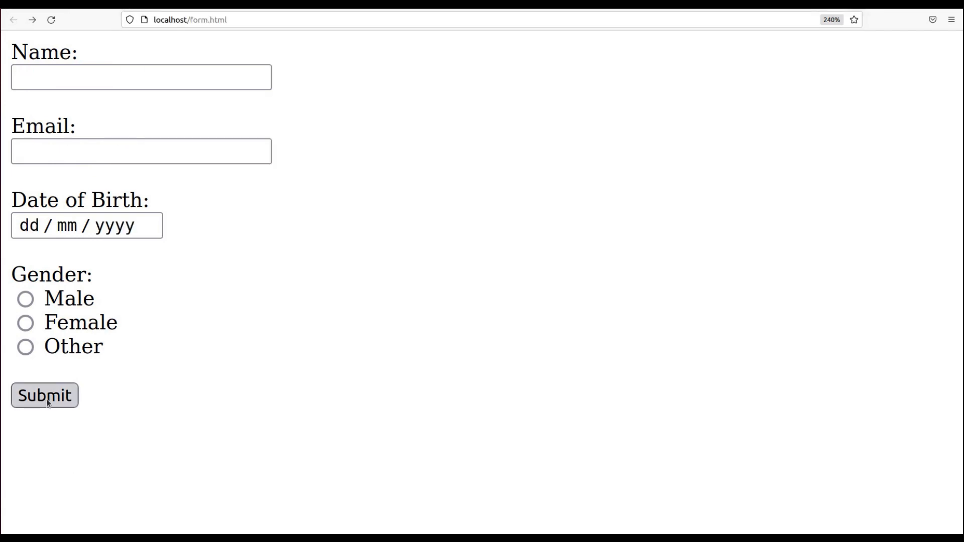
click(44, 395)
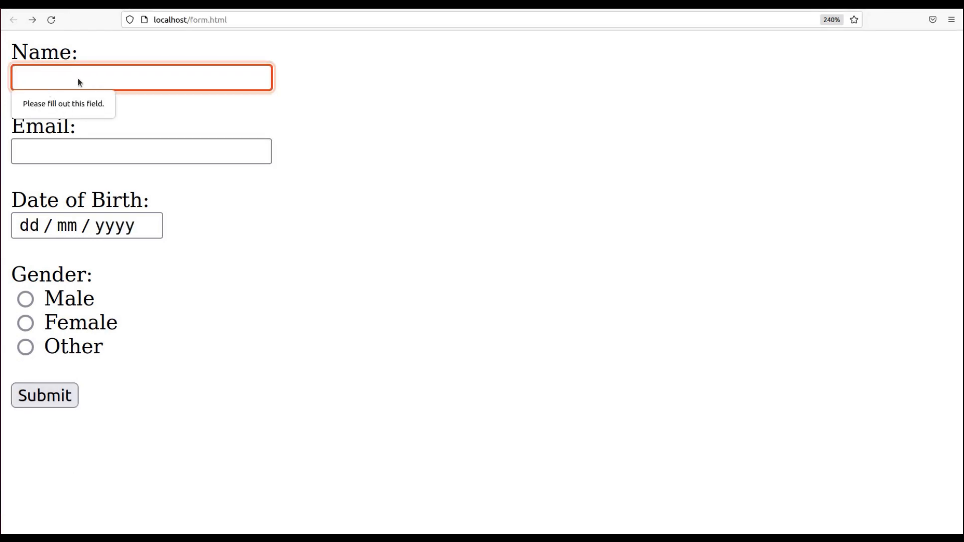
text(j)
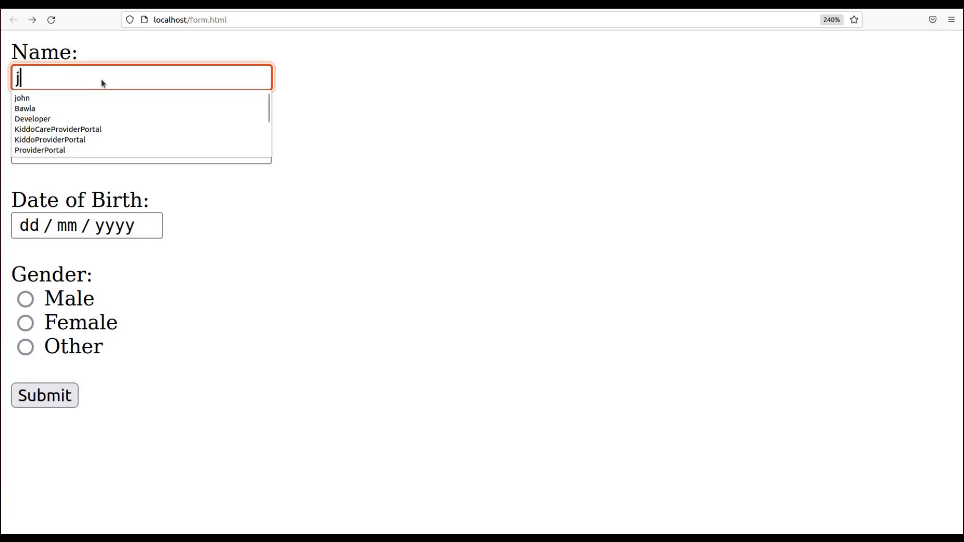
click(22, 98)
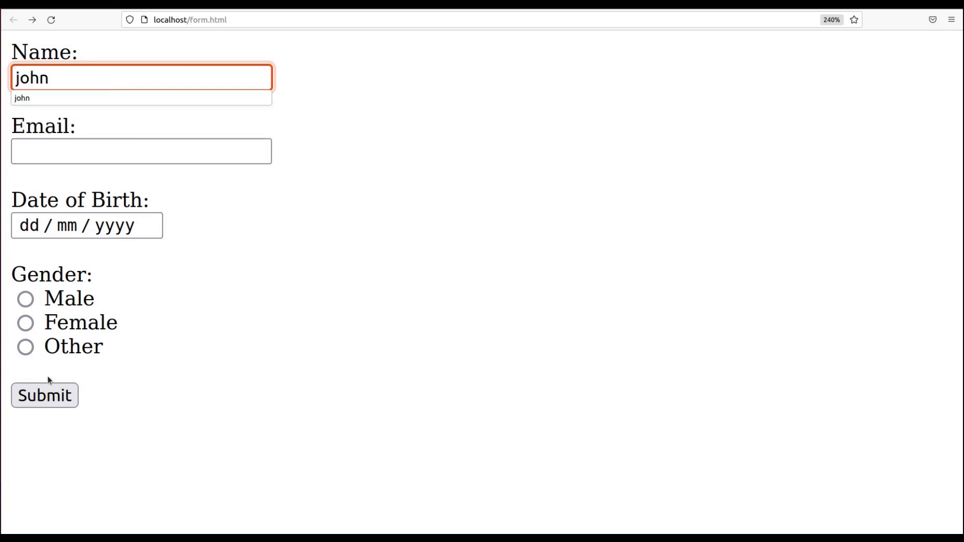
click(140, 150)
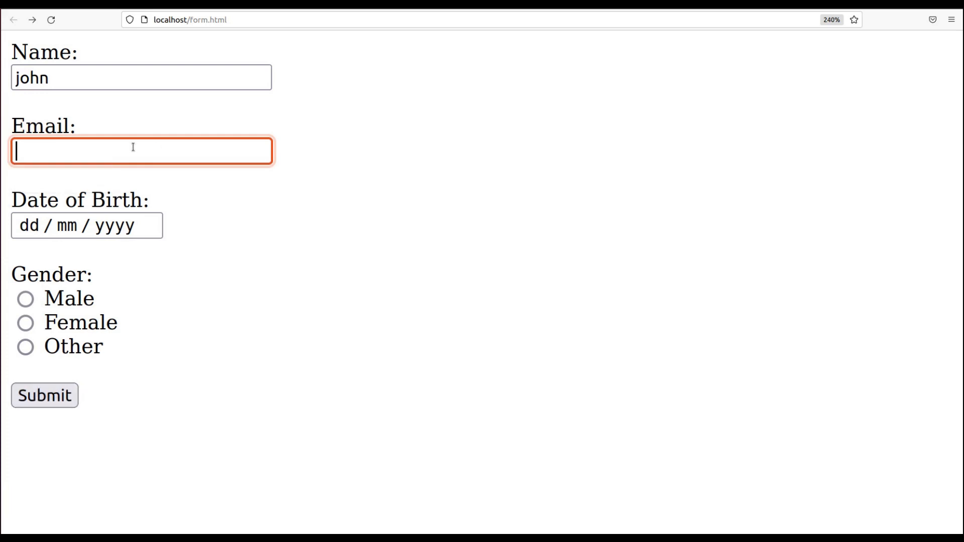
text(john@test.com)
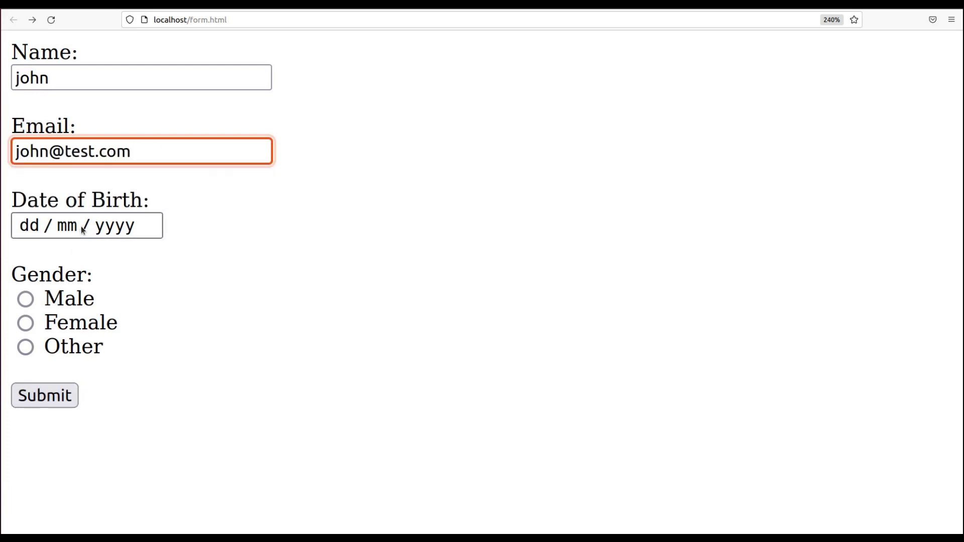
click(85, 225)
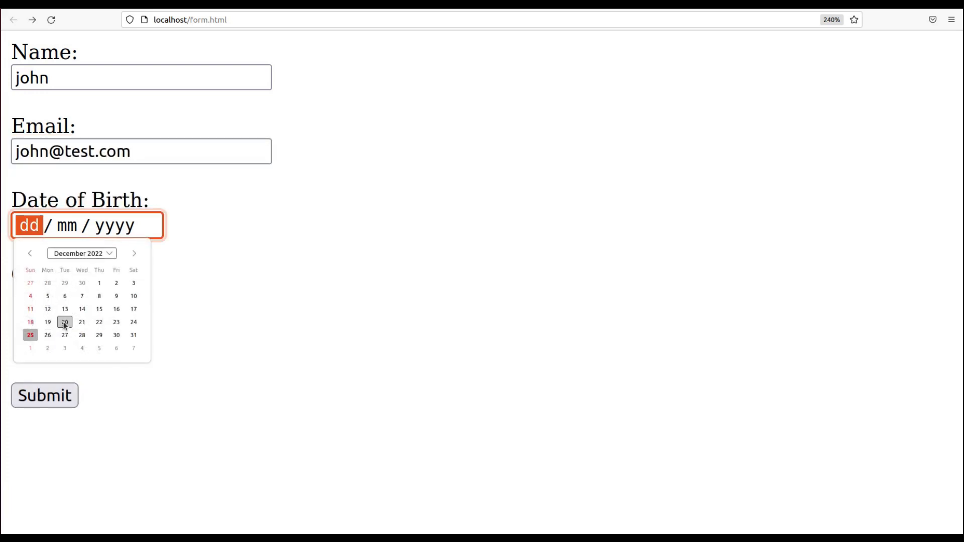
click(63, 322)
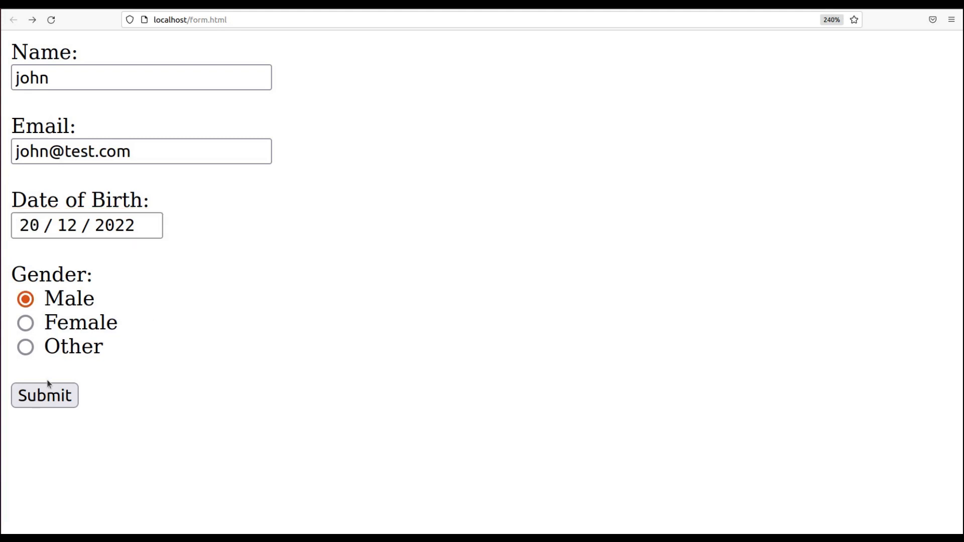
click(44, 395)
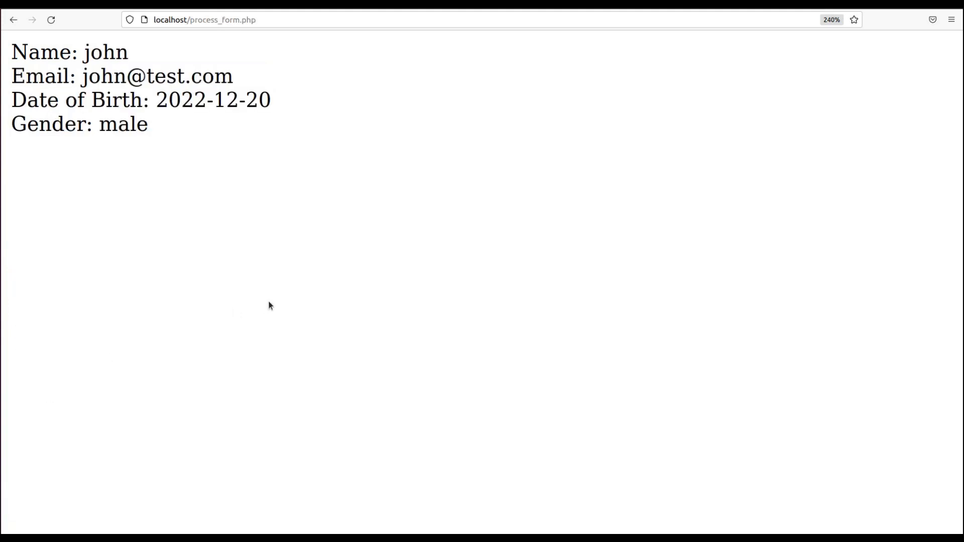
mouse_move(180, 178)
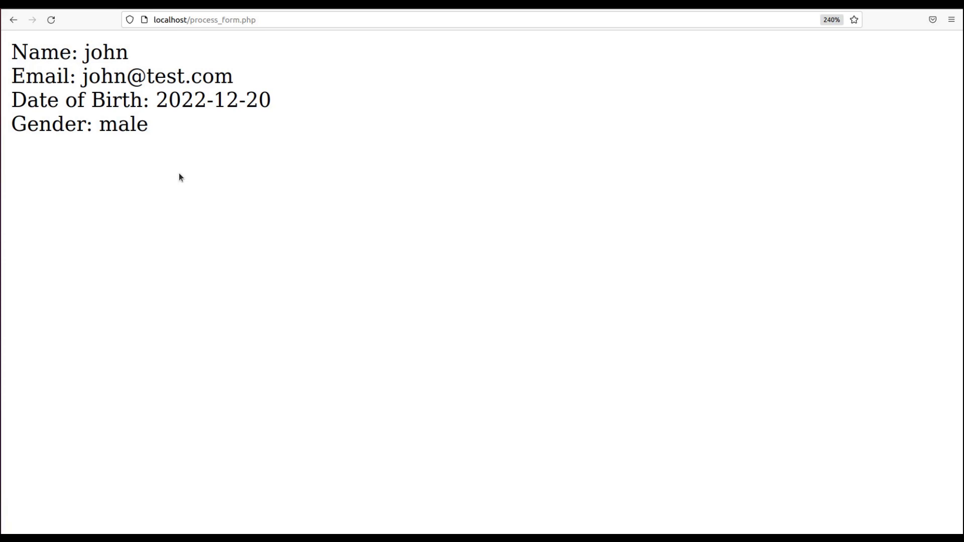
mouse_move(30, 241)
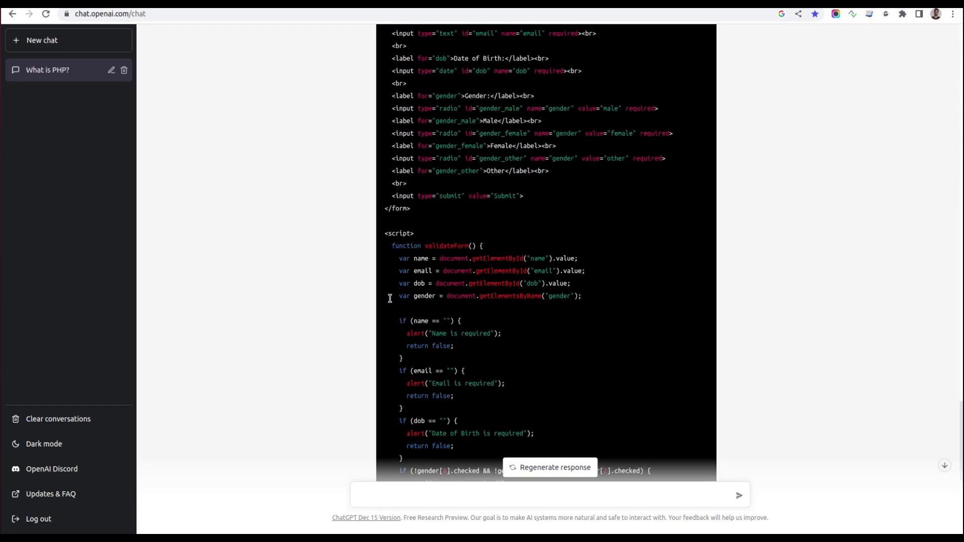
Scroll the What is PHP? chat to the personal identification form answer
scroll(up, 3)
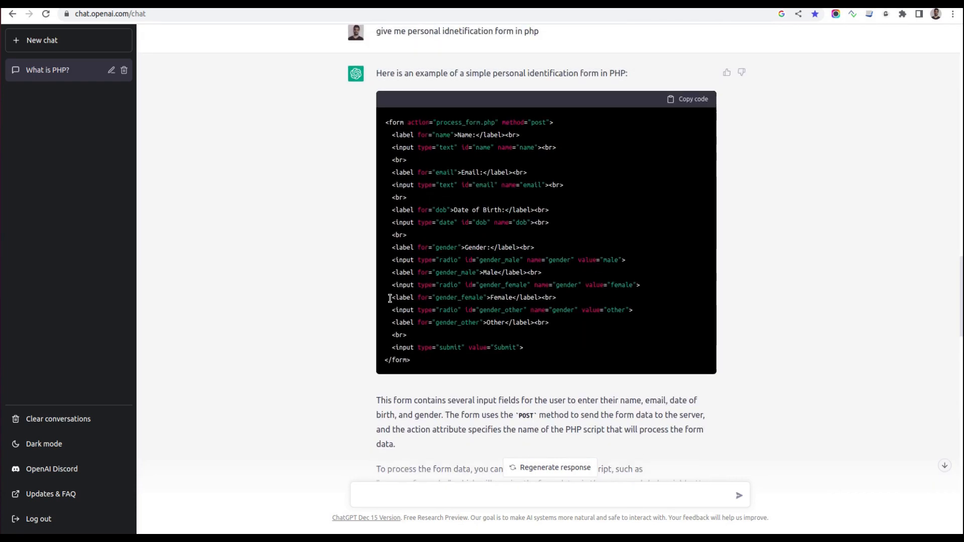
scroll(down, 3)
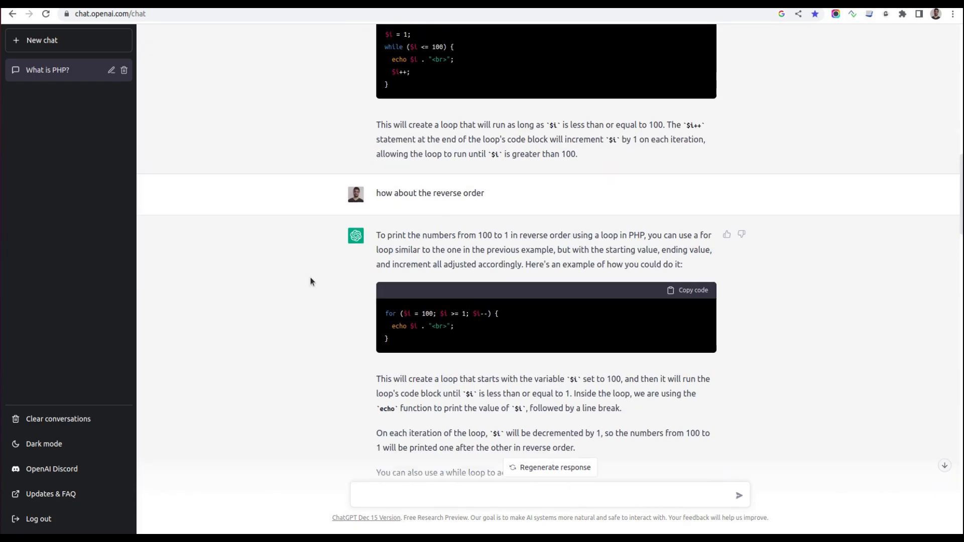
scroll(up, 3)
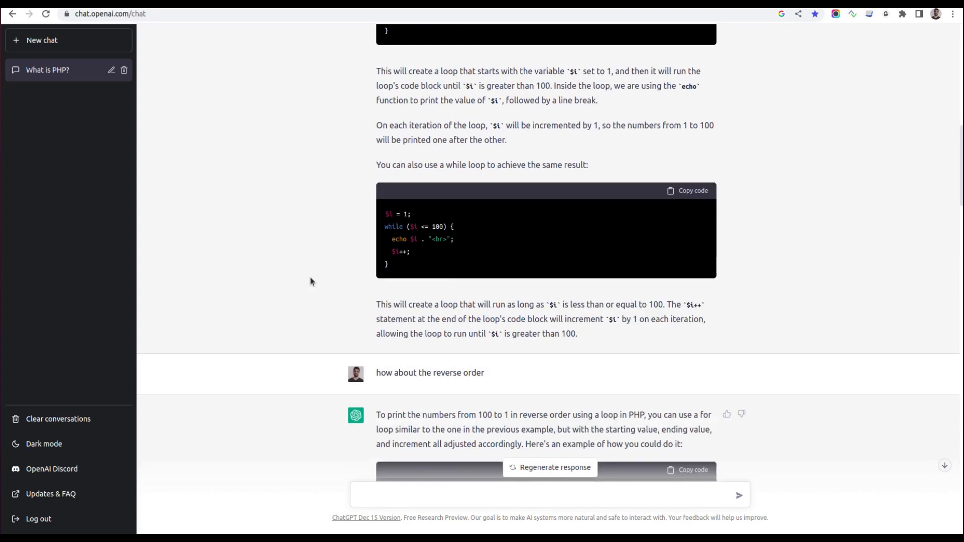
scroll(down, 3)
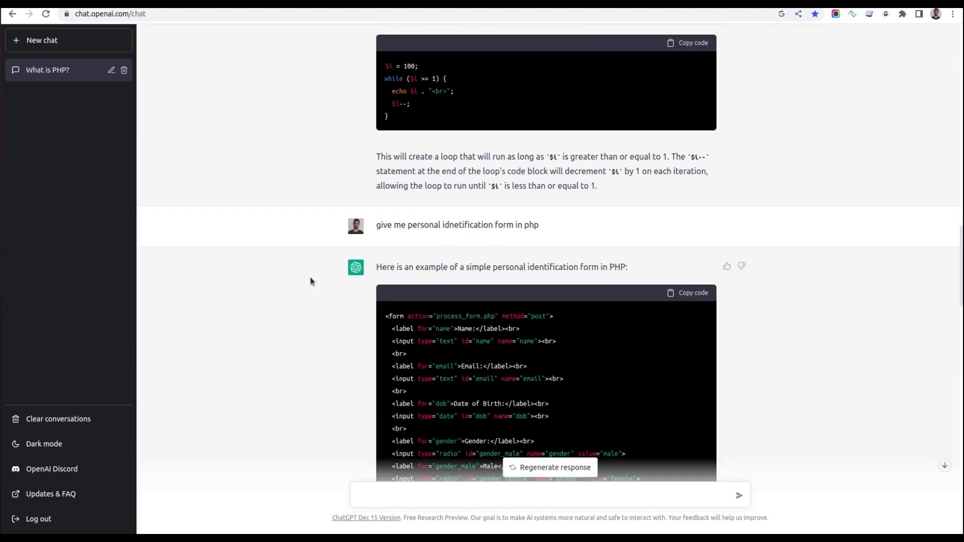
scroll(down, 3)
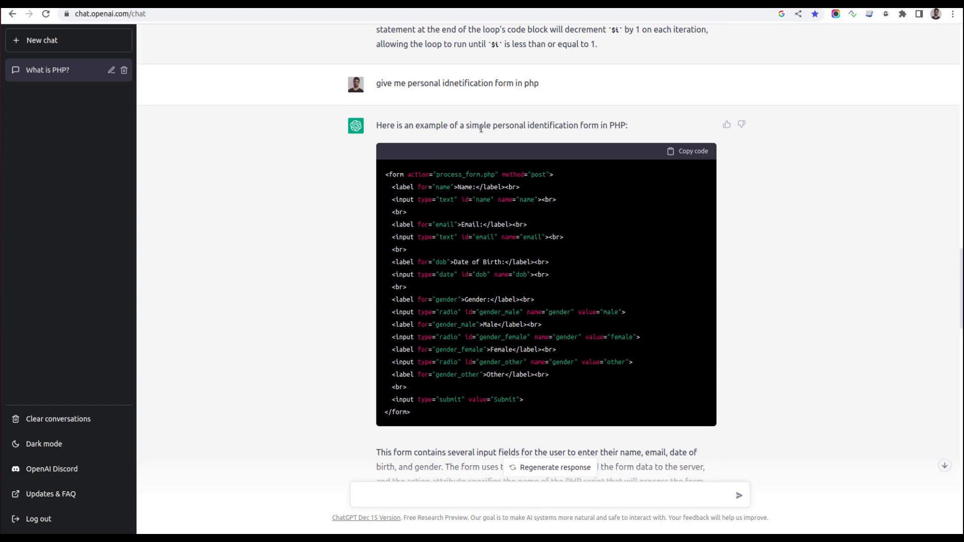
mouse_move(393, 128)
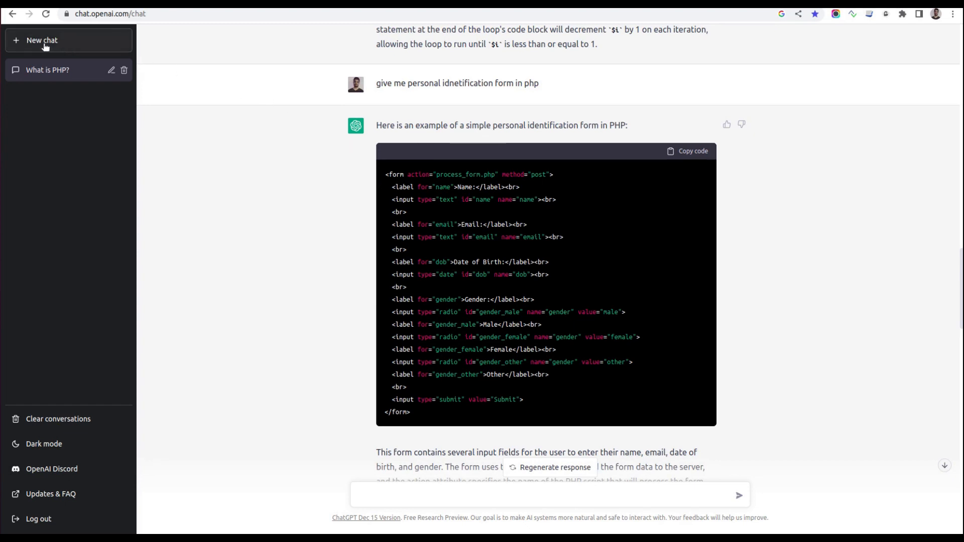
Ask 'who is better ronaldo or messi' in a new chat and read the comparison answer
click(42, 40)
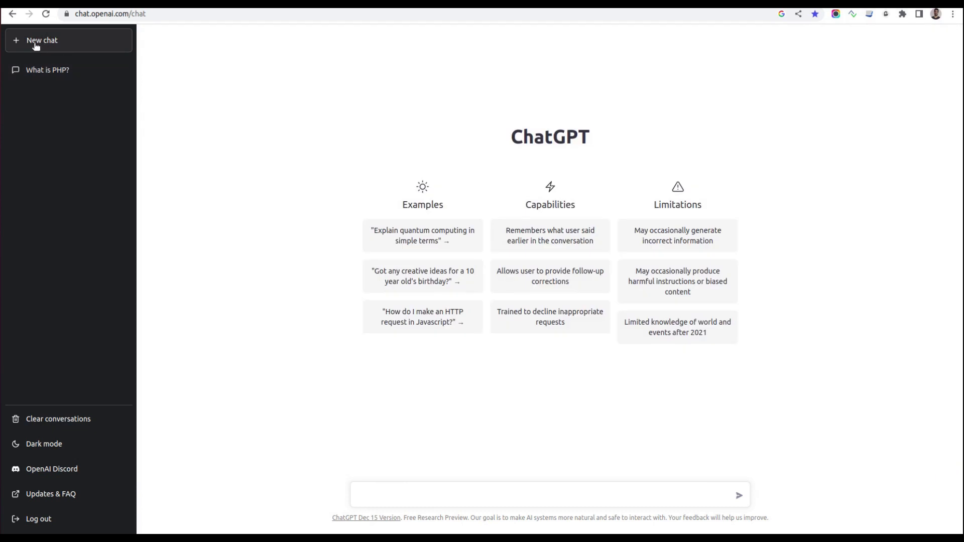
mouse_move(422, 492)
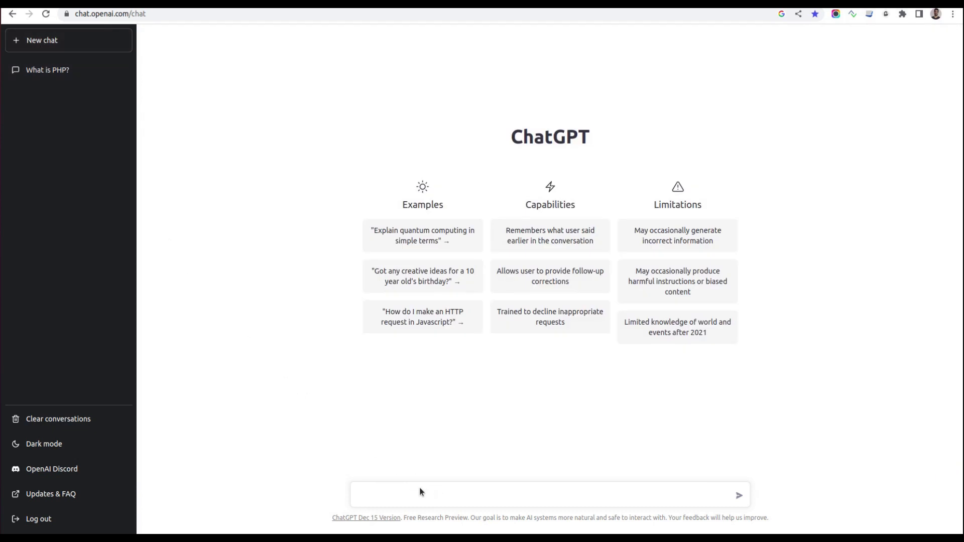
click(422, 495)
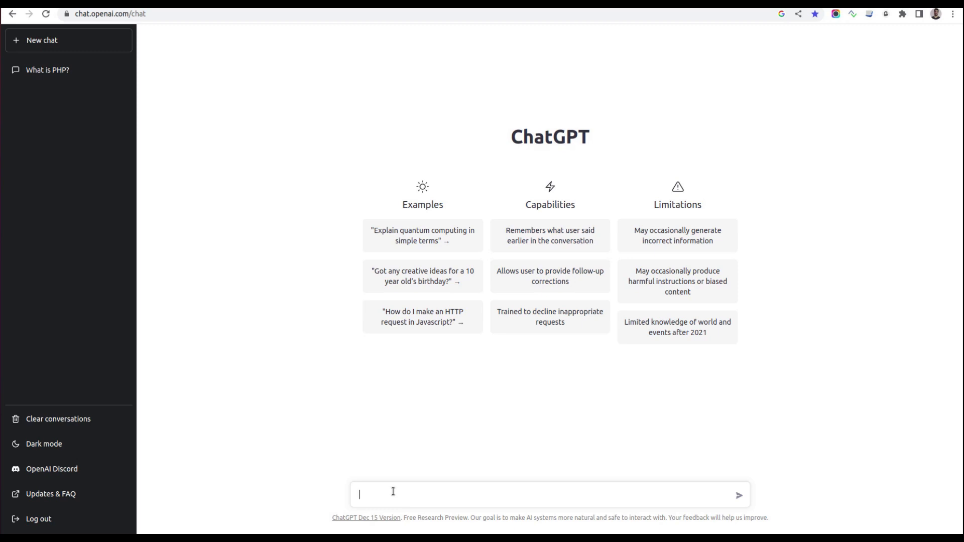
text(who is b)
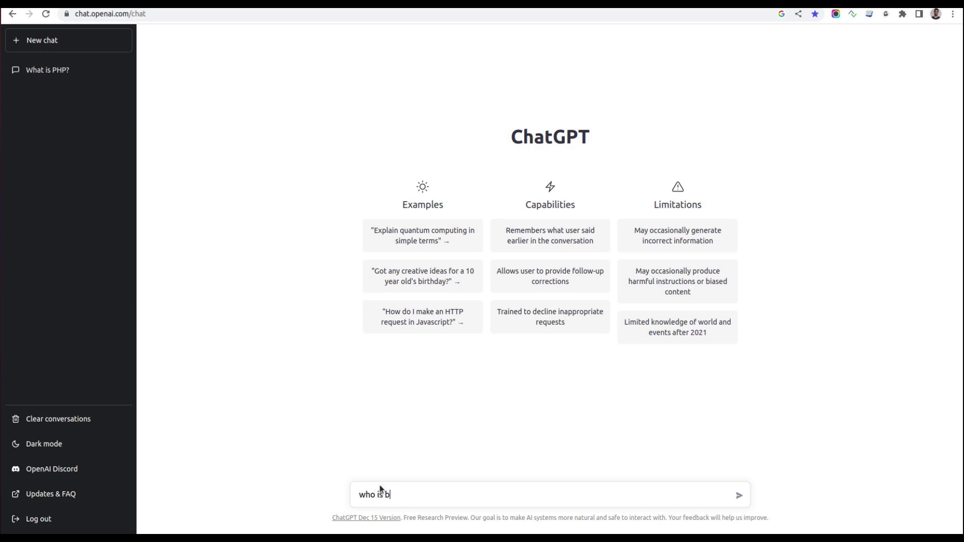
text(etter ro)
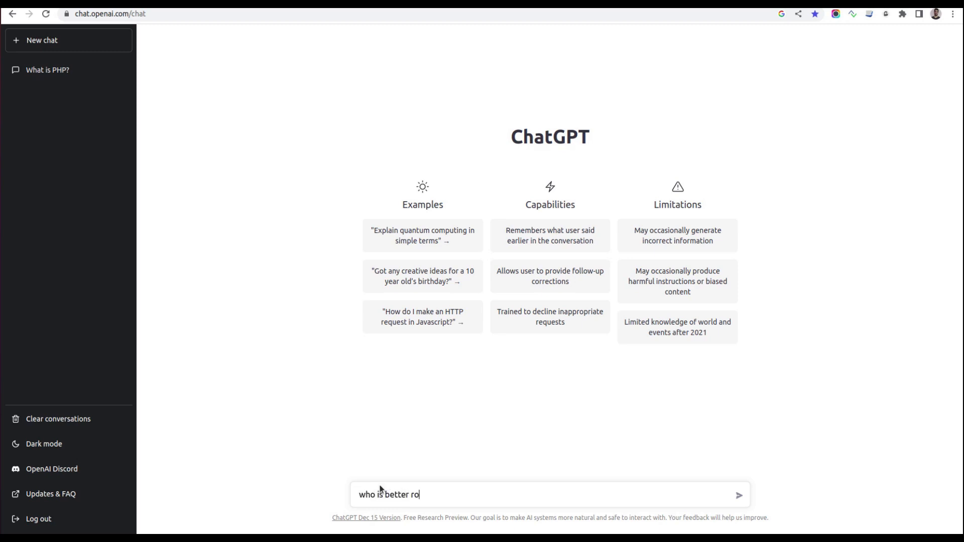
text(naldo ir)
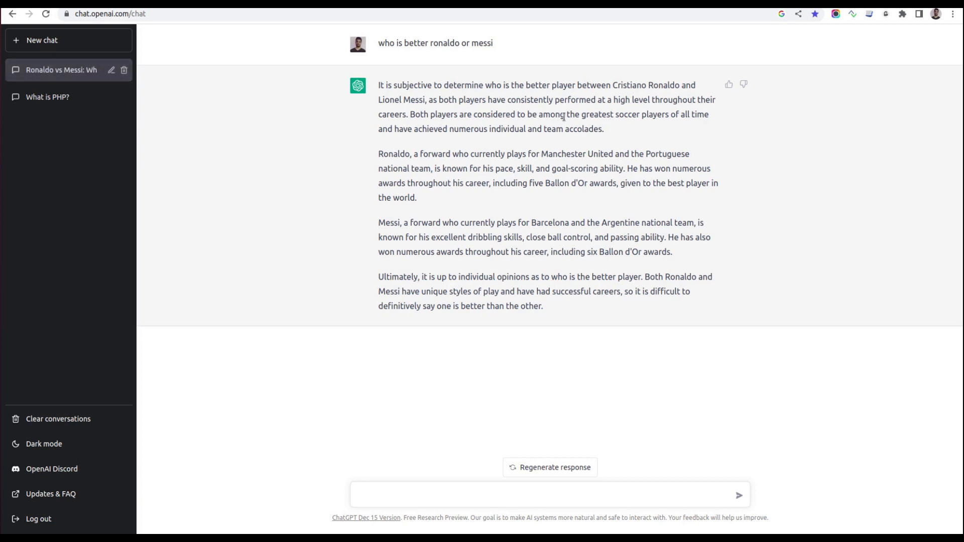
mouse_move(674, 115)
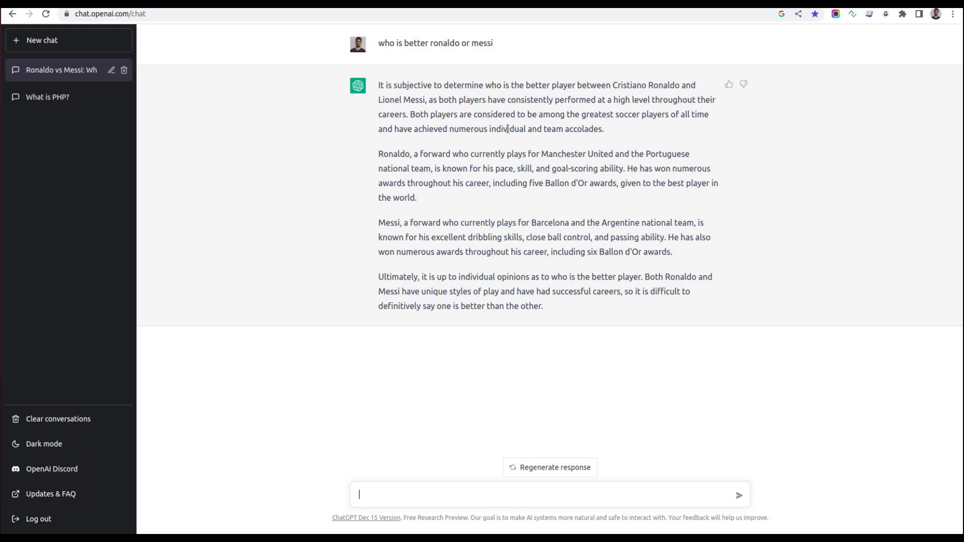
mouse_move(582, 142)
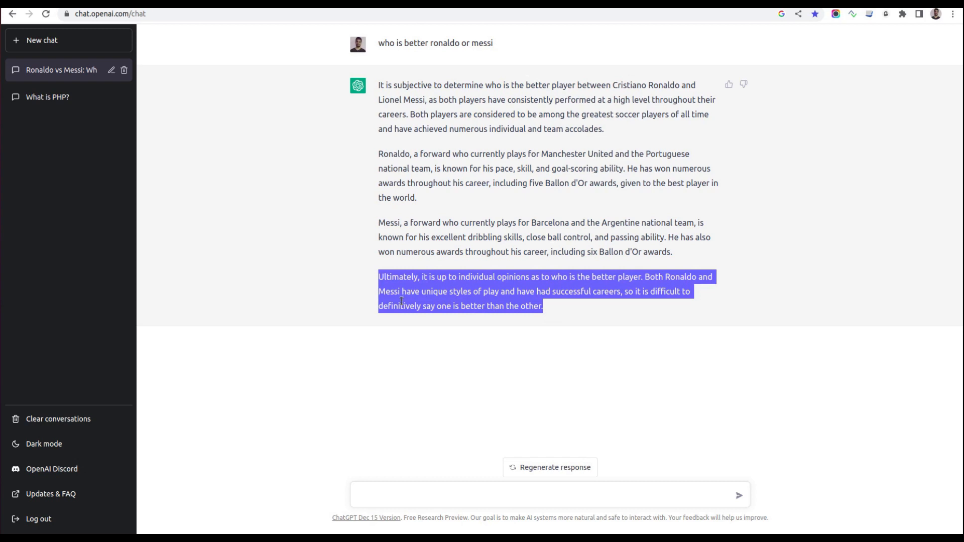
click(483, 277)
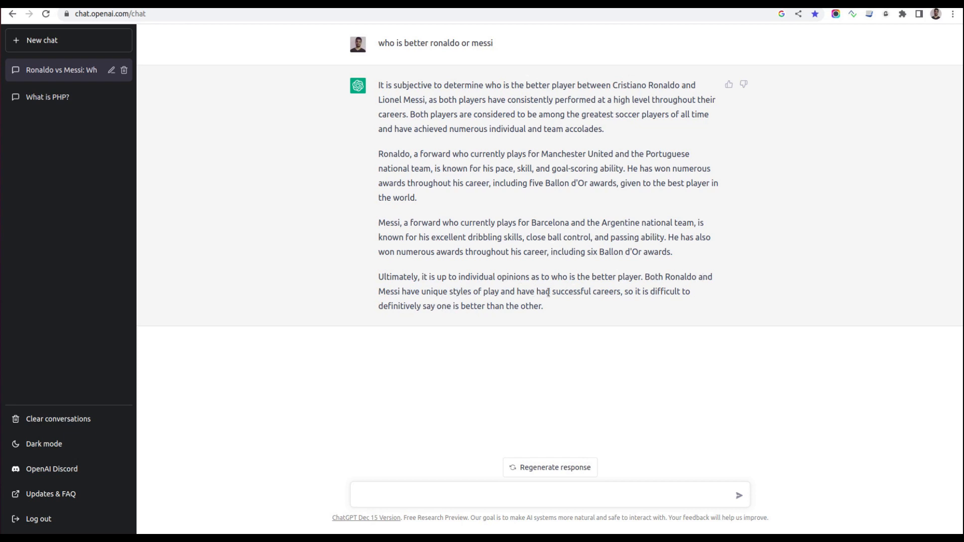
mouse_move(682, 302)
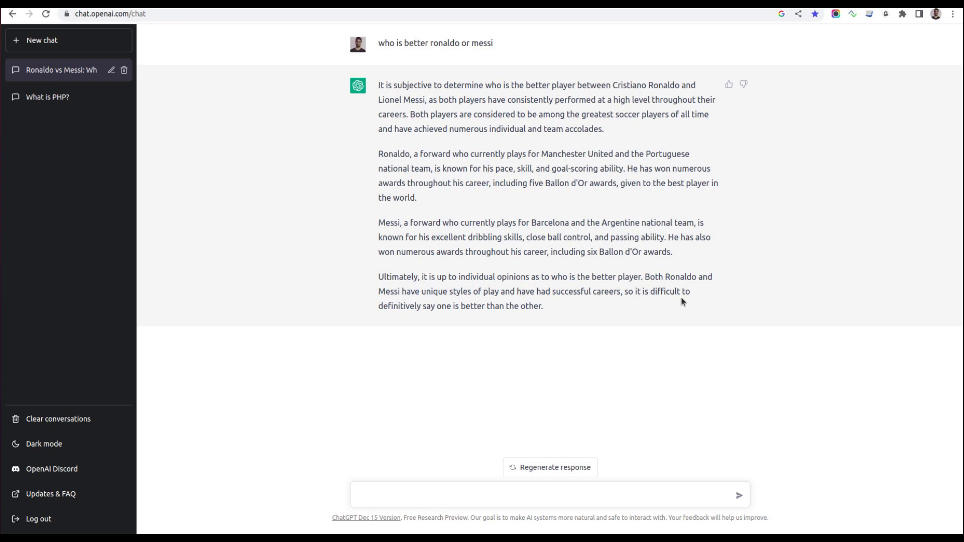
mouse_move(428, 308)
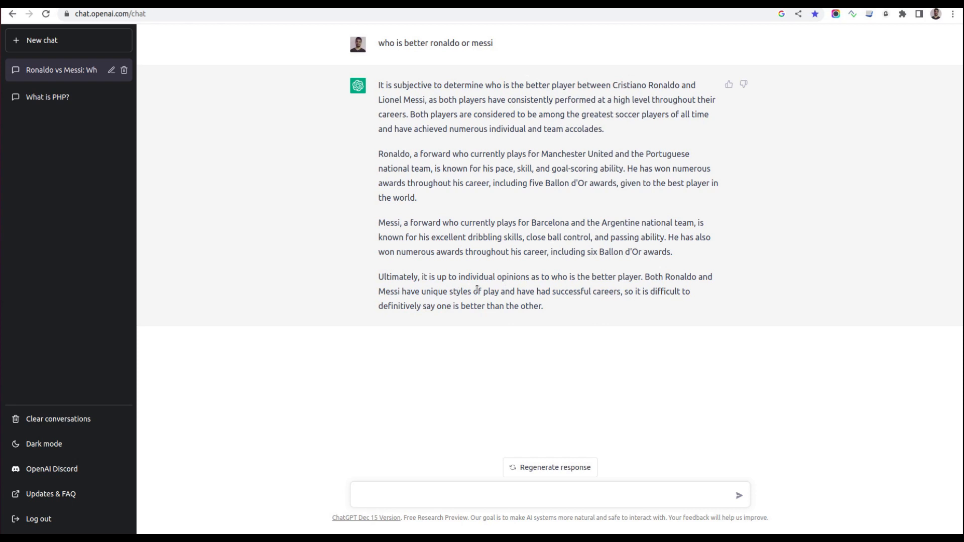
mouse_move(539, 277)
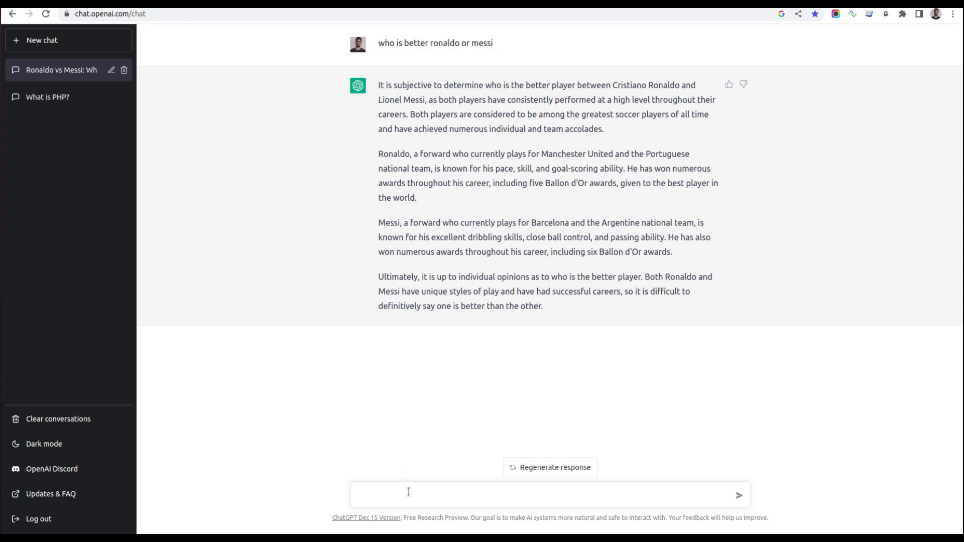
Send the follow-up question 'sachin or virat' in the same chat
click(409, 495)
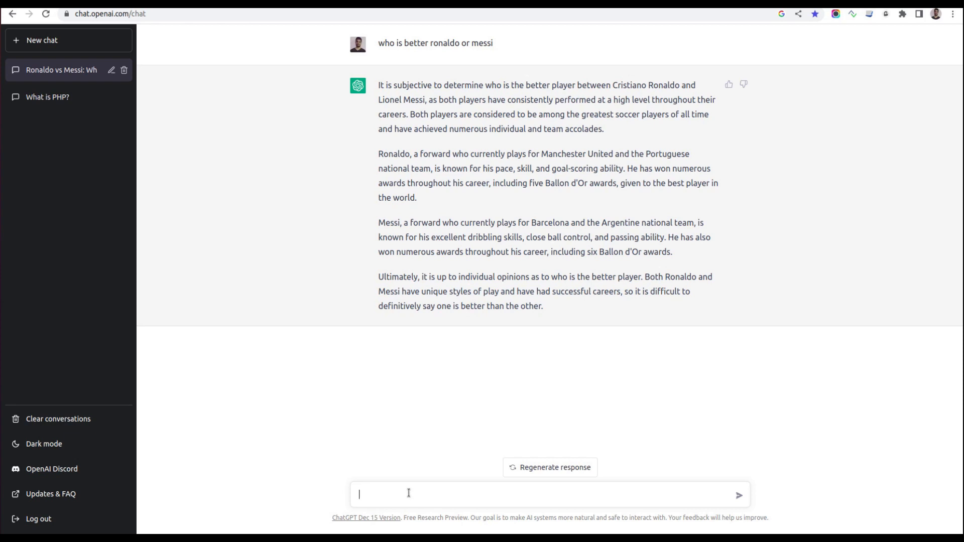
text(sachin)
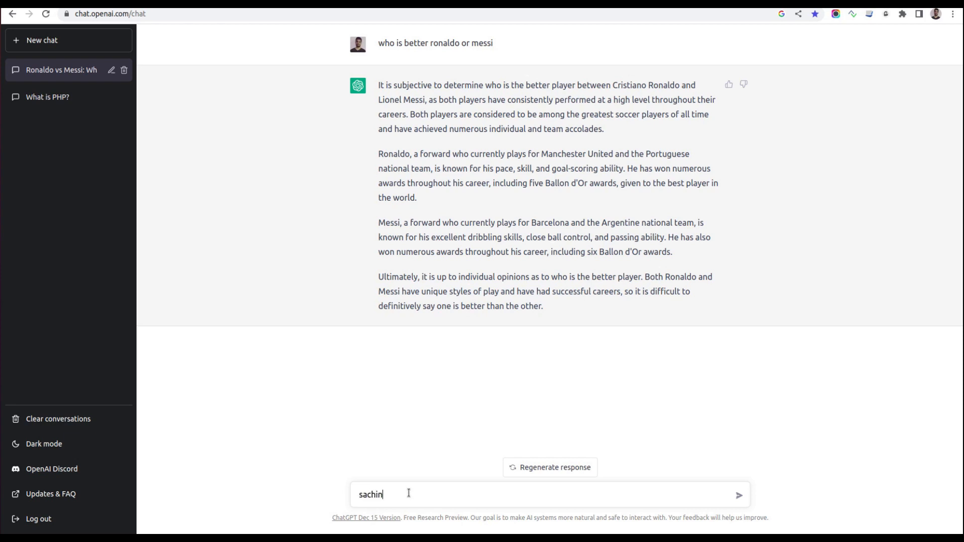
text(or)
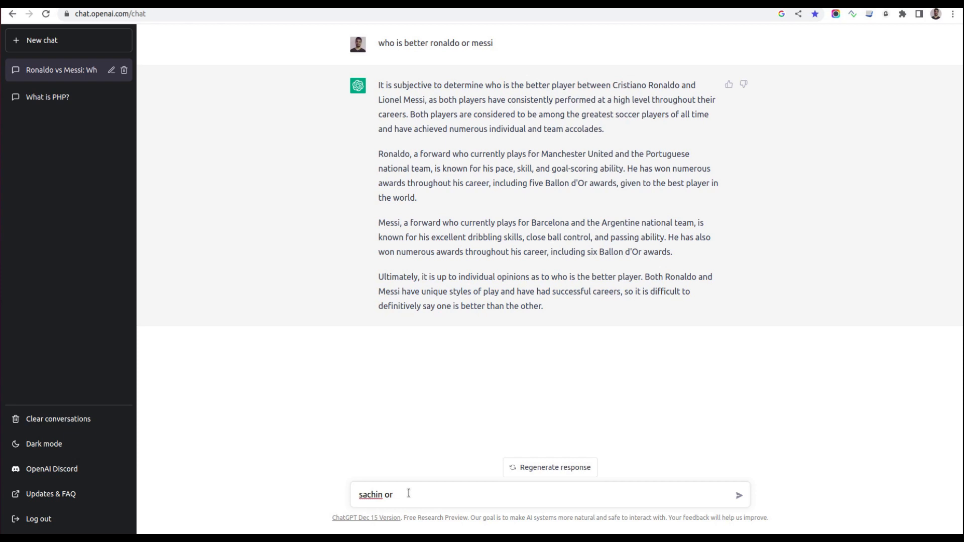
text(virat)
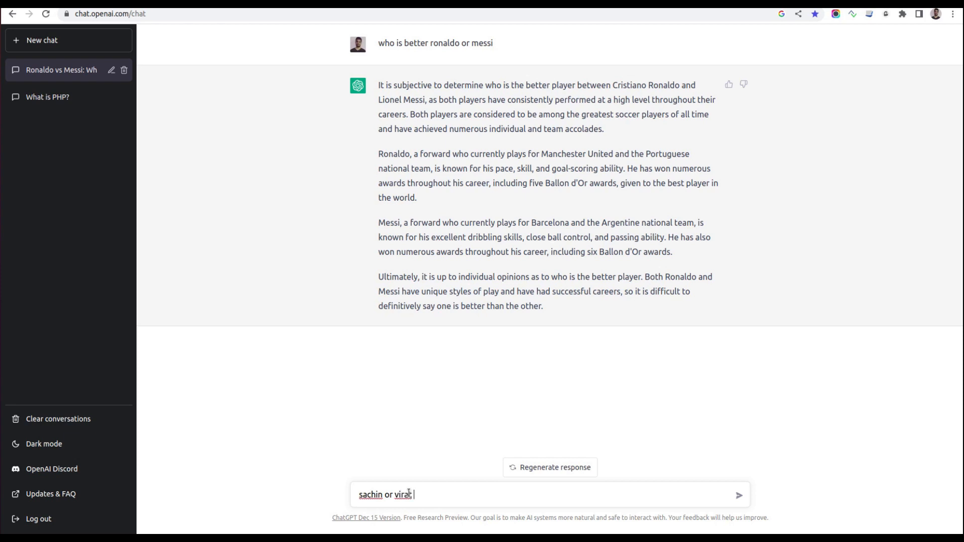
click(739, 495)
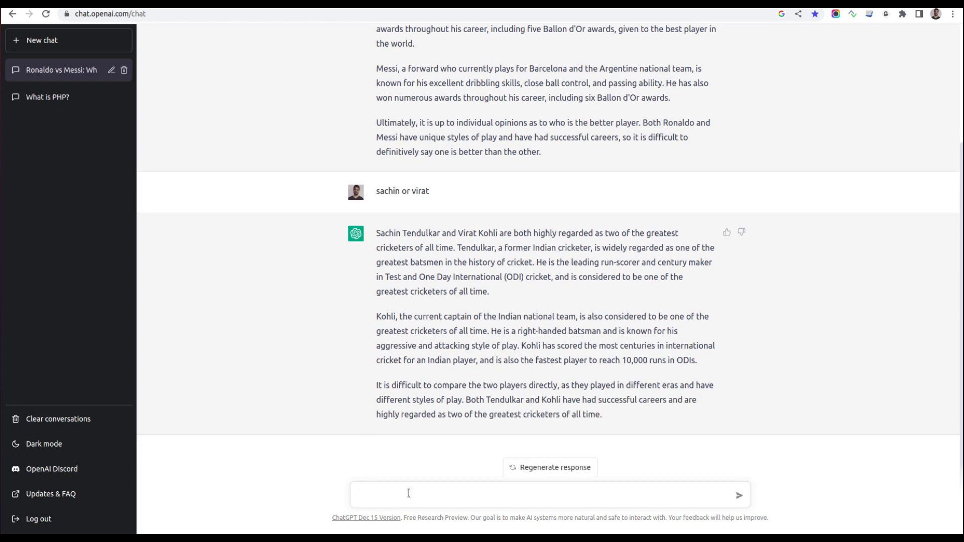
Read the Tendulkar vs Kohli answer, highlighting the captain passage, then deselect it
click(408, 496)
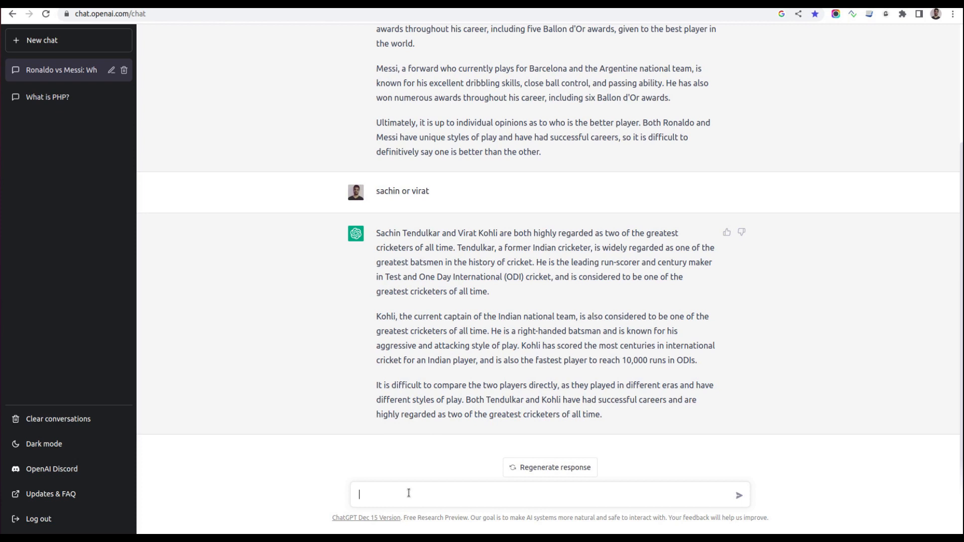
mouse_move(608, 331)
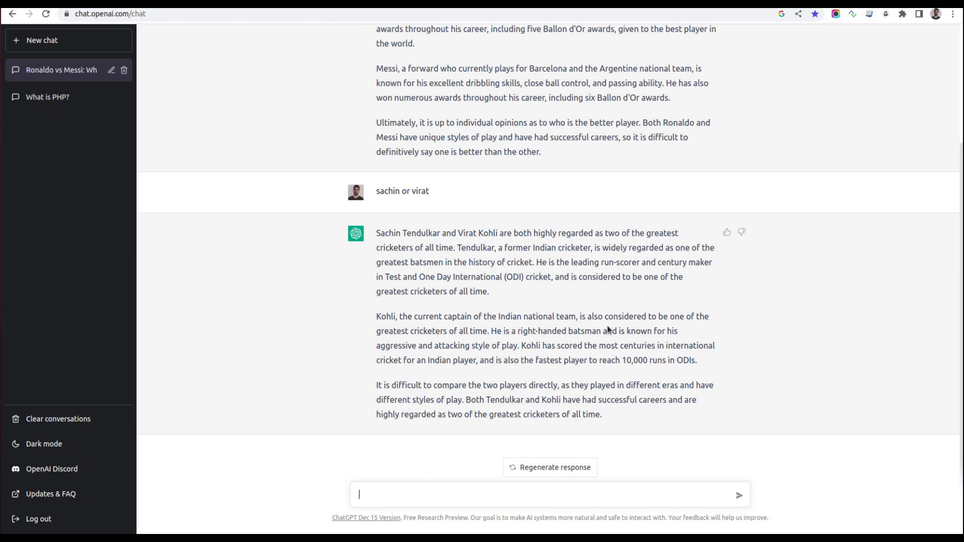
double_click(380, 316)
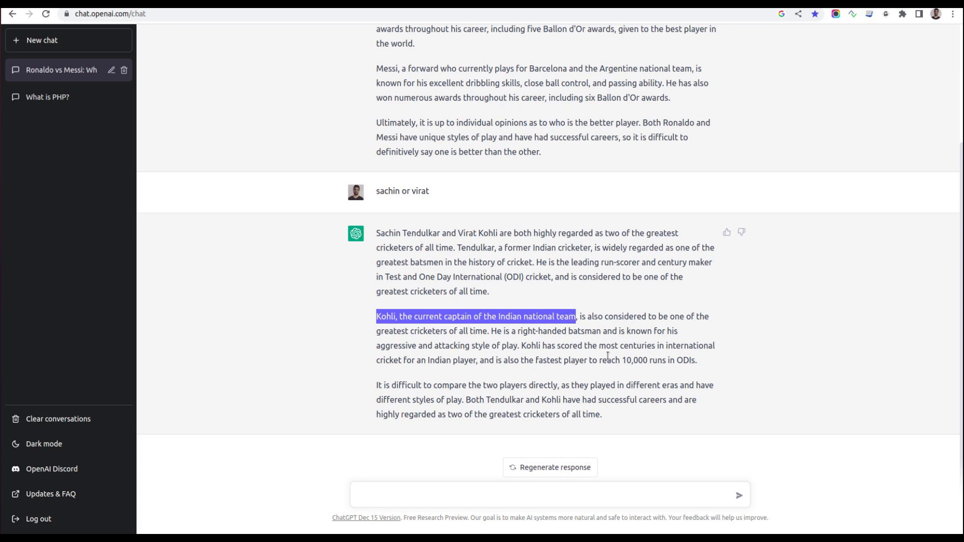
mouse_move(671, 345)
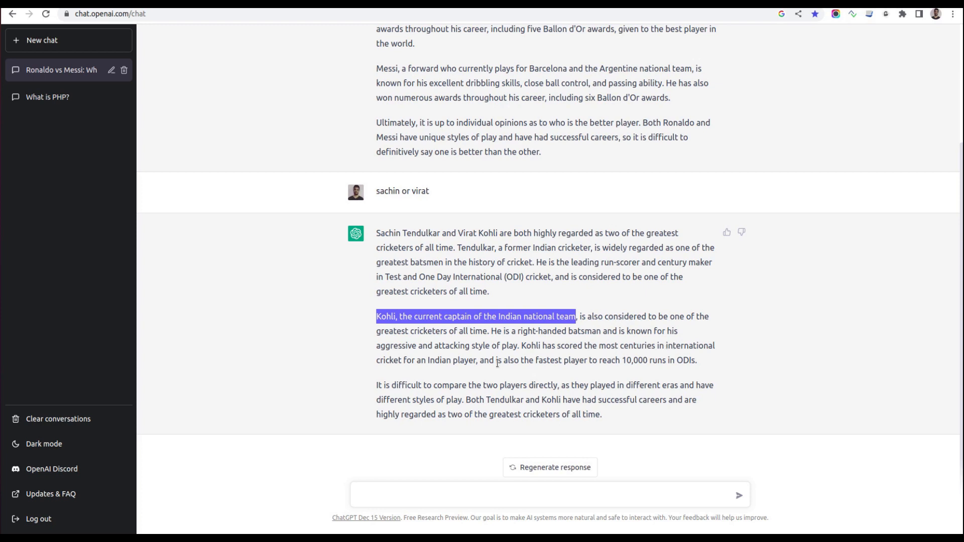
mouse_move(602, 348)
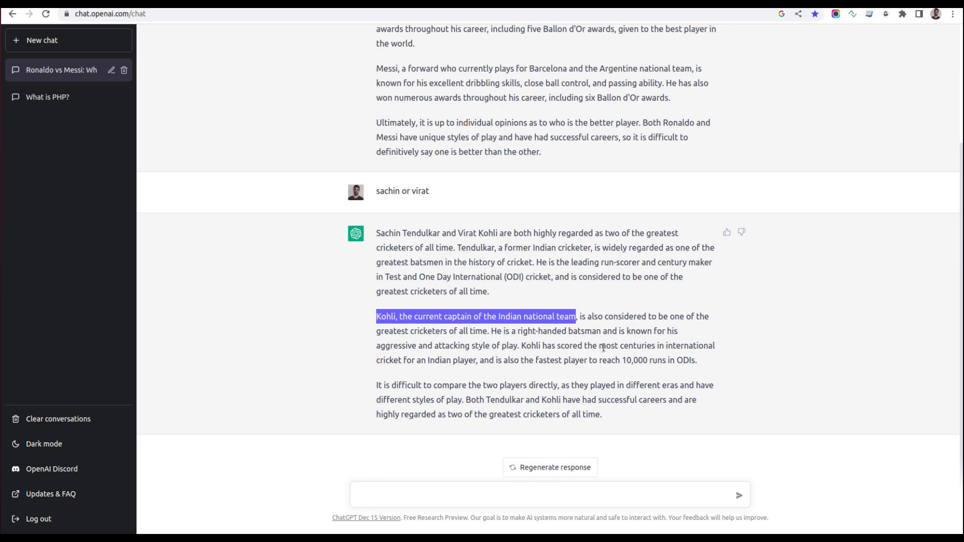
mouse_move(435, 372)
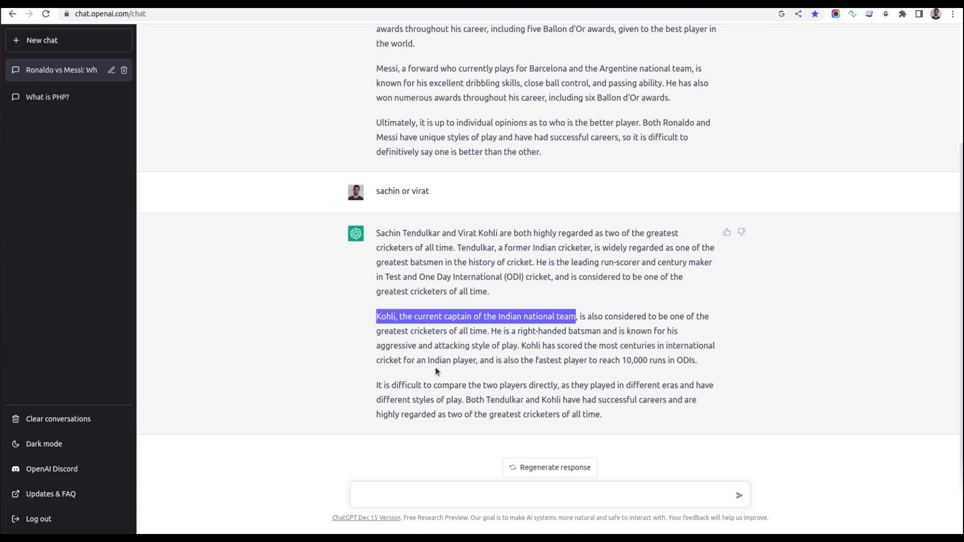
mouse_move(498, 359)
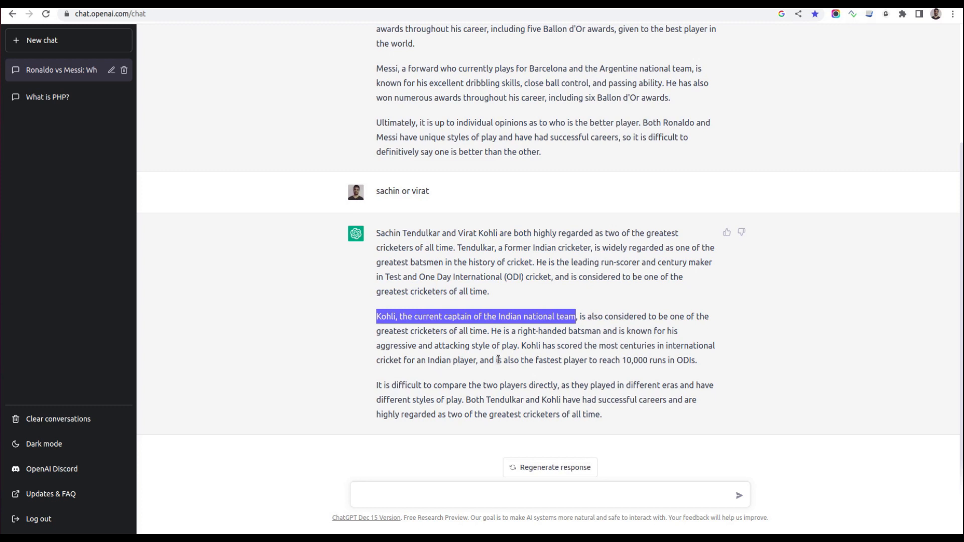
mouse_move(628, 362)
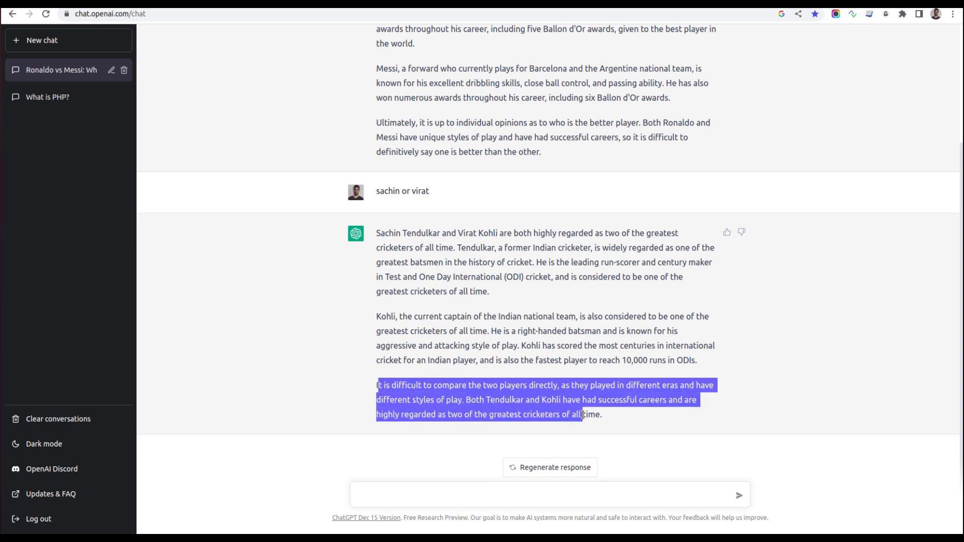
click(532, 385)
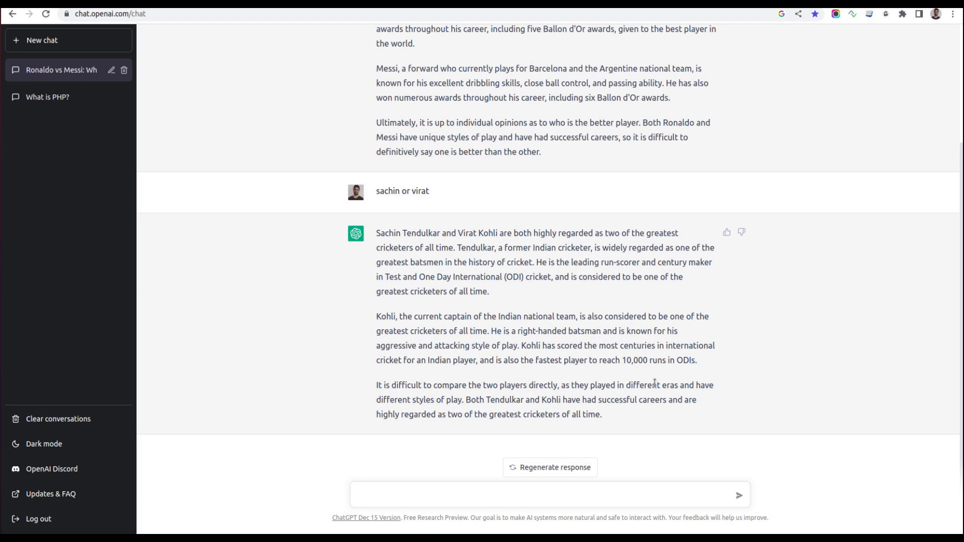
mouse_move(425, 409)
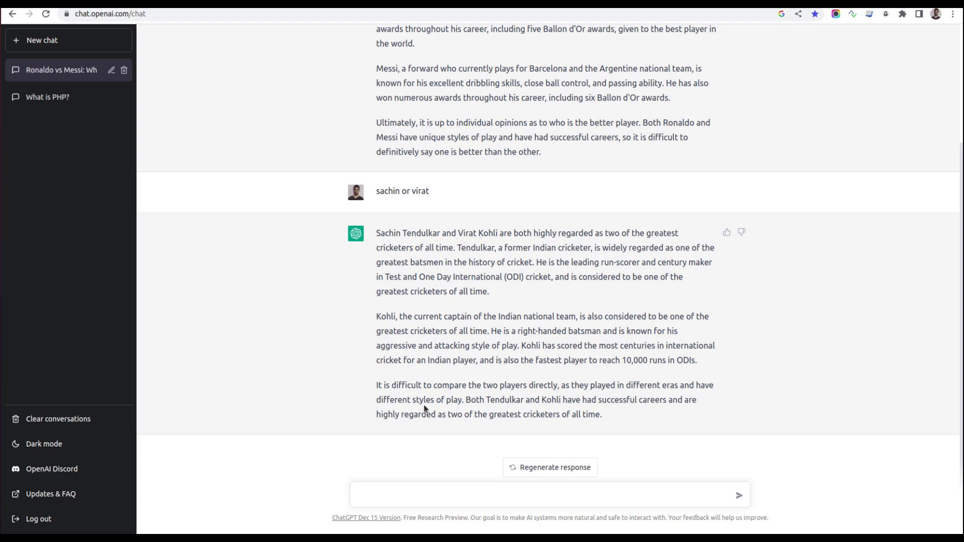
mouse_move(582, 397)
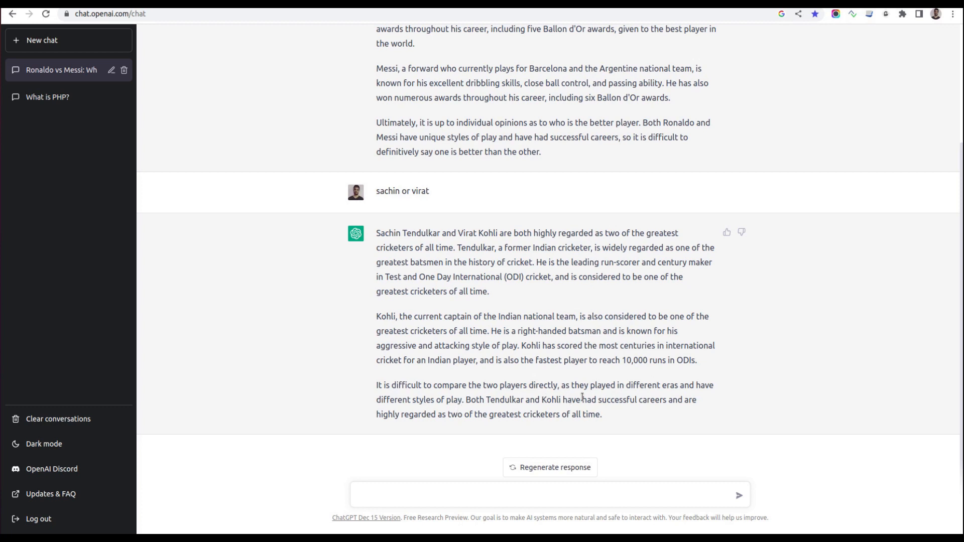
mouse_move(624, 167)
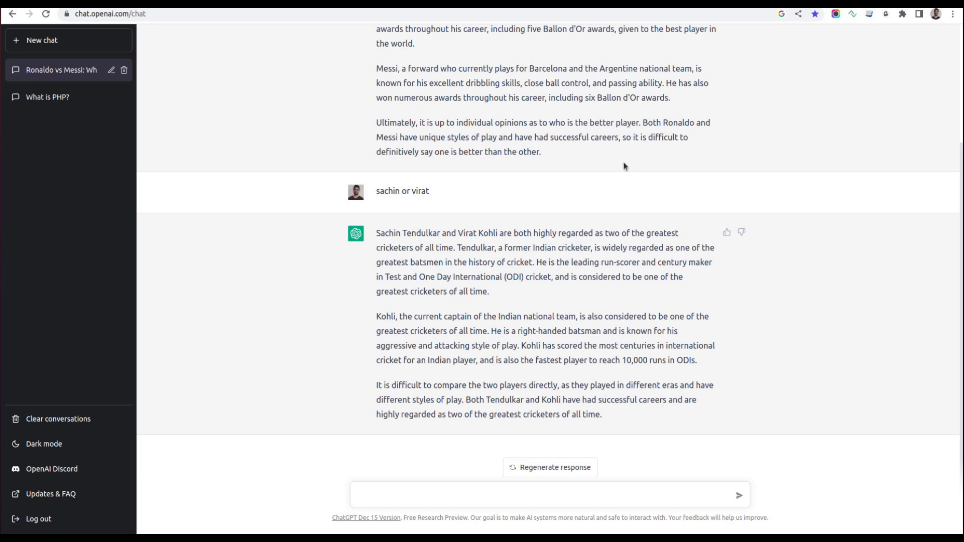
mouse_move(617, 400)
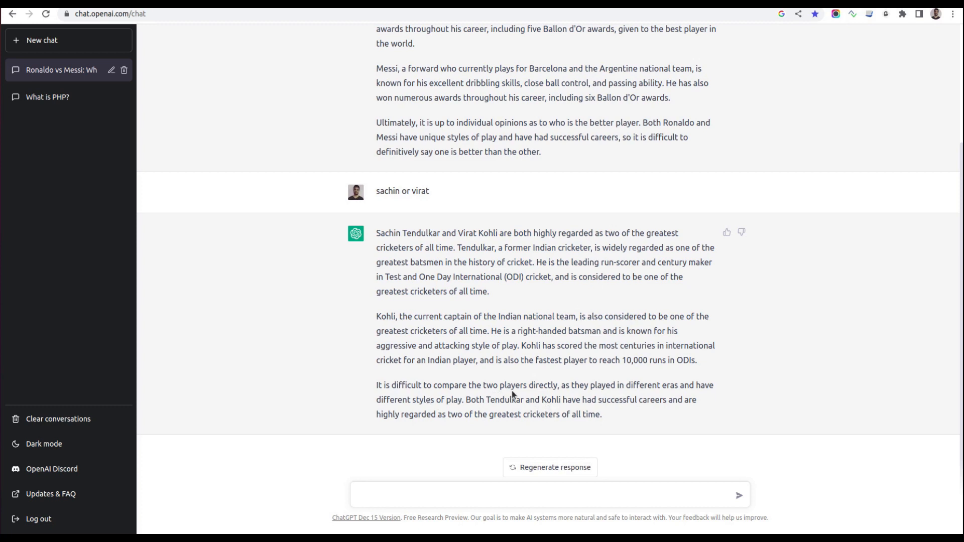
mouse_move(519, 328)
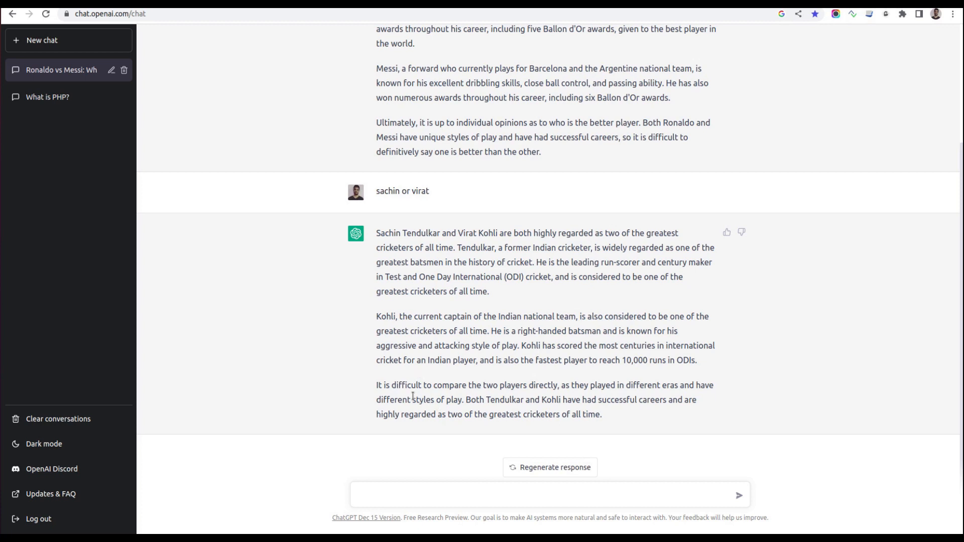
mouse_move(275, 225)
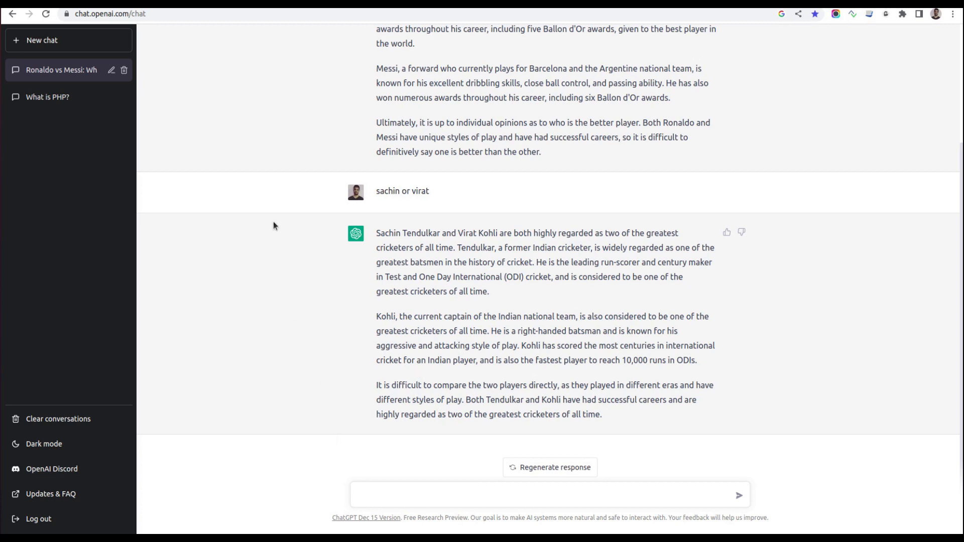
mouse_move(58, 419)
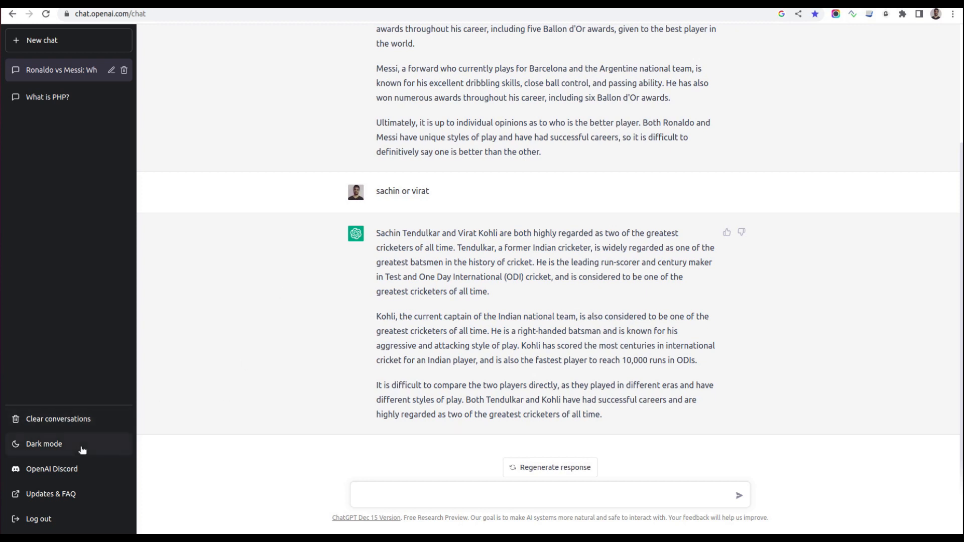
mouse_move(58, 419)
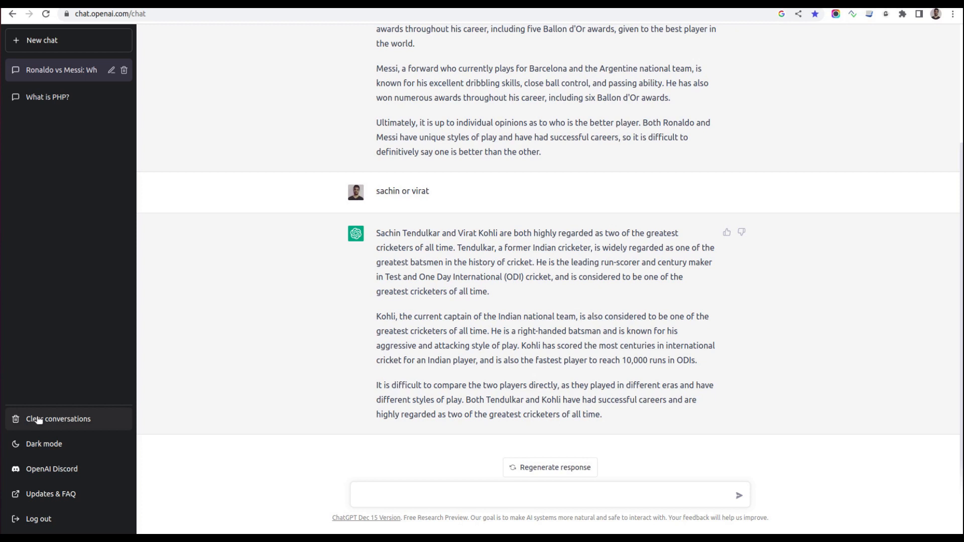
Clear all saved conversations, confirming the wipe, leaving the blank start page
click(58, 419)
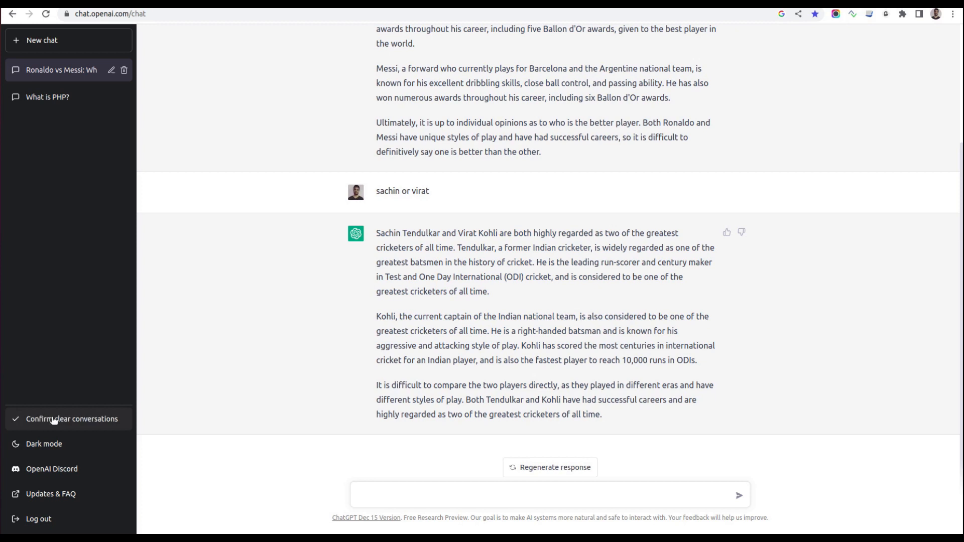
mouse_move(80, 418)
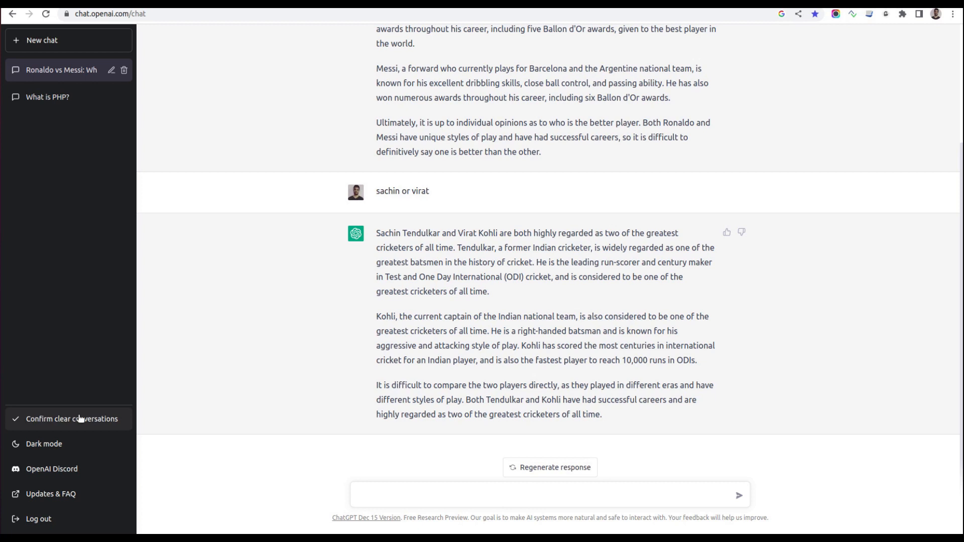
click(72, 419)
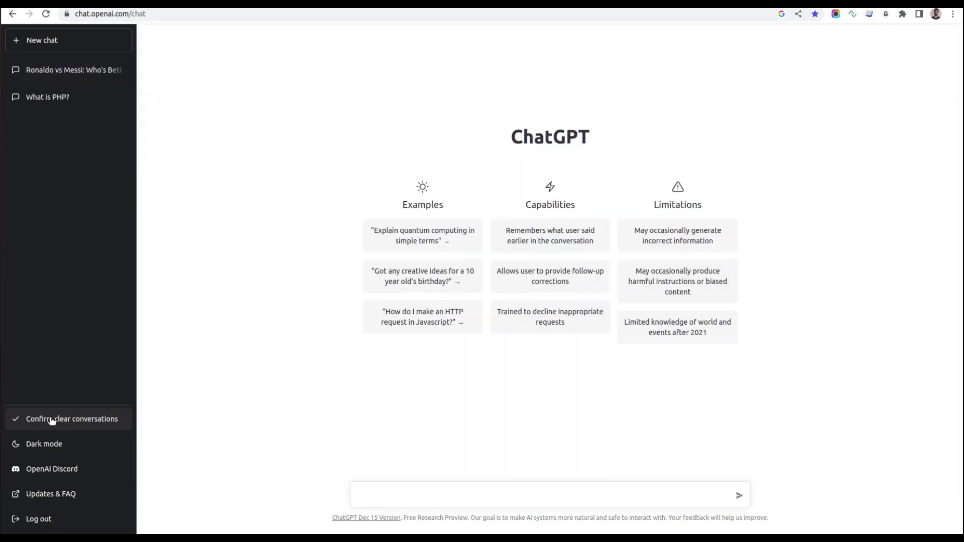
click(72, 419)
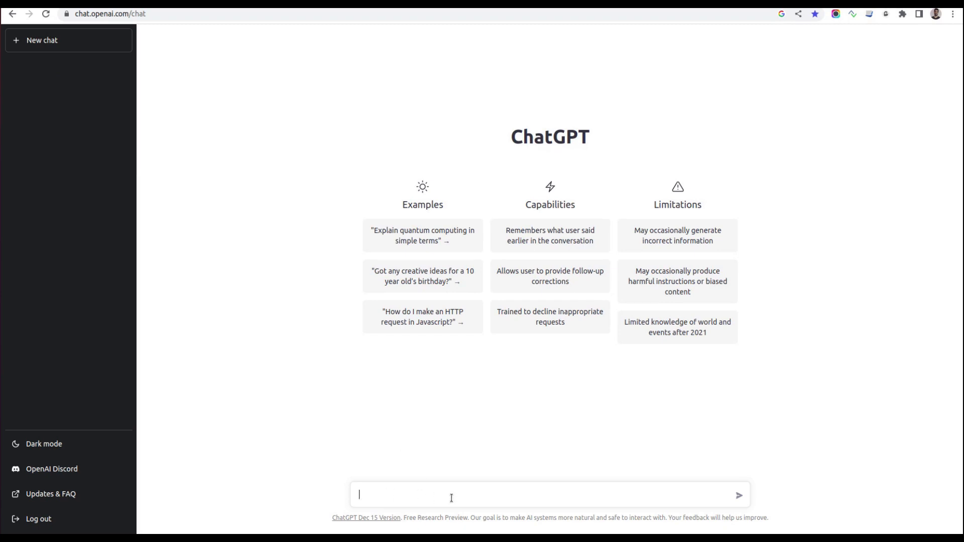
mouse_move(145, 452)
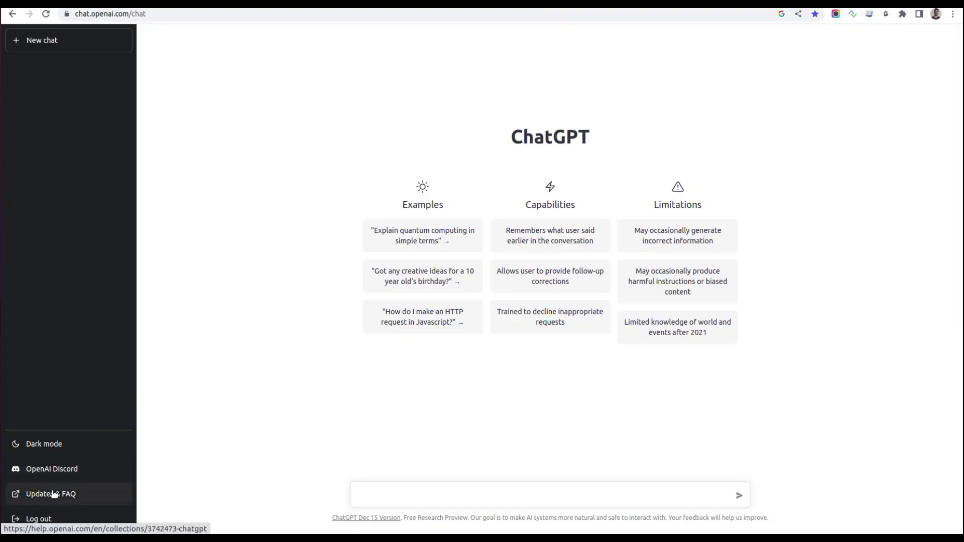
click(50, 494)
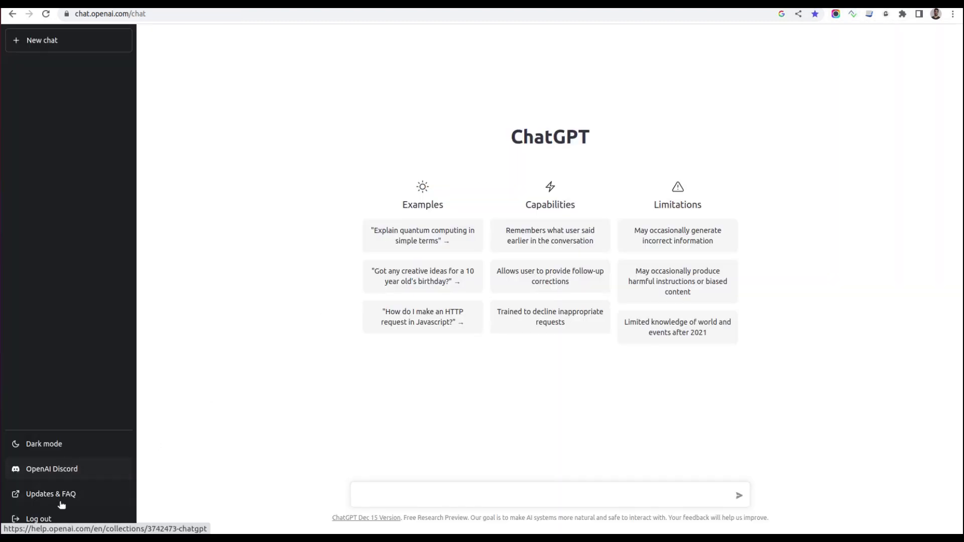
mouse_move(488, 414)
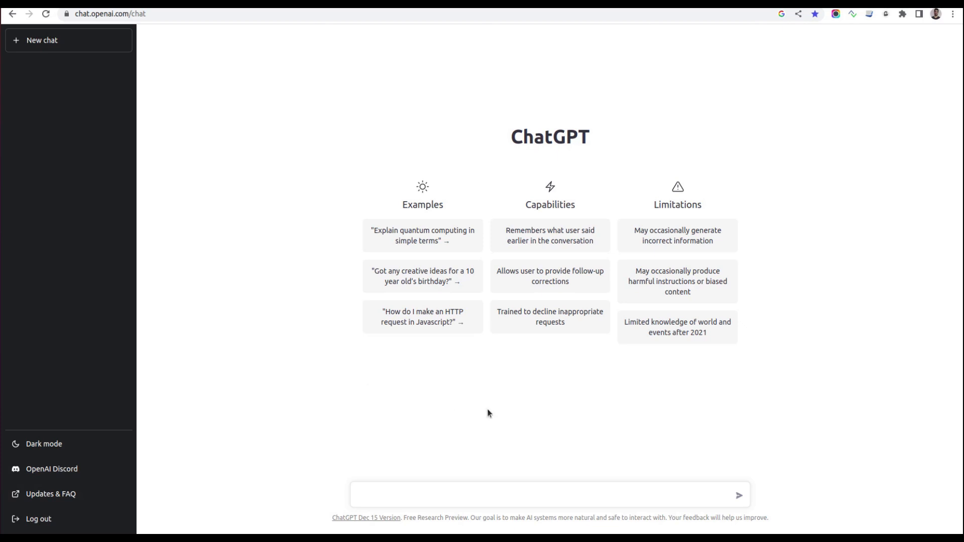
mouse_move(299, 378)
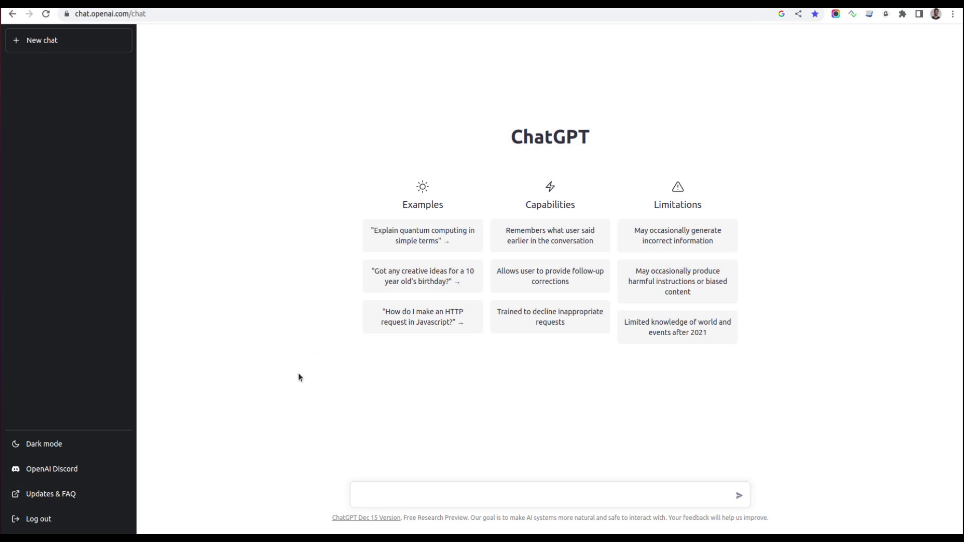
mouse_move(397, 382)
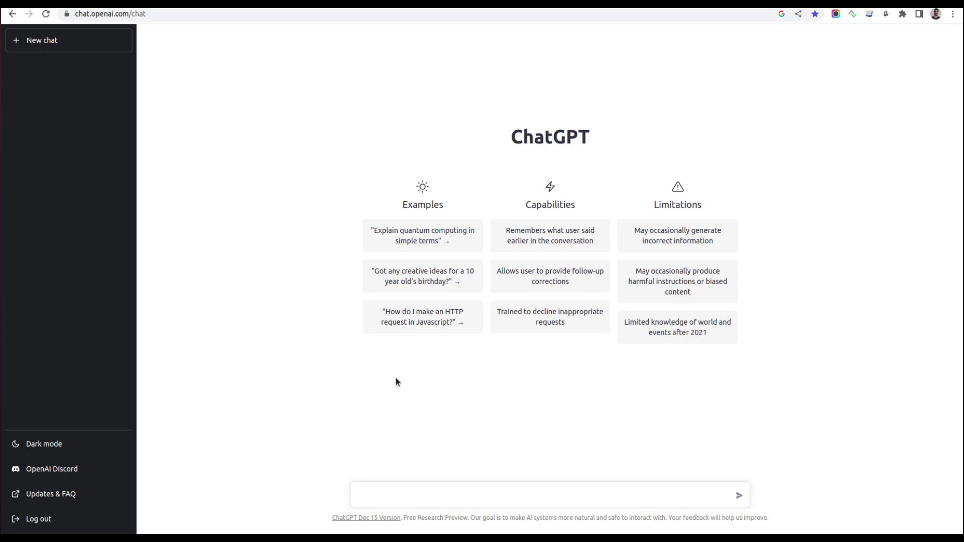
mouse_move(554, 140)
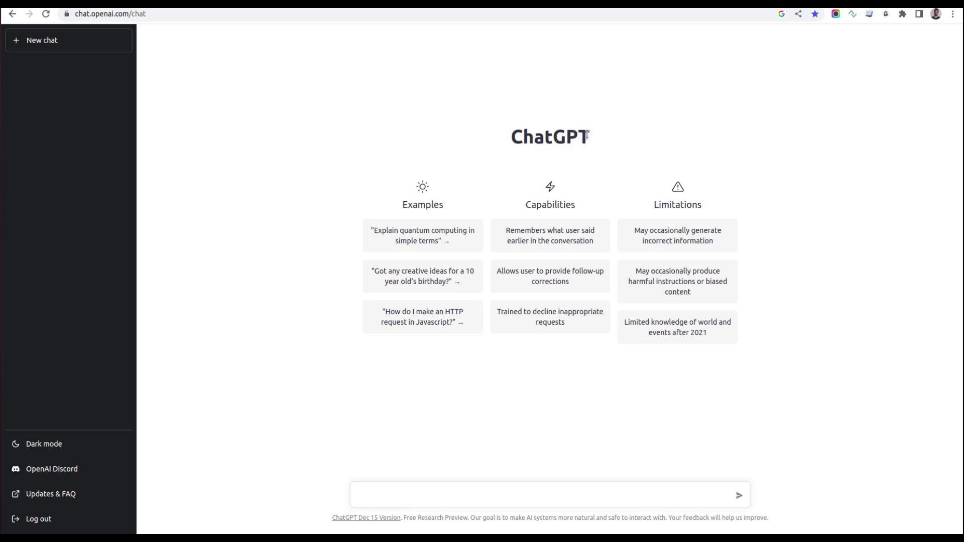
double_click(575, 136)
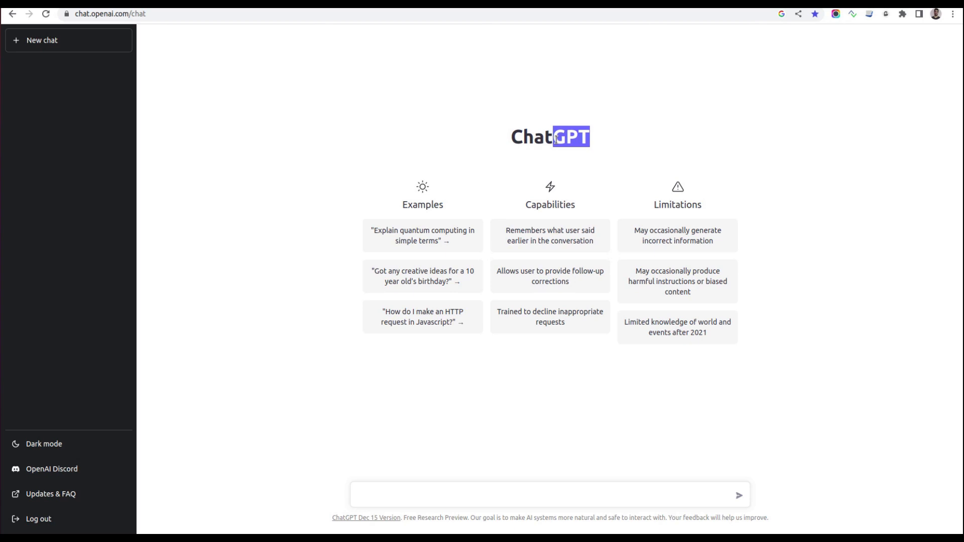
mouse_move(621, 129)
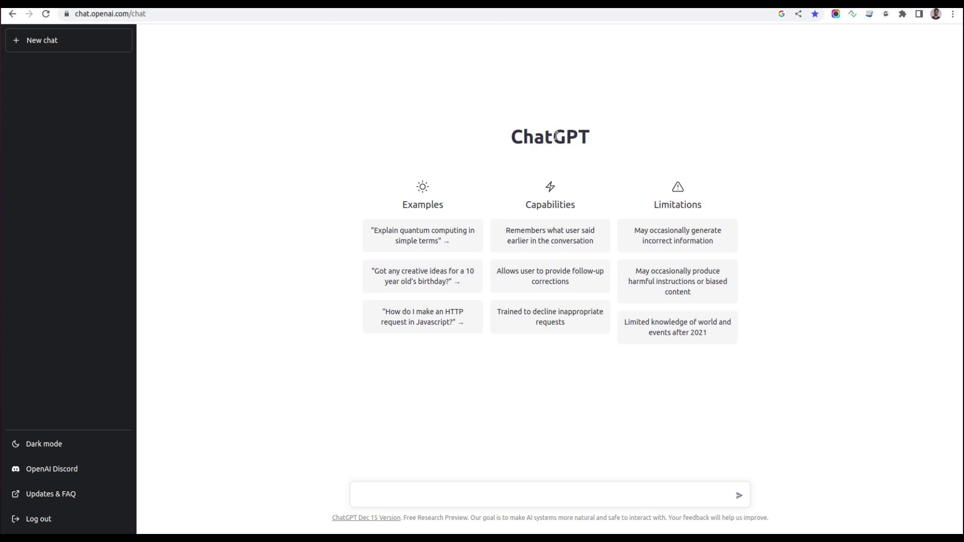
double_click(572, 136)
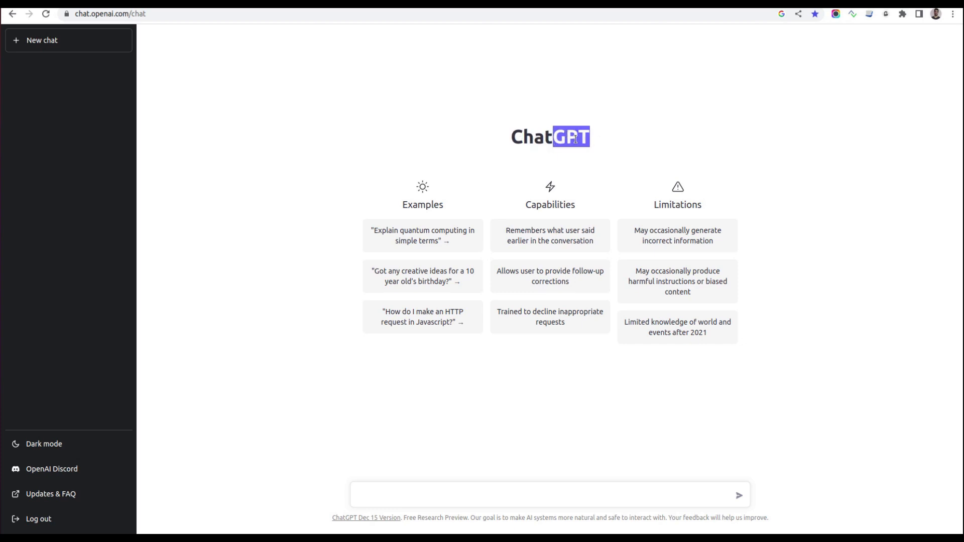
mouse_move(397, 260)
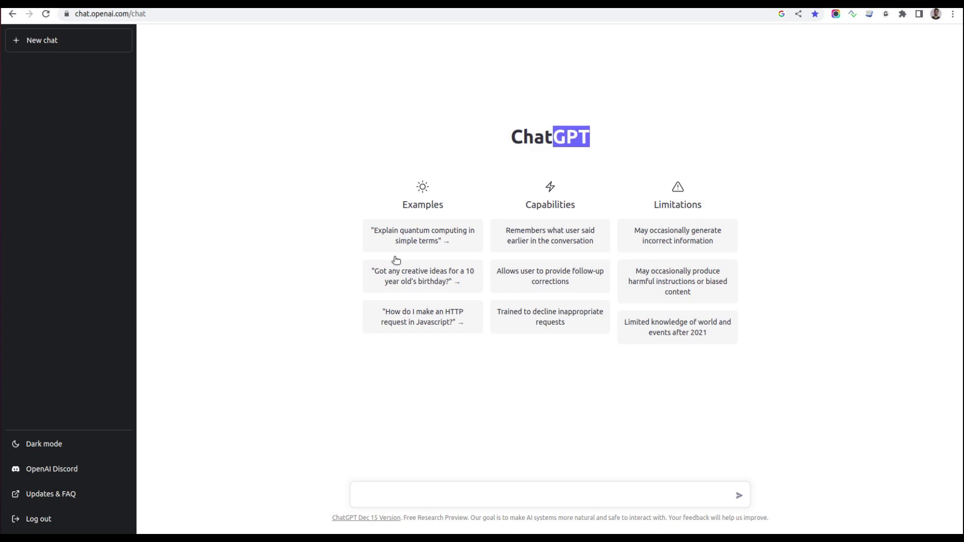